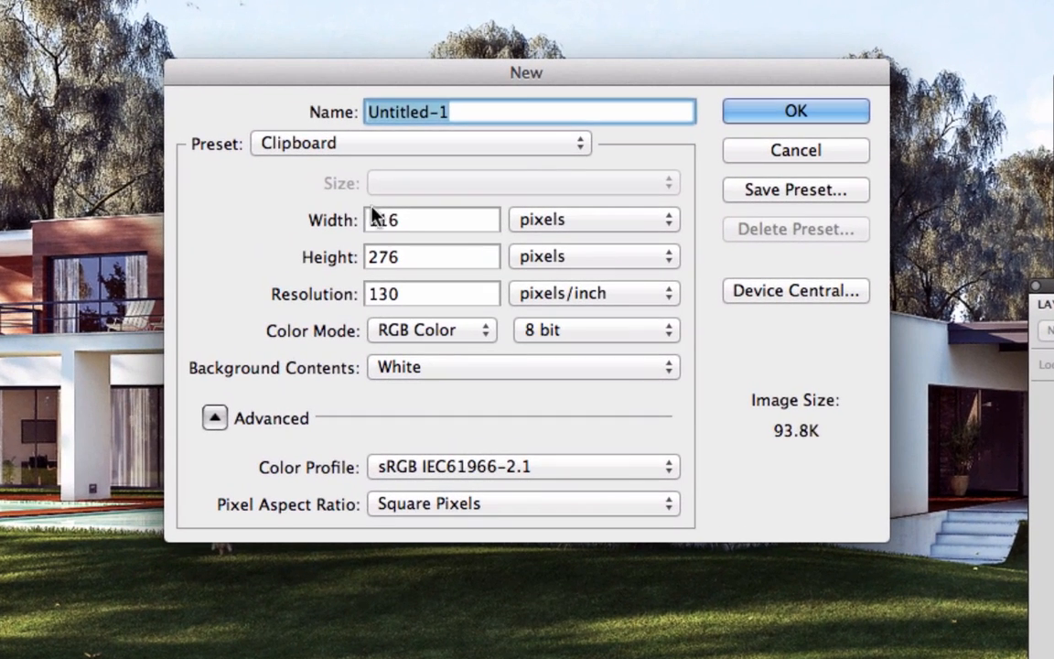
# Create a new white document 1280 pixels wide and 720 pixels high.
pyautogui.click(431, 220)
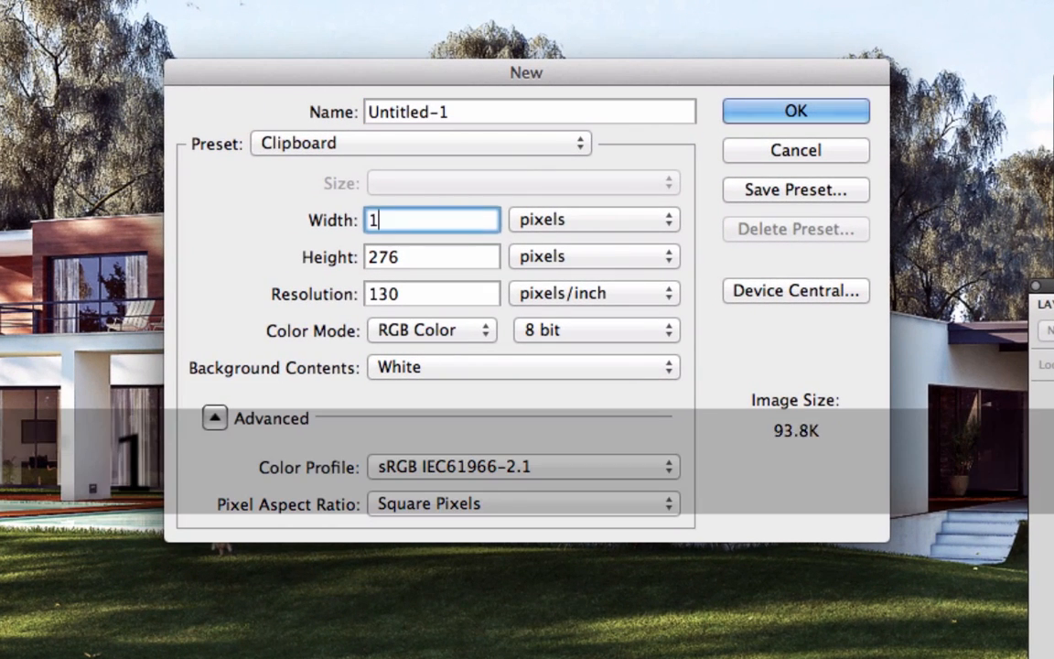
pyautogui.write('280')
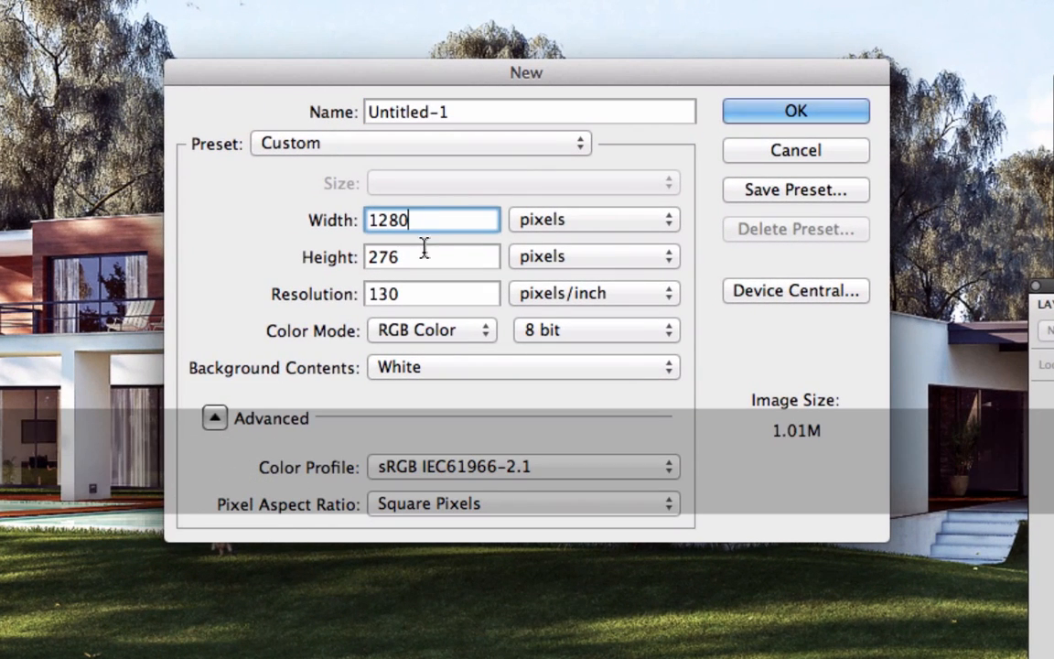
pyautogui.write('720')
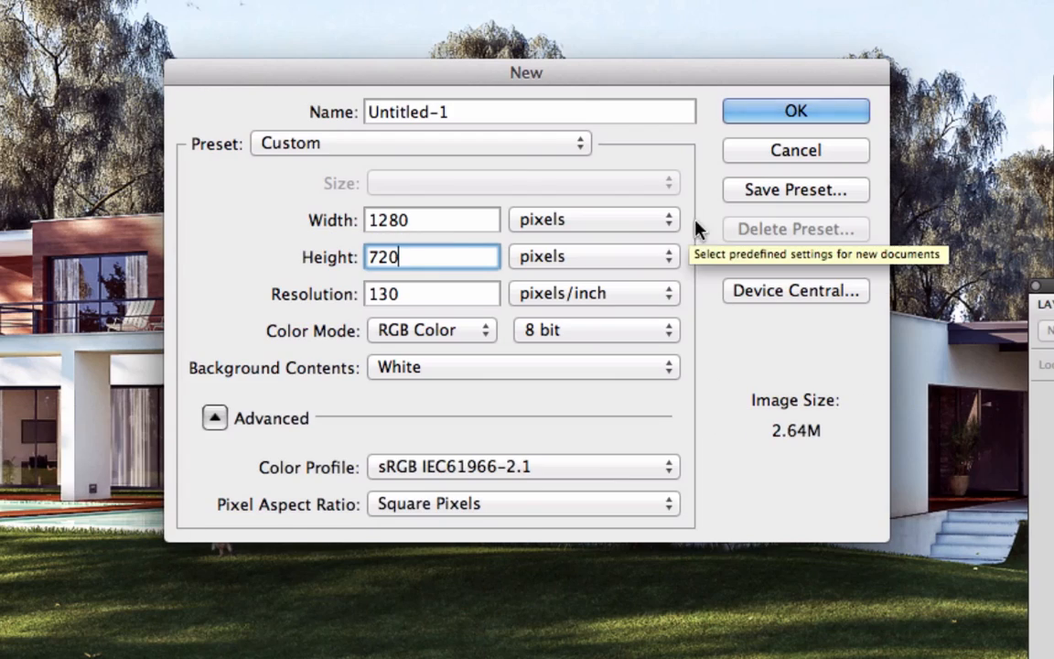
pyautogui.click(795, 111)
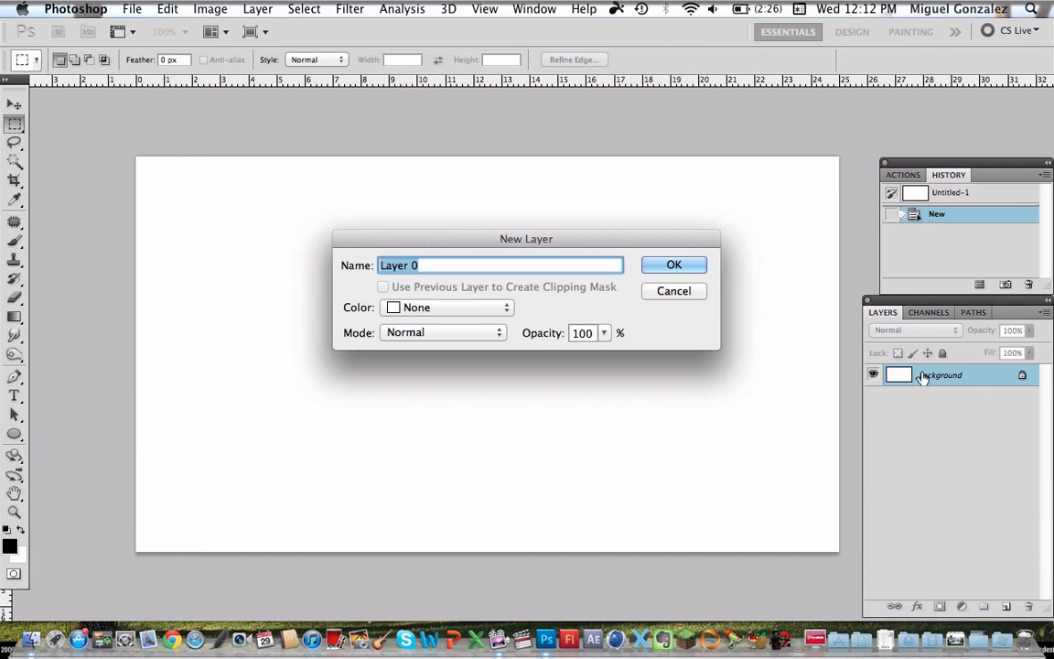
# Convert the Background into an editable Layer 0 and open its Layer Style dialog.
pyautogui.click(673, 264)
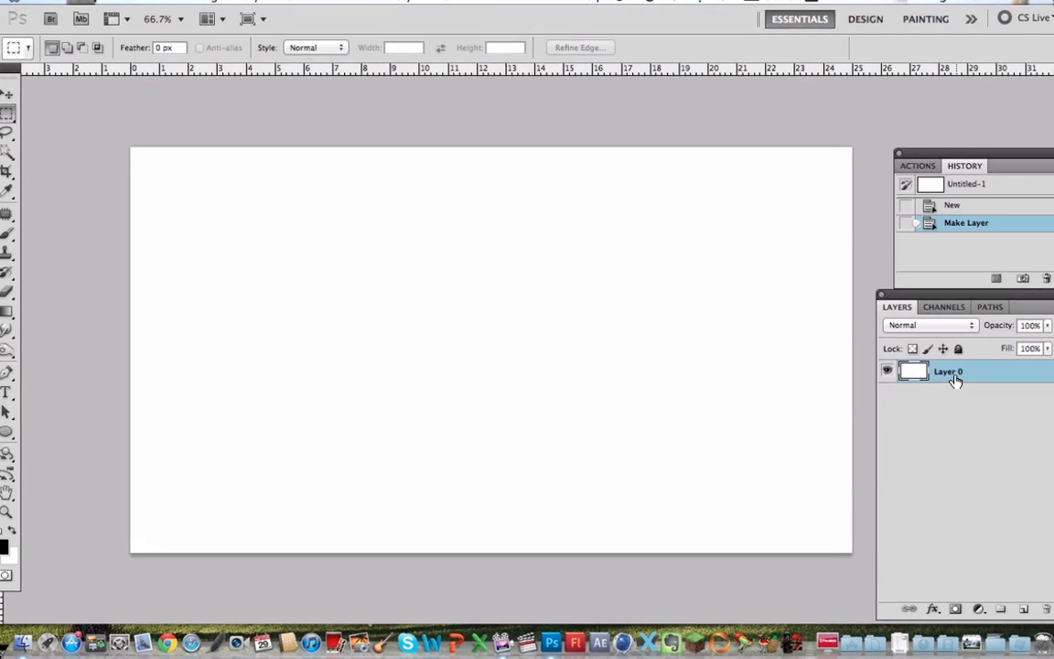
pyautogui.doubleClick(948, 371)
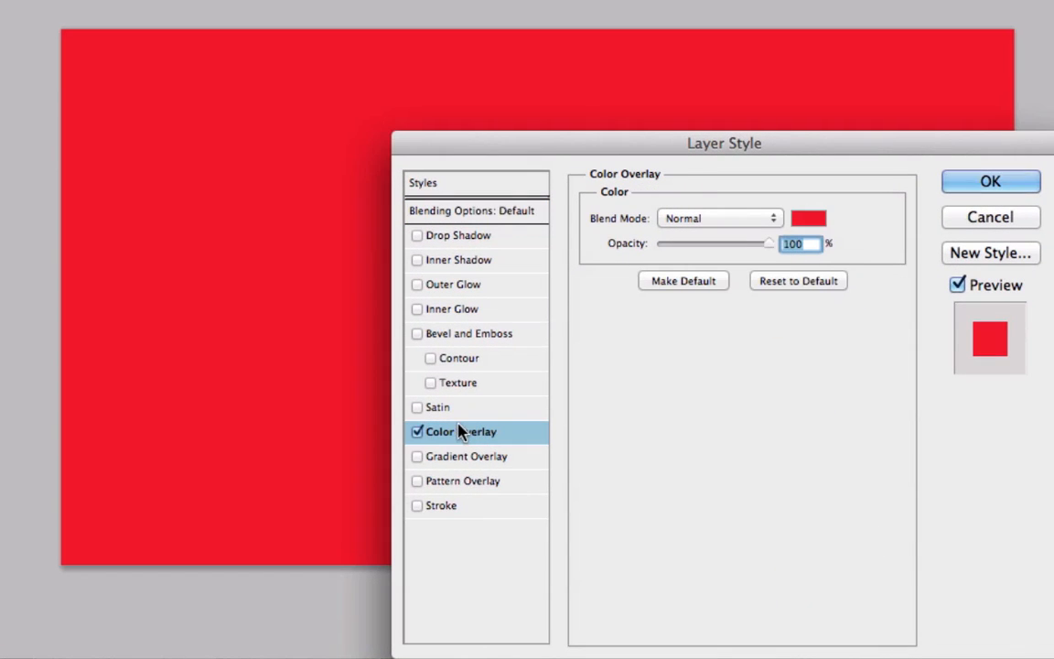
# Turn off the red Color Overlay and make the overlay gradient grey-to-white.
pyautogui.click(467, 455)
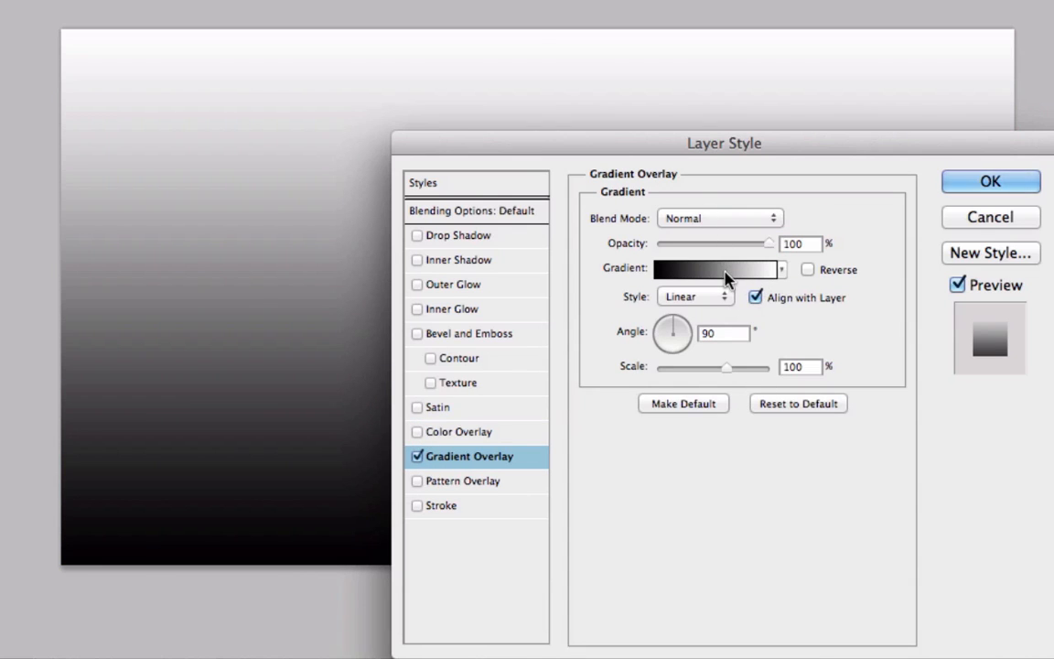
pyautogui.click(709, 269)
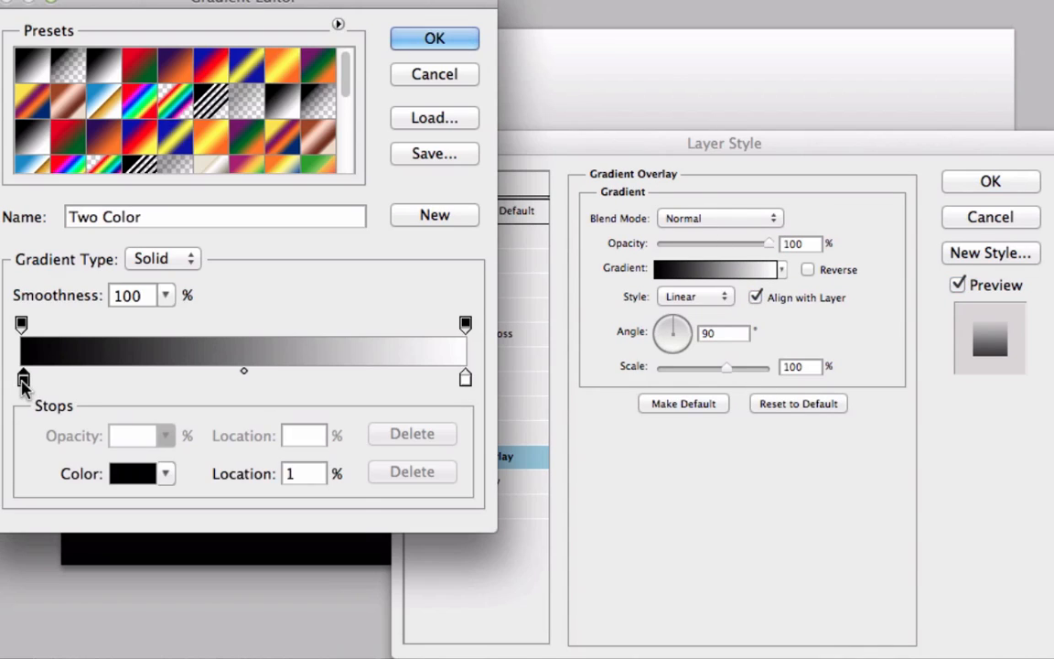
pyautogui.click(129, 474)
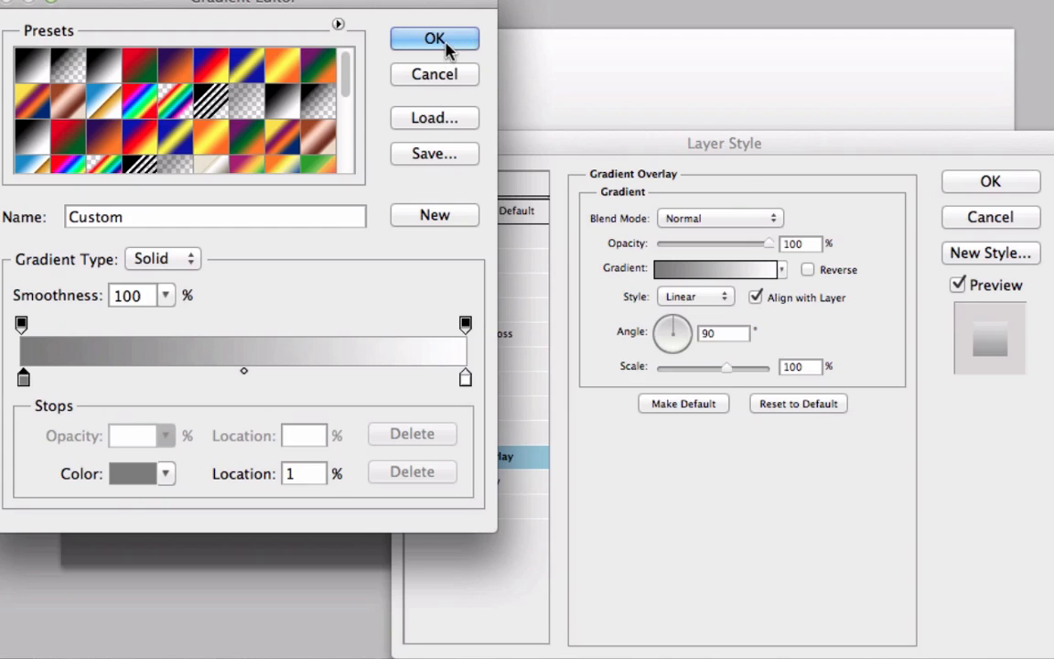
pyautogui.click(434, 39)
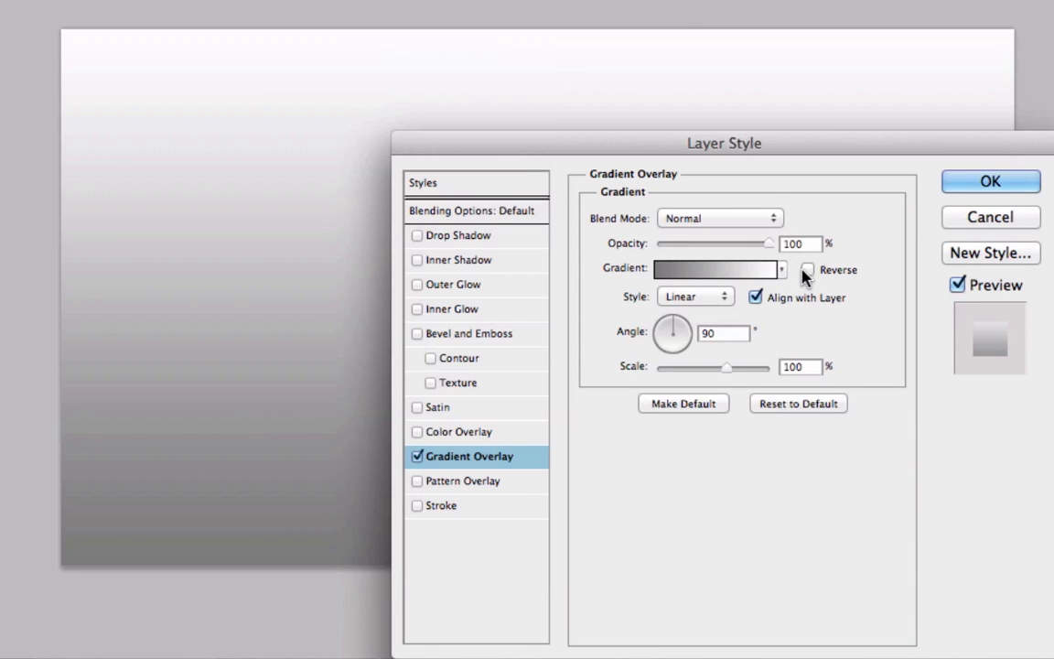
# Reverse the gradient, set its style to Radial, and apply it.
pyautogui.click(804, 269)
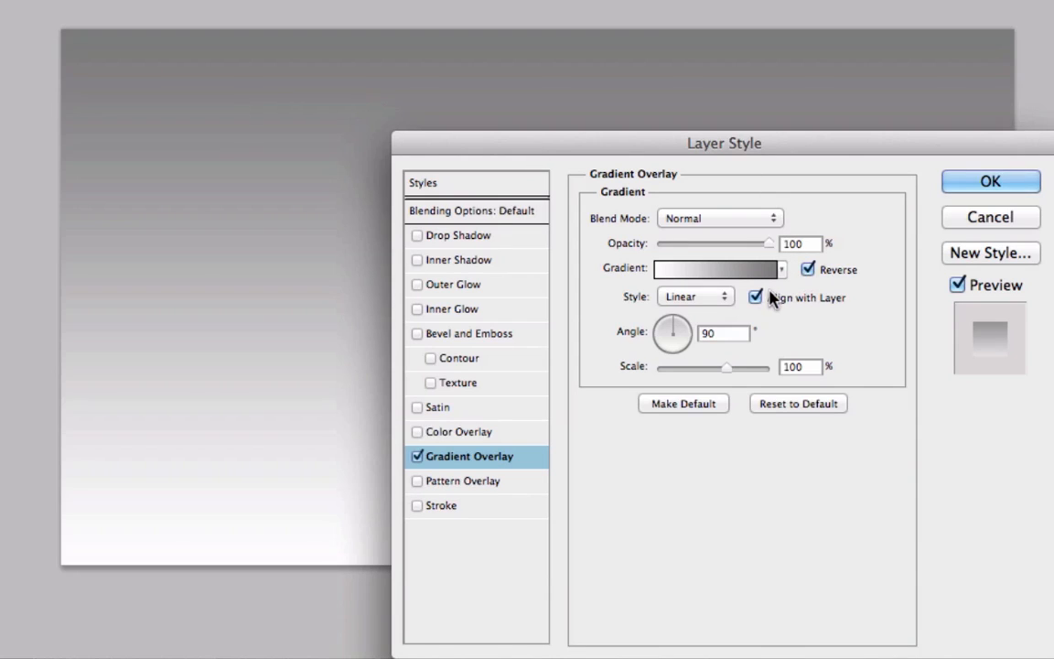
pyautogui.click(696, 296)
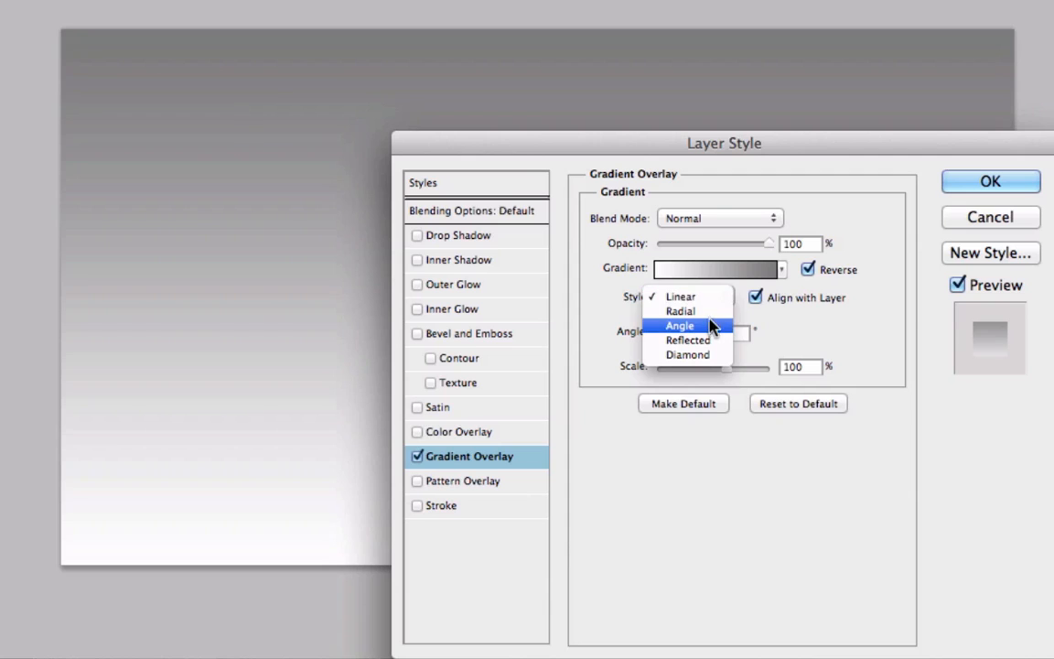
pyautogui.click(680, 311)
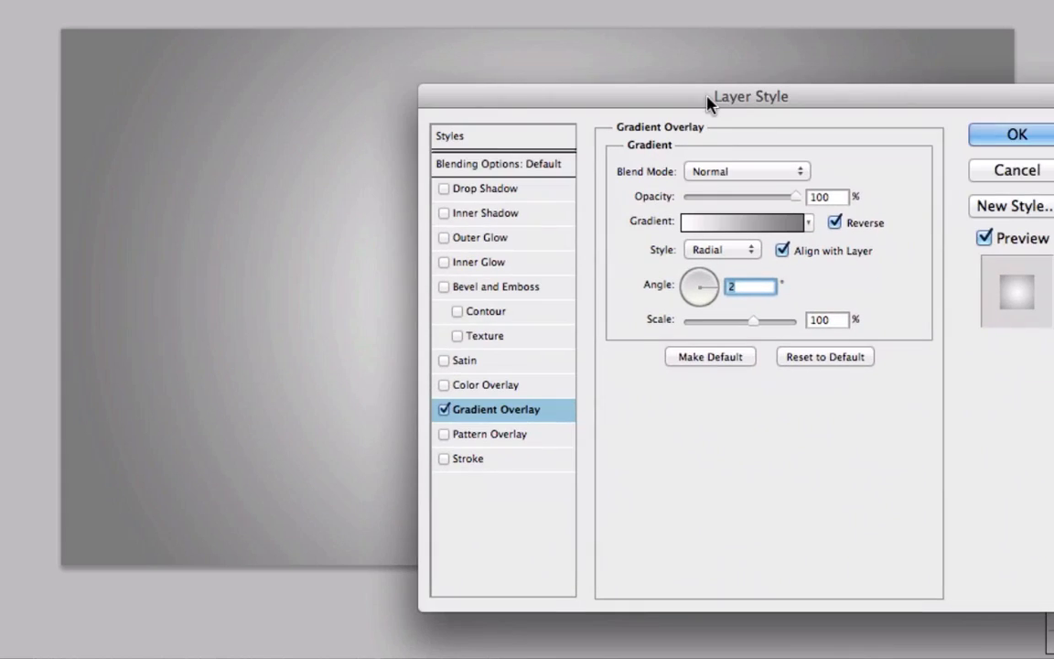
pyautogui.click(1015, 134)
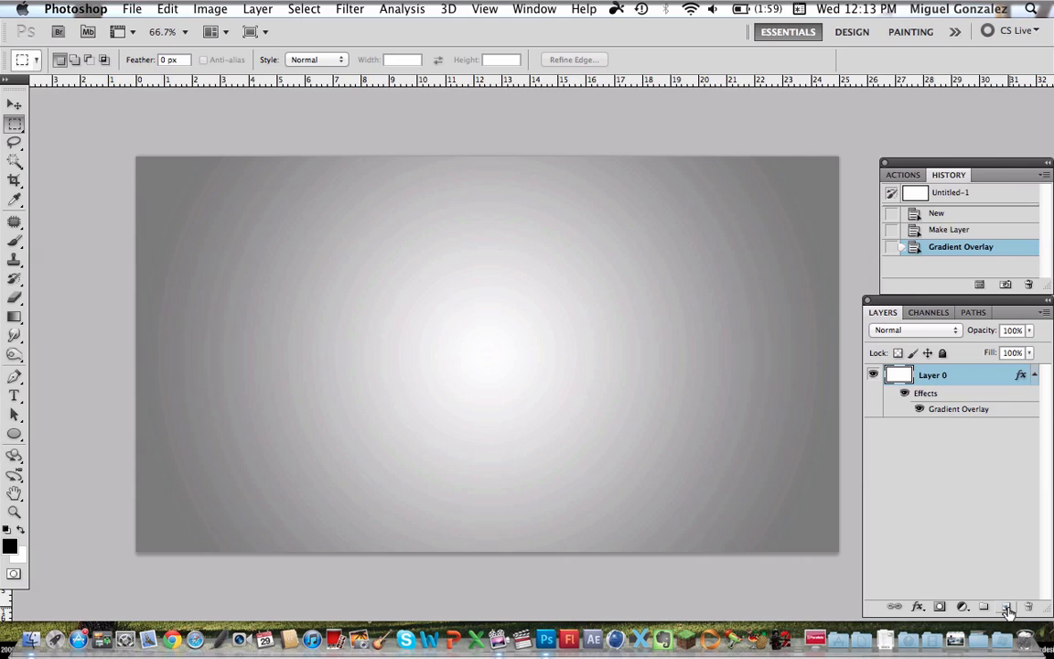
# Add a new layer and type COOL in large bold black letters.
pyautogui.click(1007, 610)
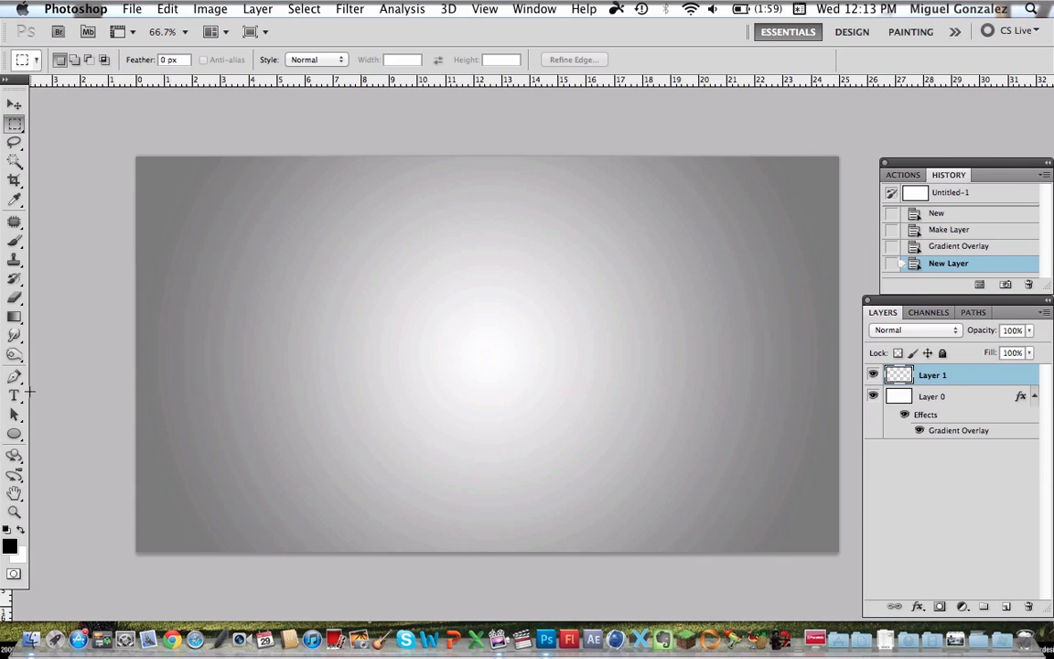
pyautogui.click(13, 397)
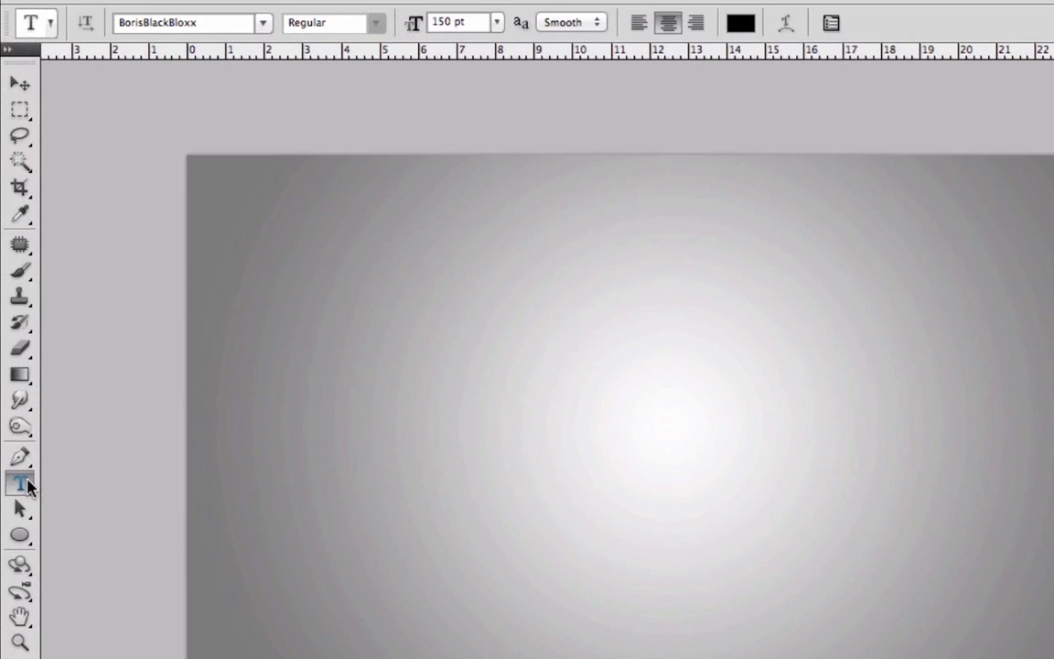
pyautogui.click(453, 21)
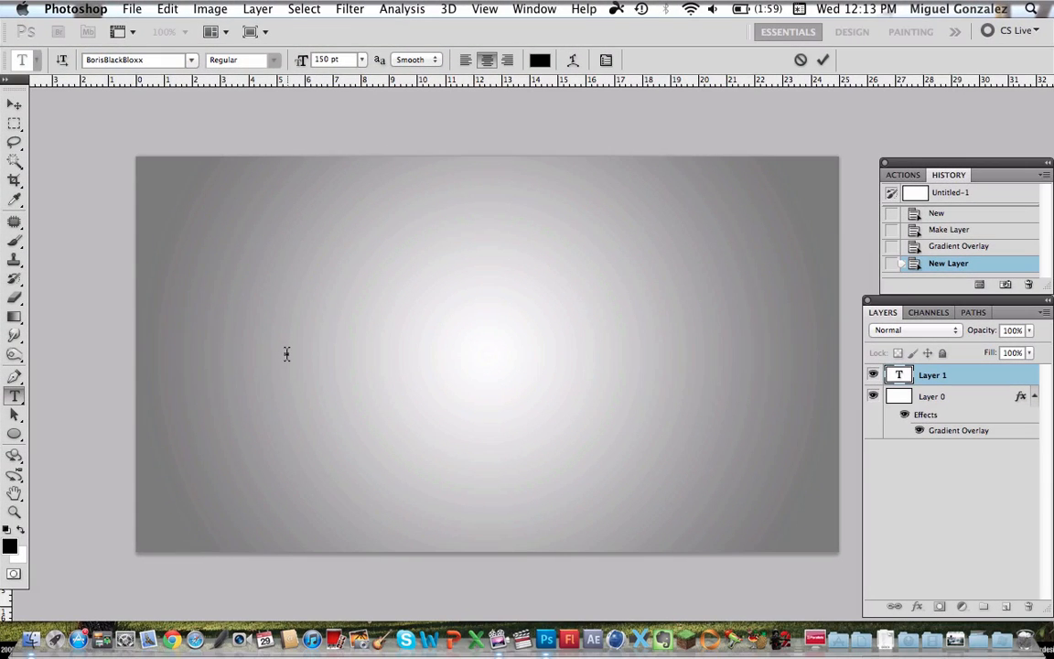
pyautogui.write('coo')
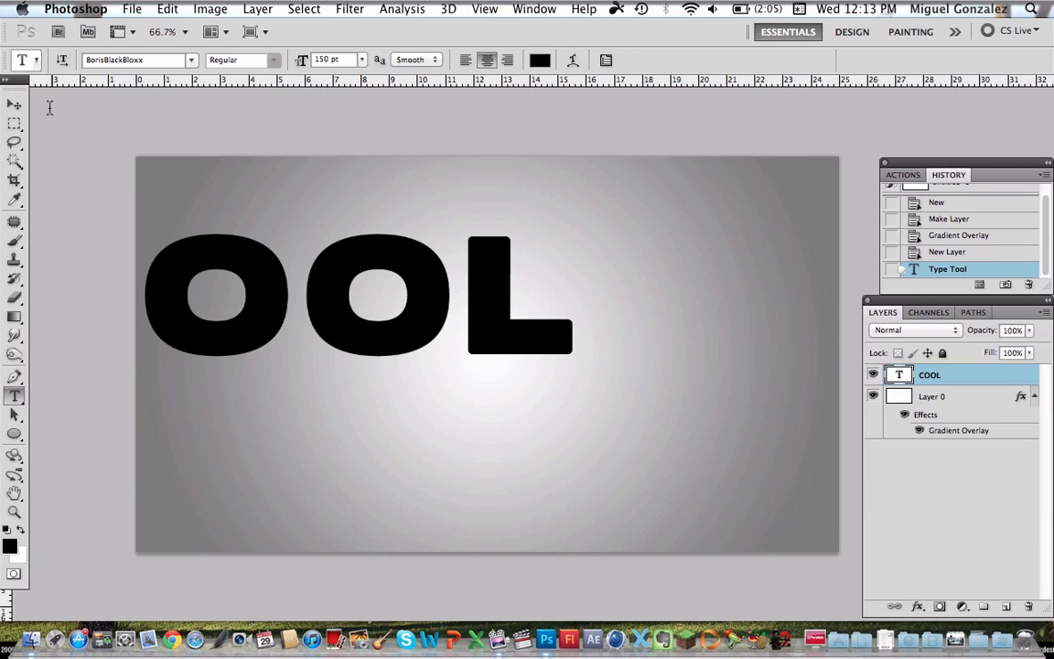
pyautogui.click(13, 107)
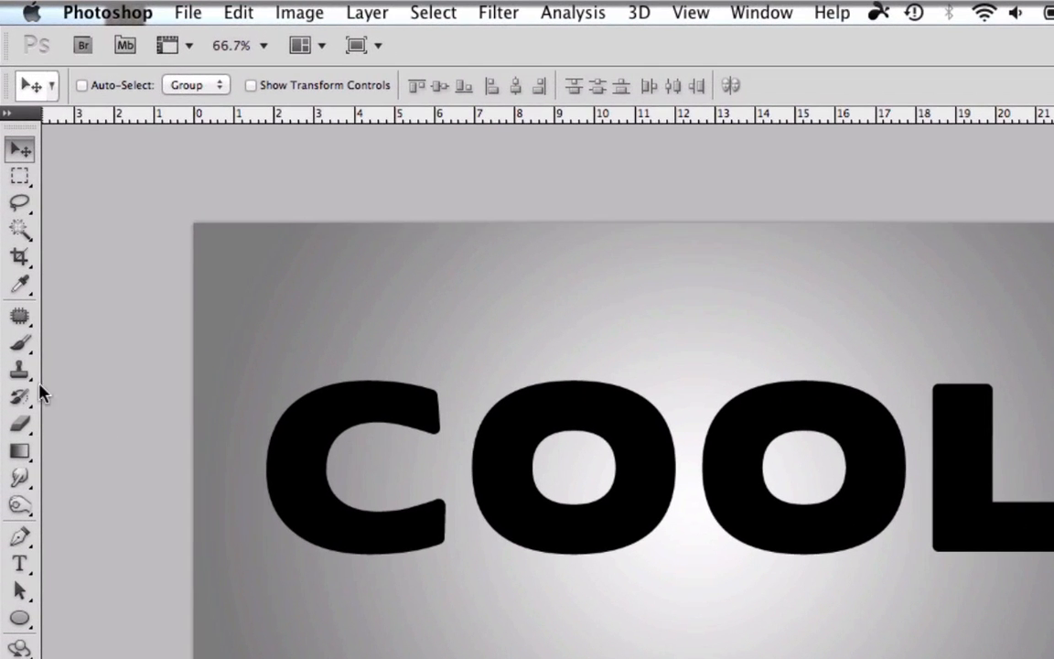
# Select the 40 px hard round brush and raise its spacing to 141%.
pyautogui.click(22, 338)
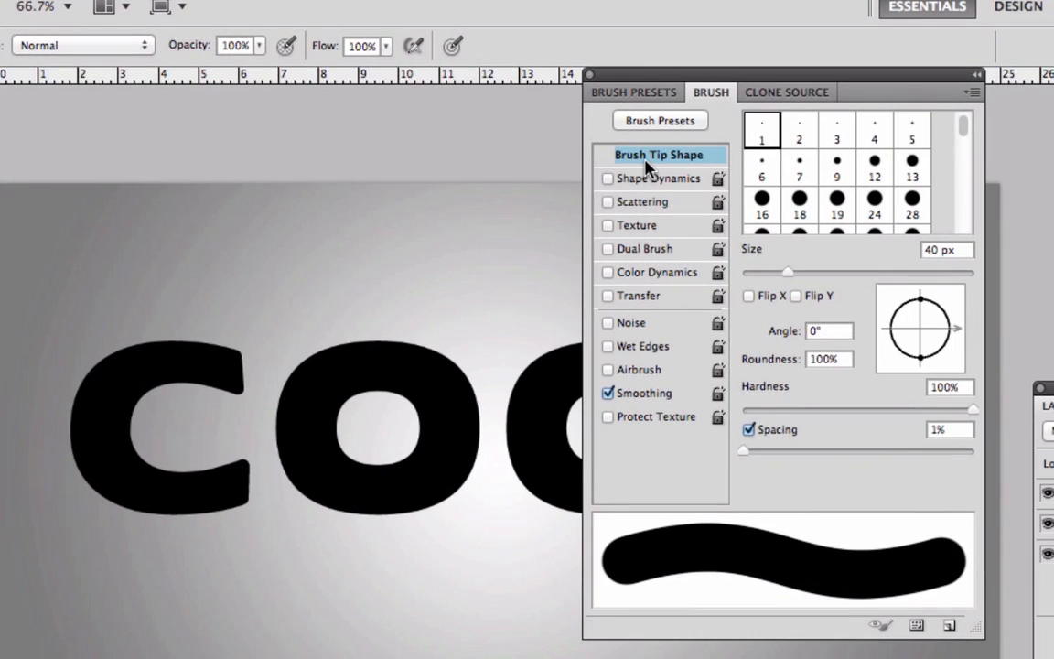
pyautogui.moveTo(755, 403)
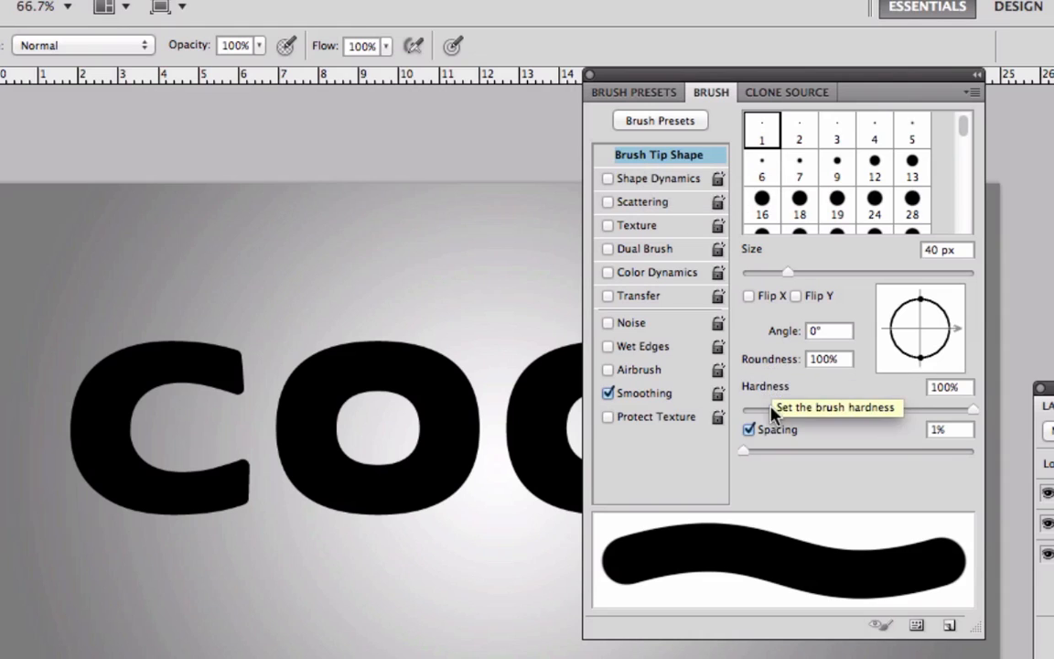
pyautogui.moveTo(743, 450); pyautogui.dragTo(828, 450)
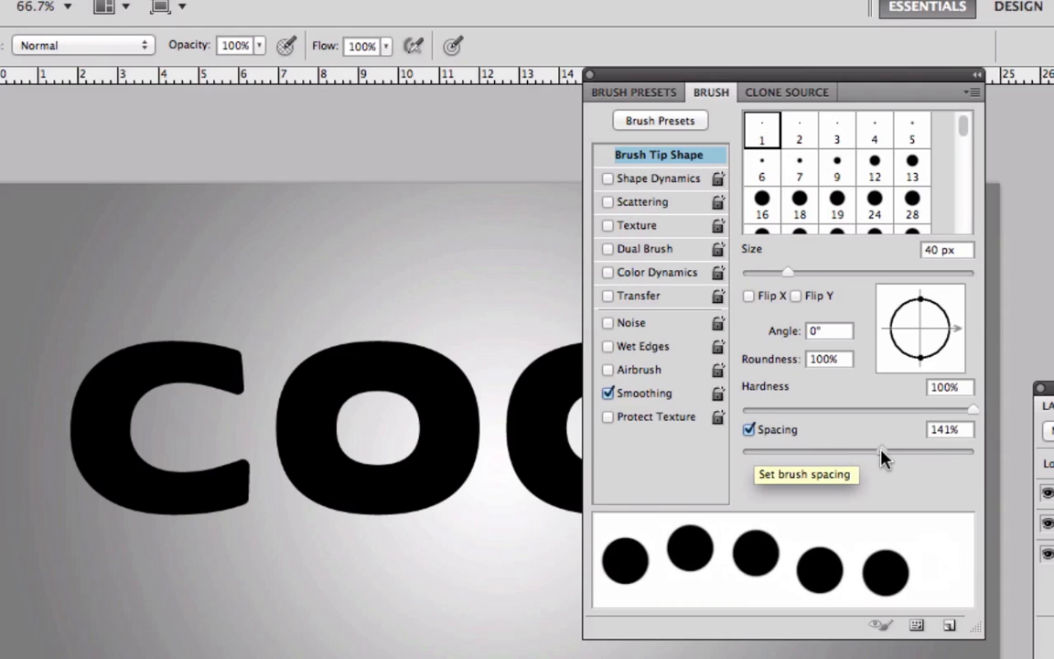
pyautogui.moveTo(616, 62)
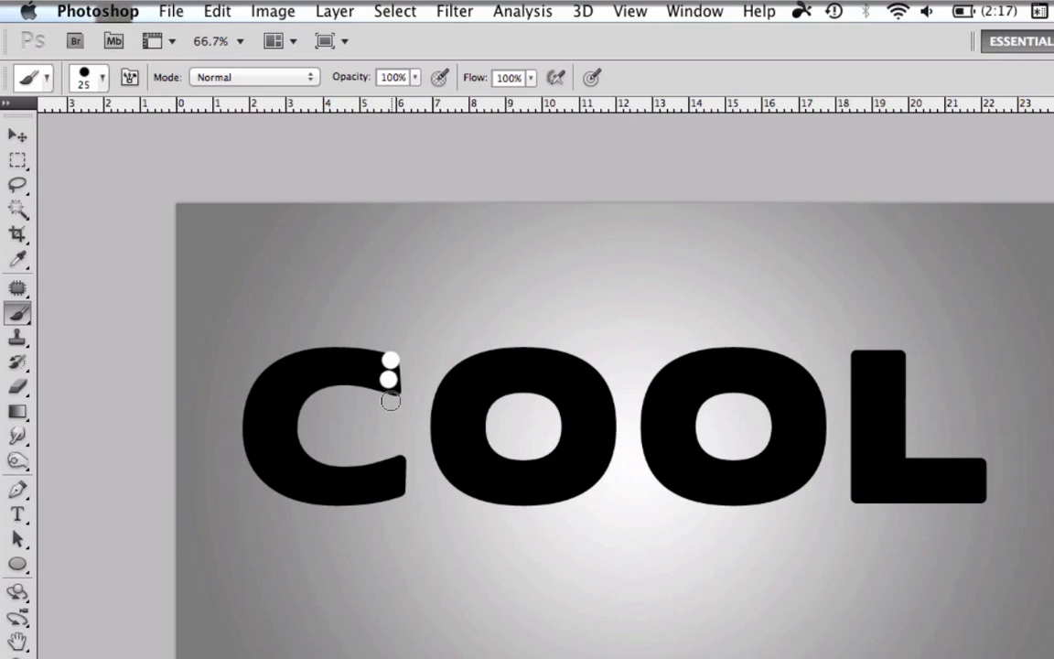
# Shrink the dot brush to 20 px and undo the extra test dab.
pyautogui.press('cmd+z')
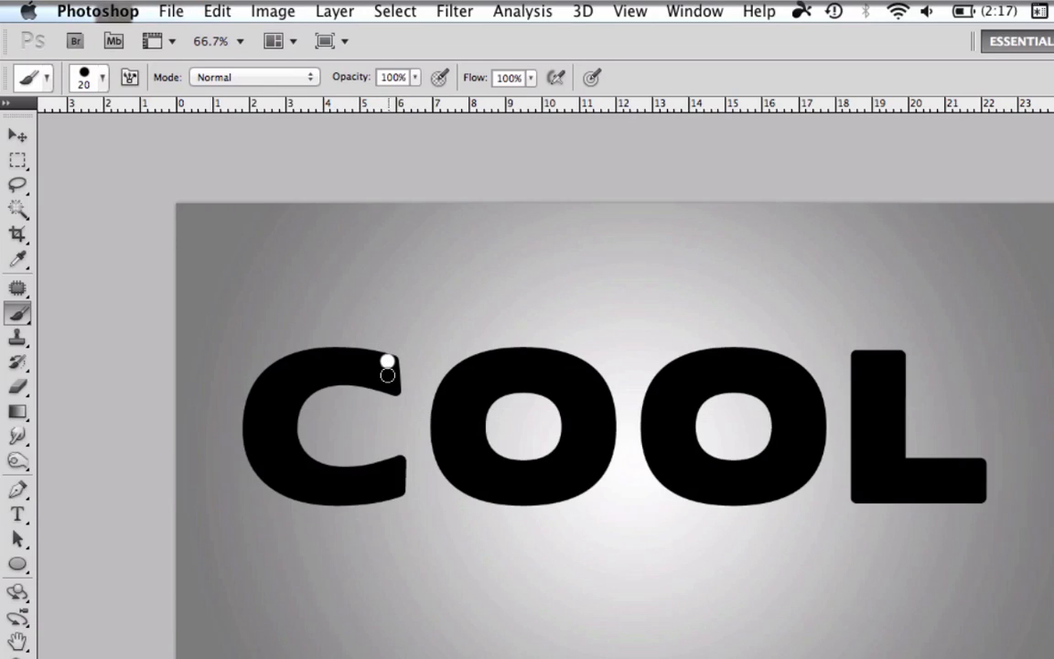
pyautogui.press('cmd+z')
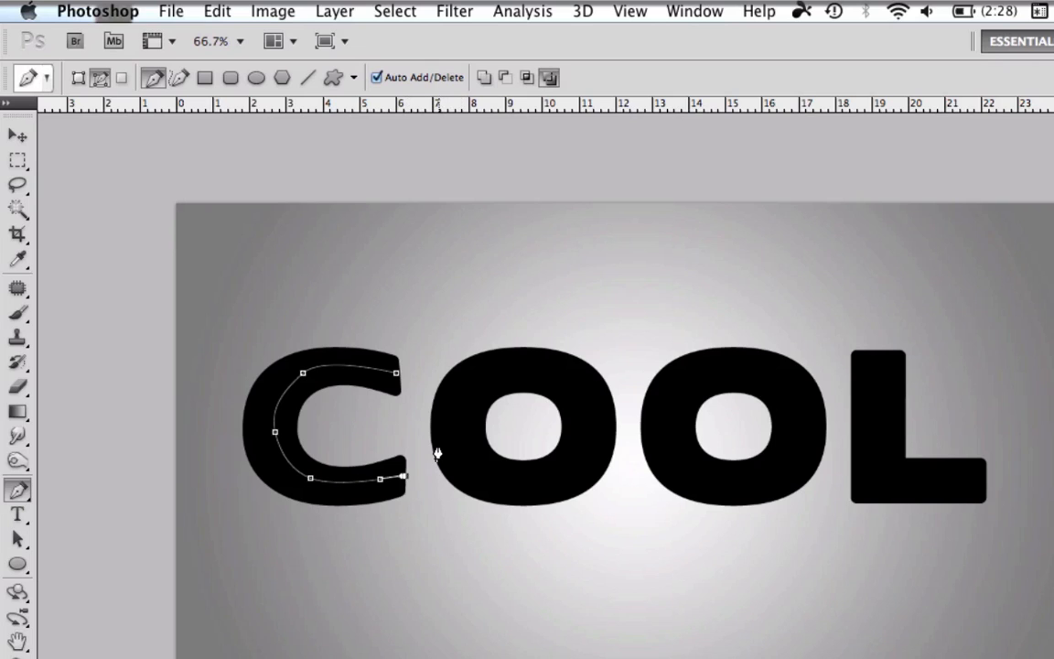
# Stroke the path inside the C with the spaced white dot brush.
pyautogui.rightClick(436, 453)
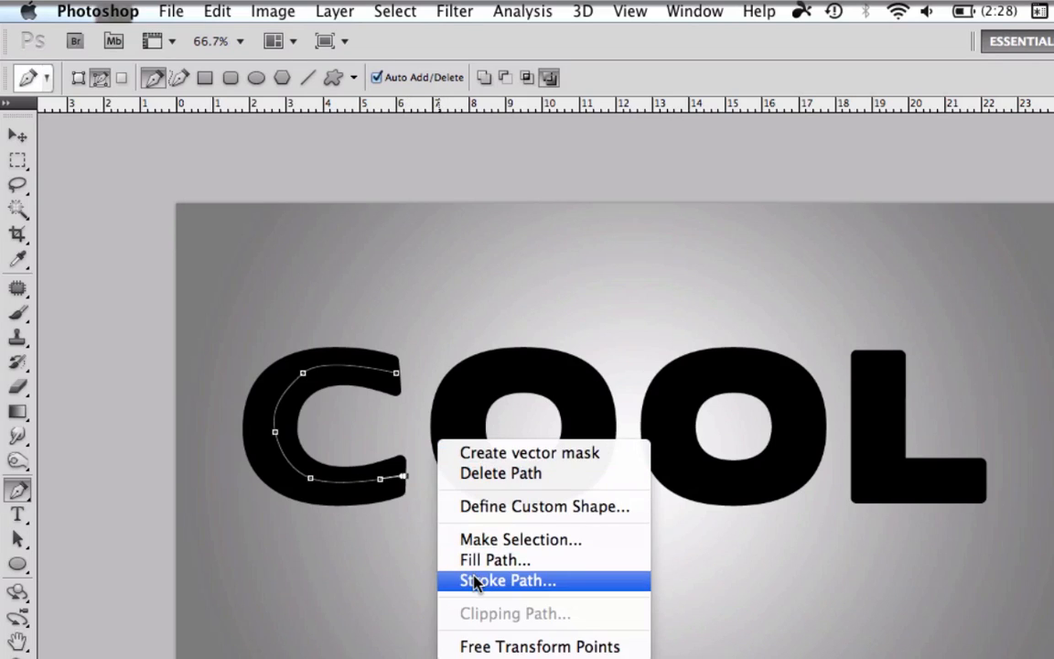
pyautogui.click(509, 580)
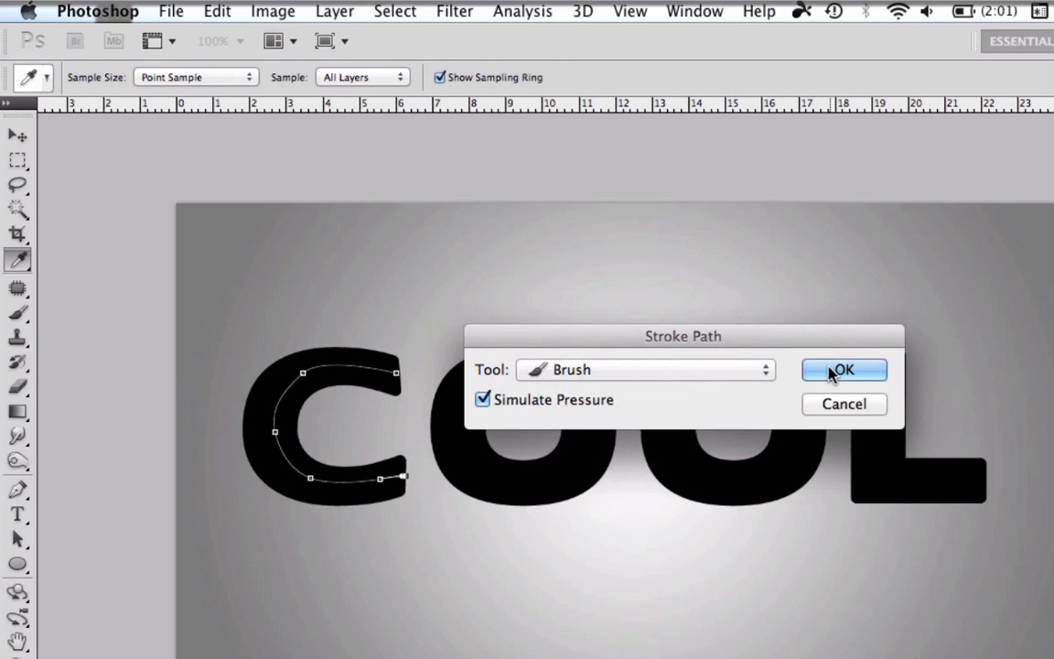
pyautogui.click(843, 370)
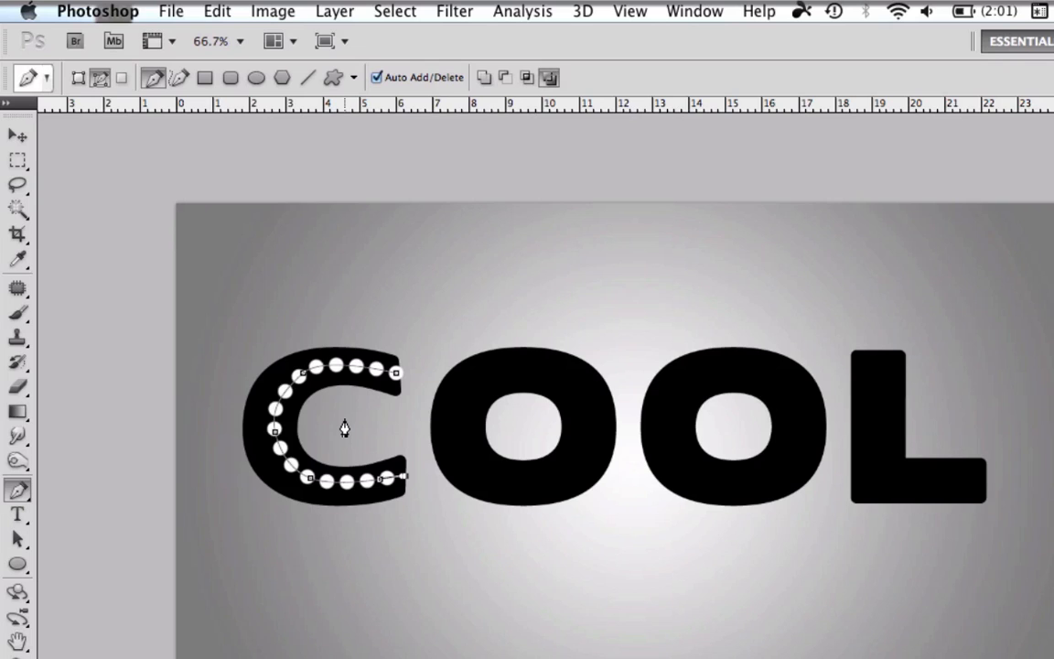
pyautogui.rightClick(342, 430)
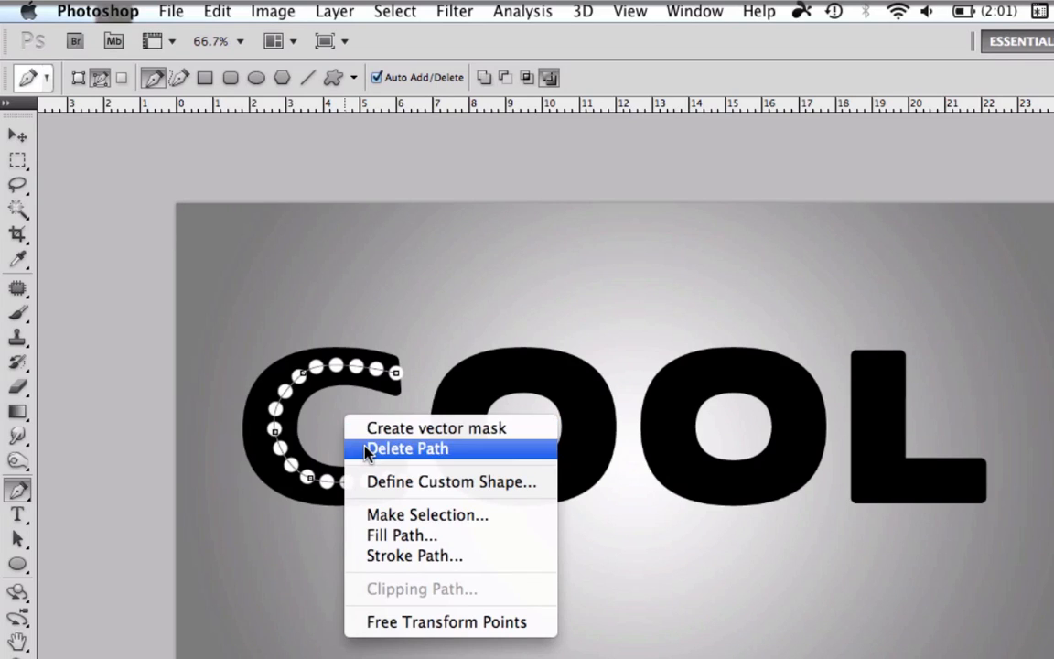
# Delete the old C path and stroke the C's outer-edge path with dots.
pyautogui.click(407, 448)
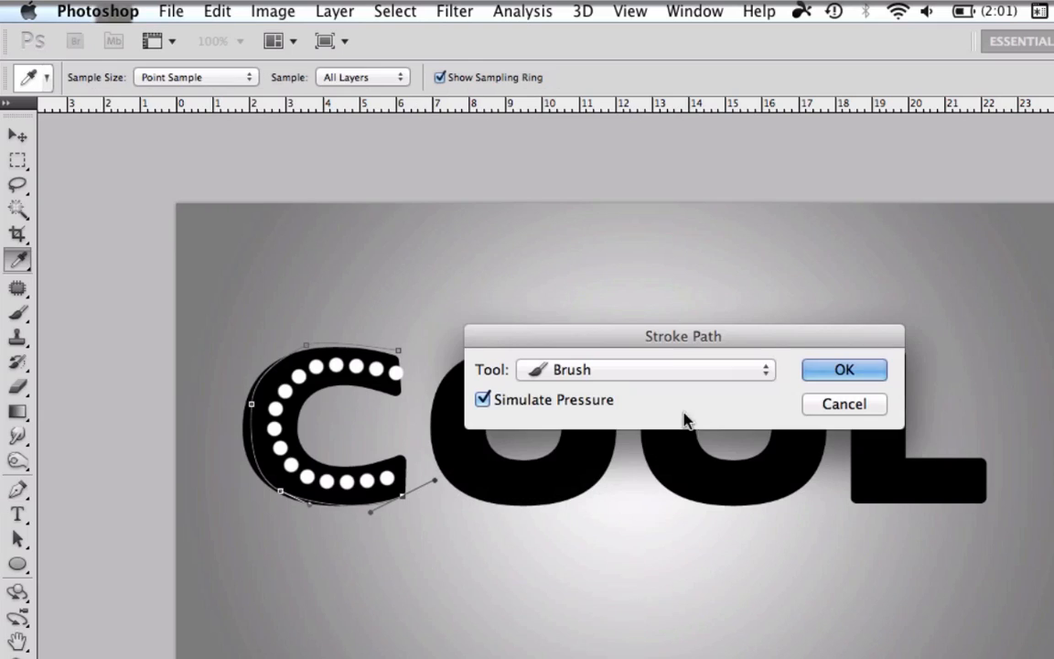
pyautogui.click(844, 370)
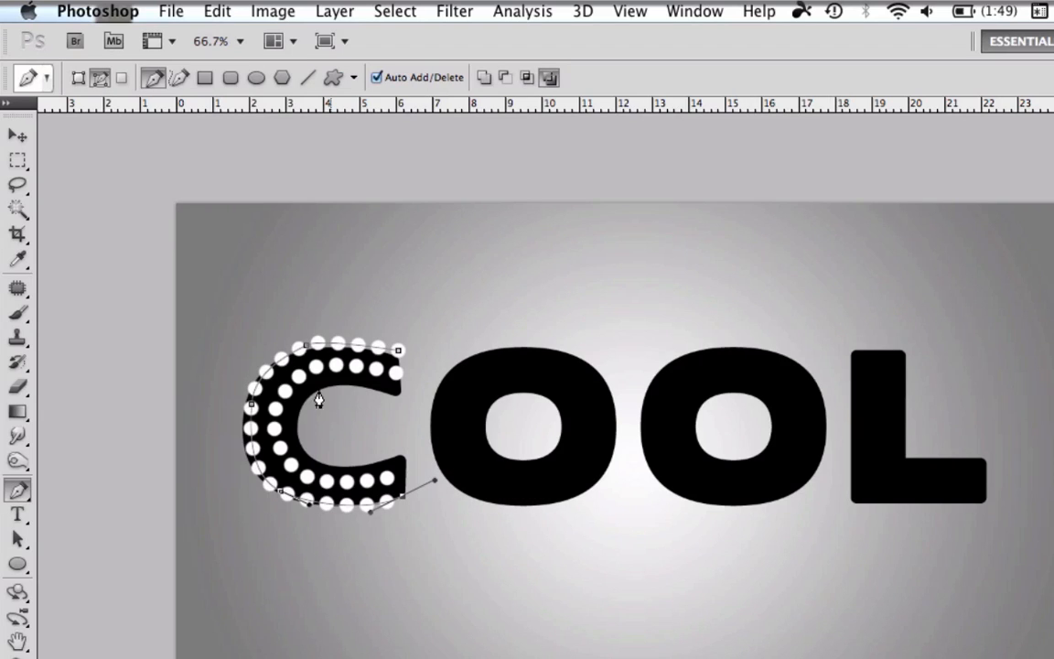
pyautogui.moveTo(393, 418)
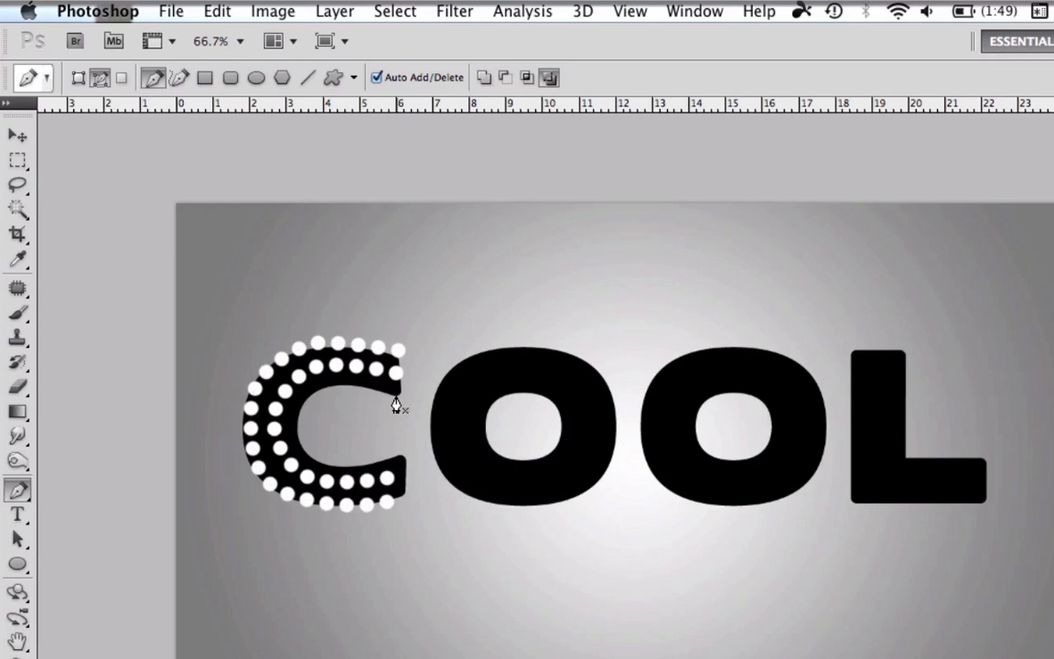
pyautogui.moveTo(317, 402)
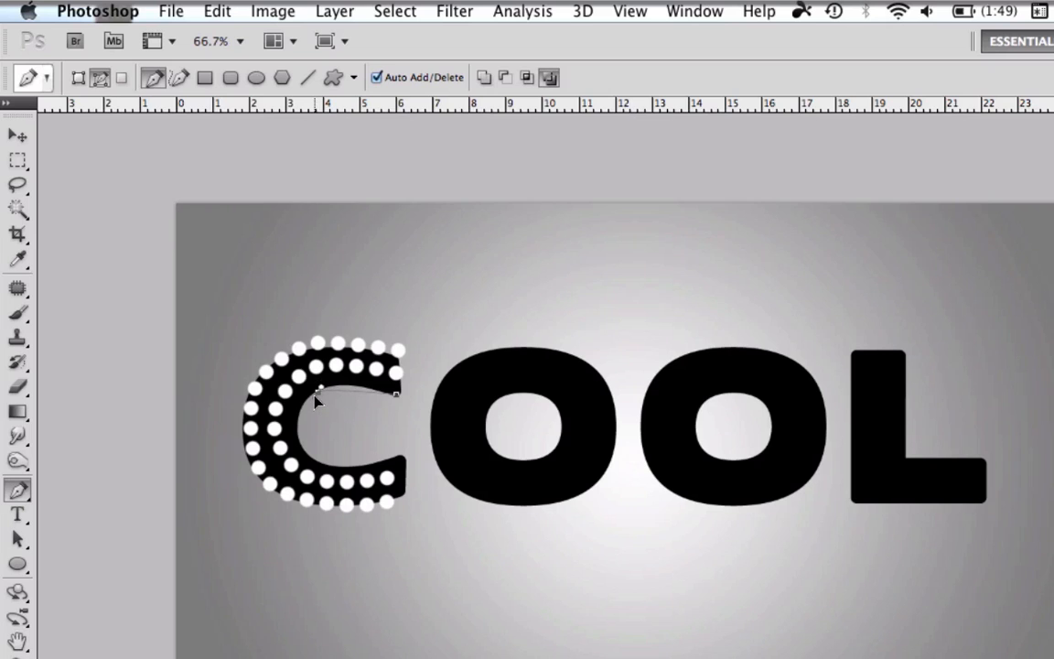
# Trace the C's inner edge, stroke it with white dots, and delete the path.
pyautogui.press('cmd+z')
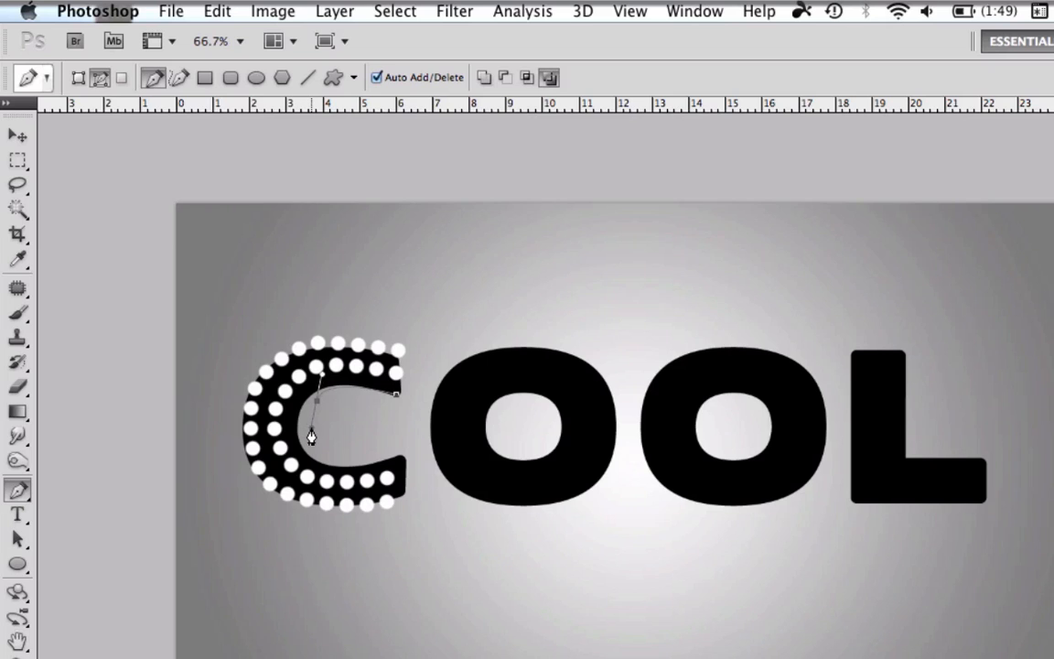
pyautogui.press('cmd+z')
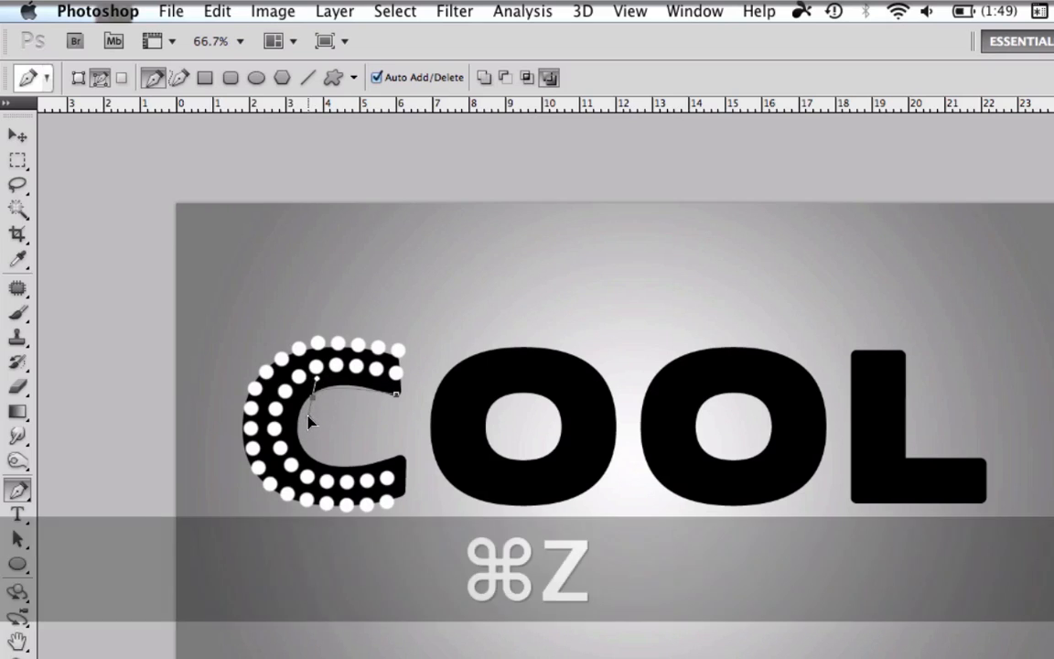
pyautogui.press('cmd+z')
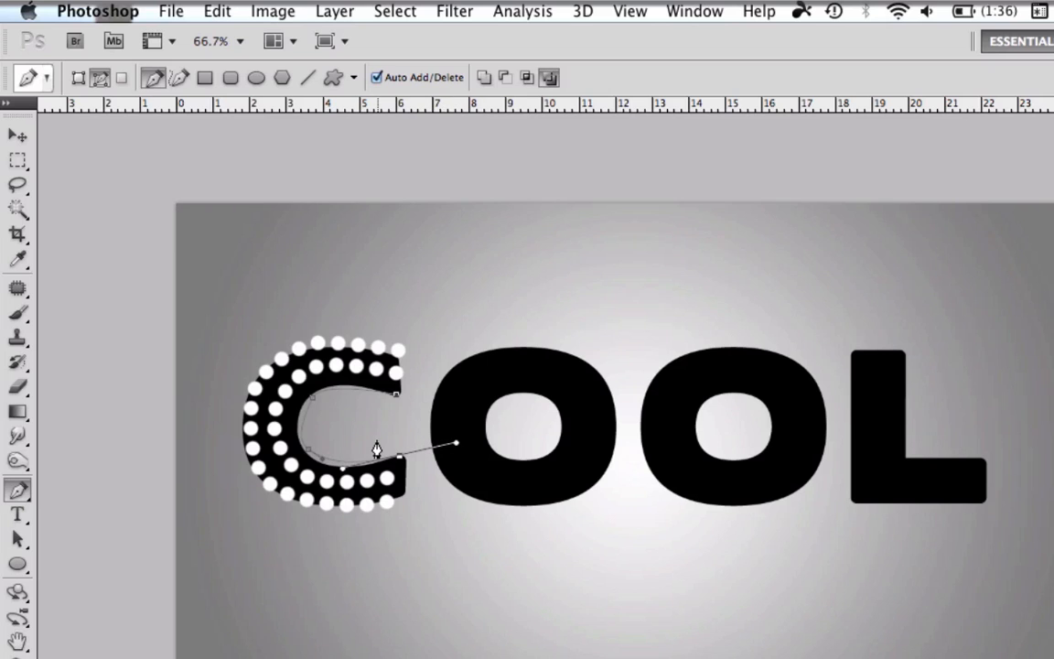
pyautogui.rightClick(376, 448)
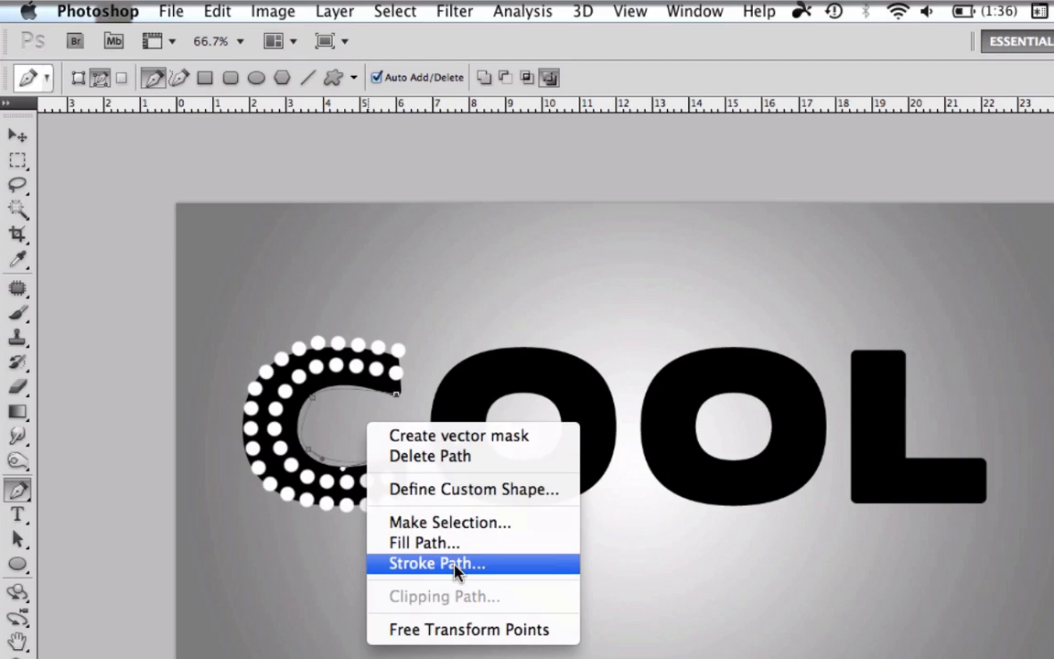
pyautogui.click(437, 563)
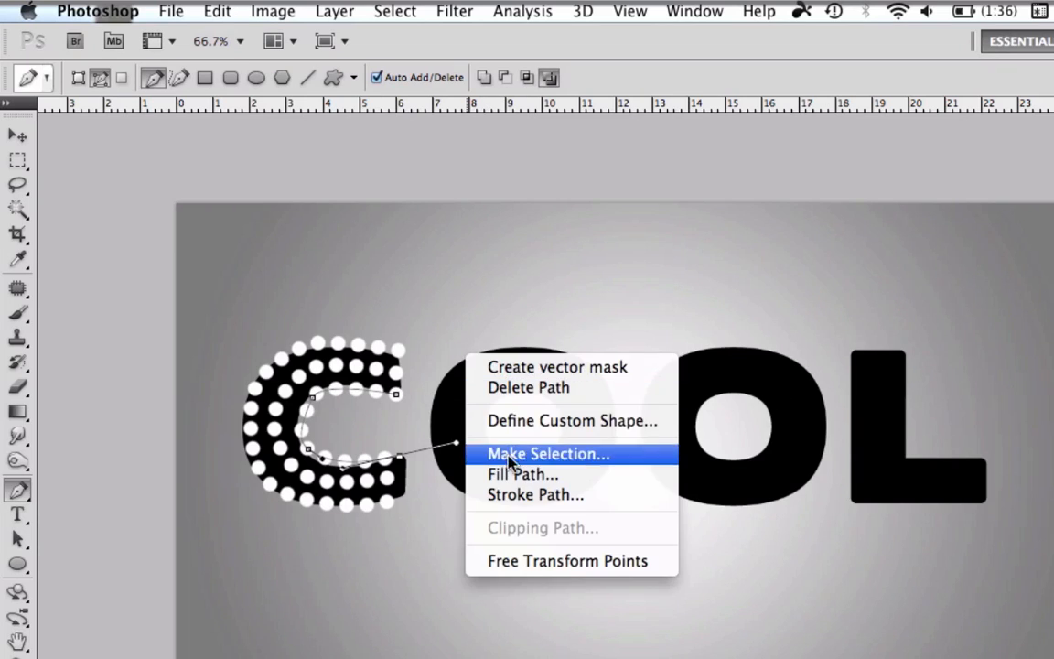
pyautogui.click(547, 454)
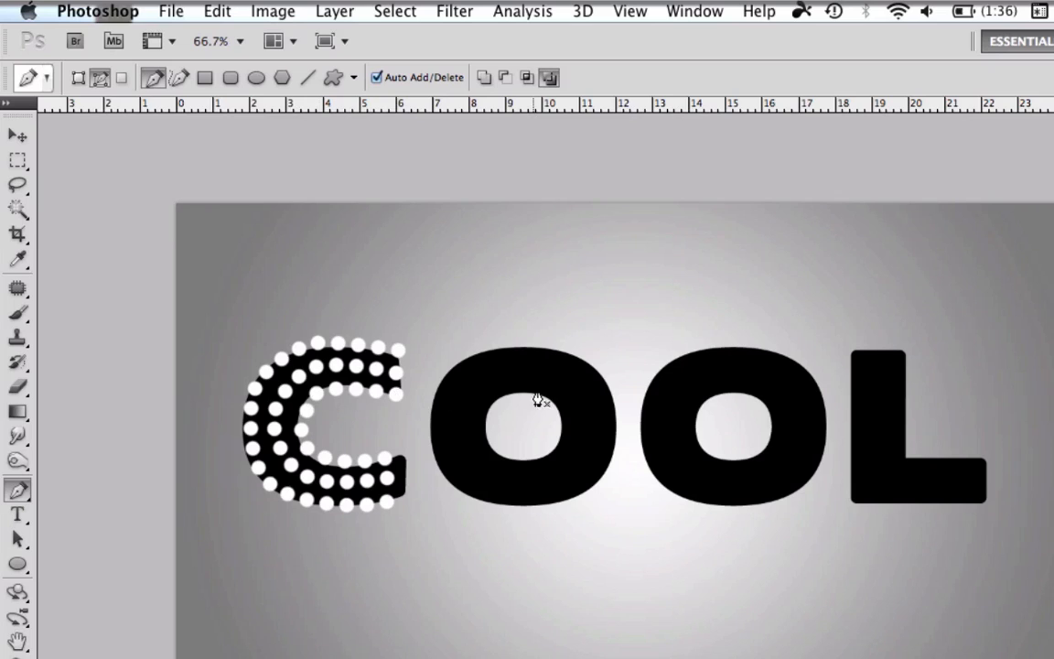
pyautogui.moveTo(469, 390)
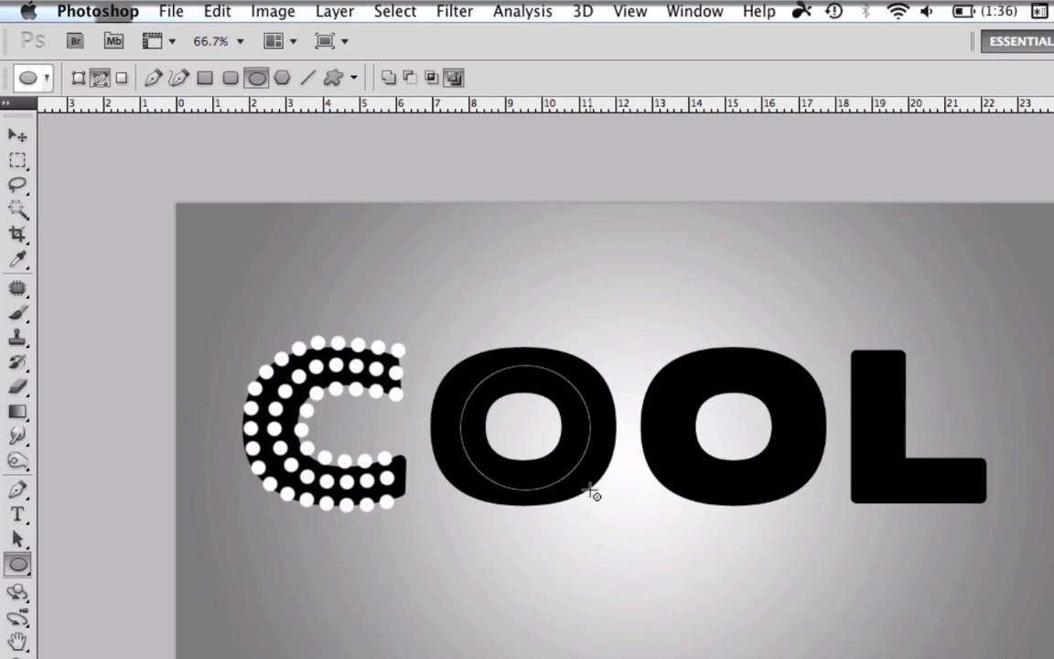
# Stroke the middle ellipse in the O with white dots and delete its path.
pyautogui.rightClick(586, 499)
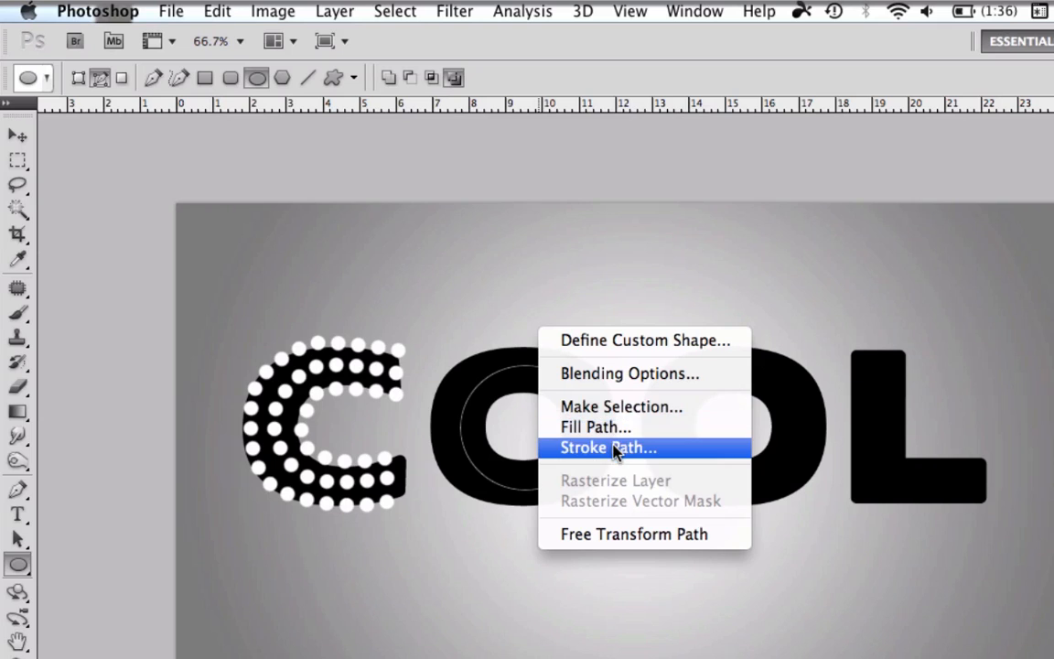
pyautogui.click(606, 447)
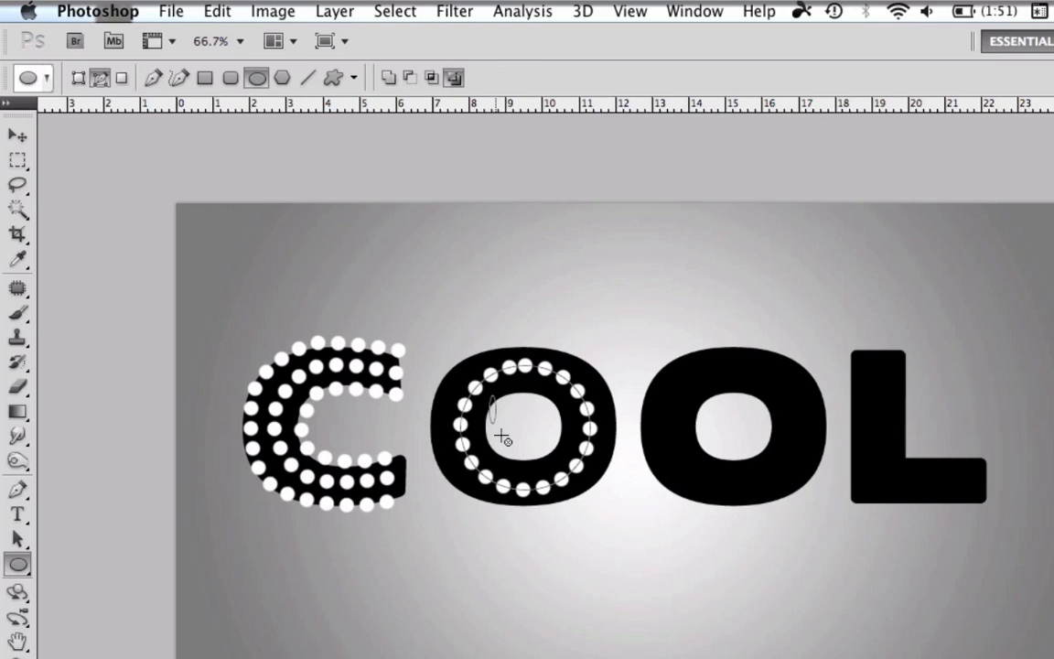
pyautogui.moveTo(490, 416); pyautogui.dragTo(549, 467)
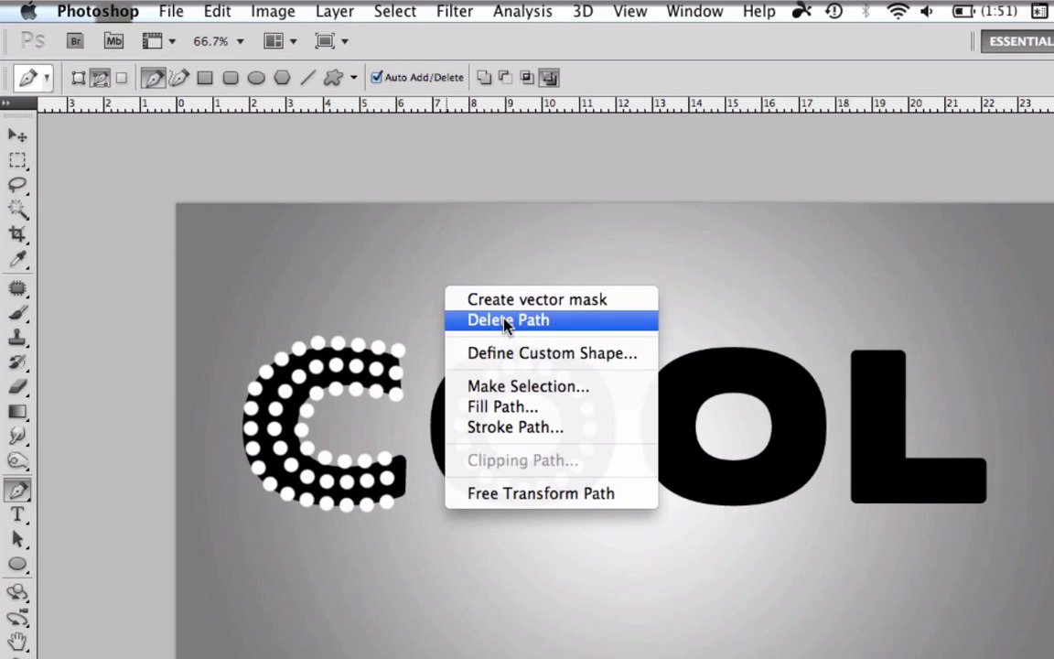
pyautogui.click(505, 319)
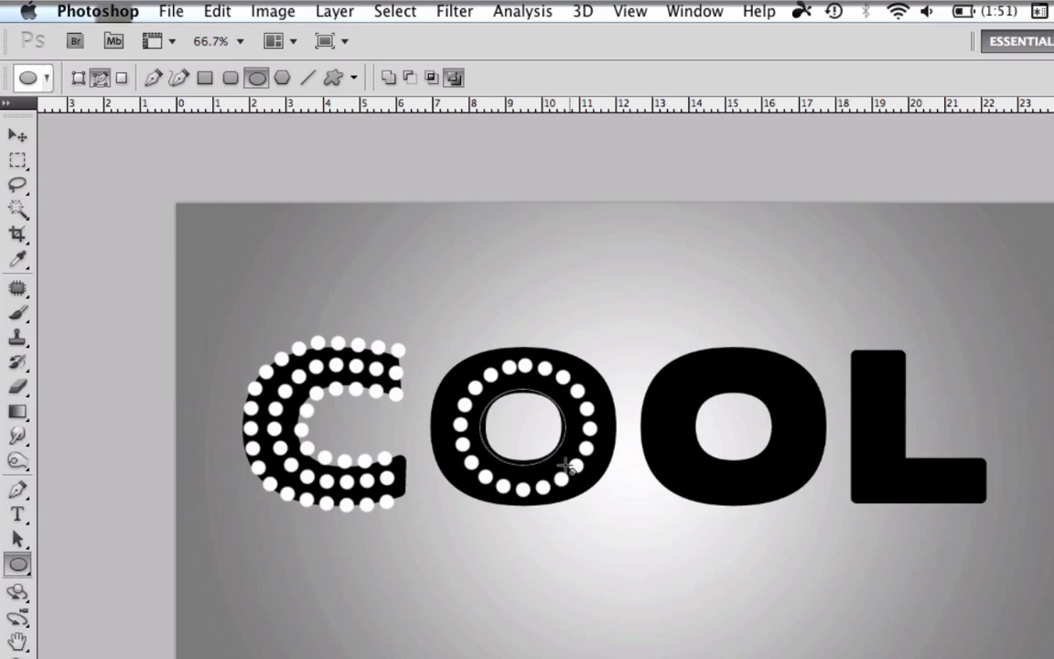
# Stroke the inner ellipse of the O with white dots.
pyautogui.rightClick(563, 462)
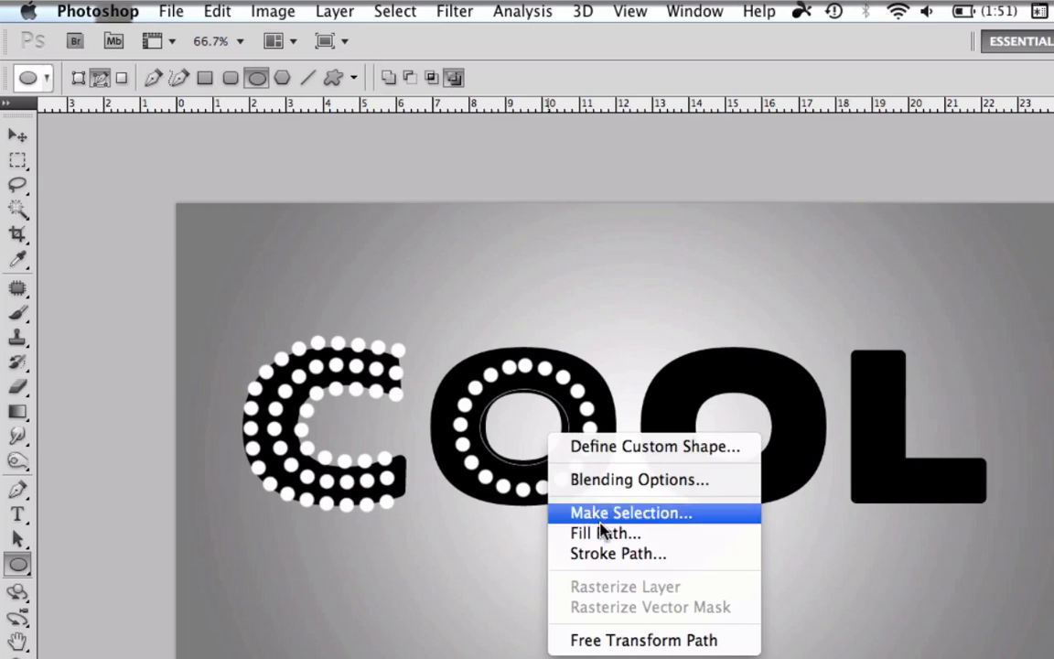
pyautogui.click(617, 553)
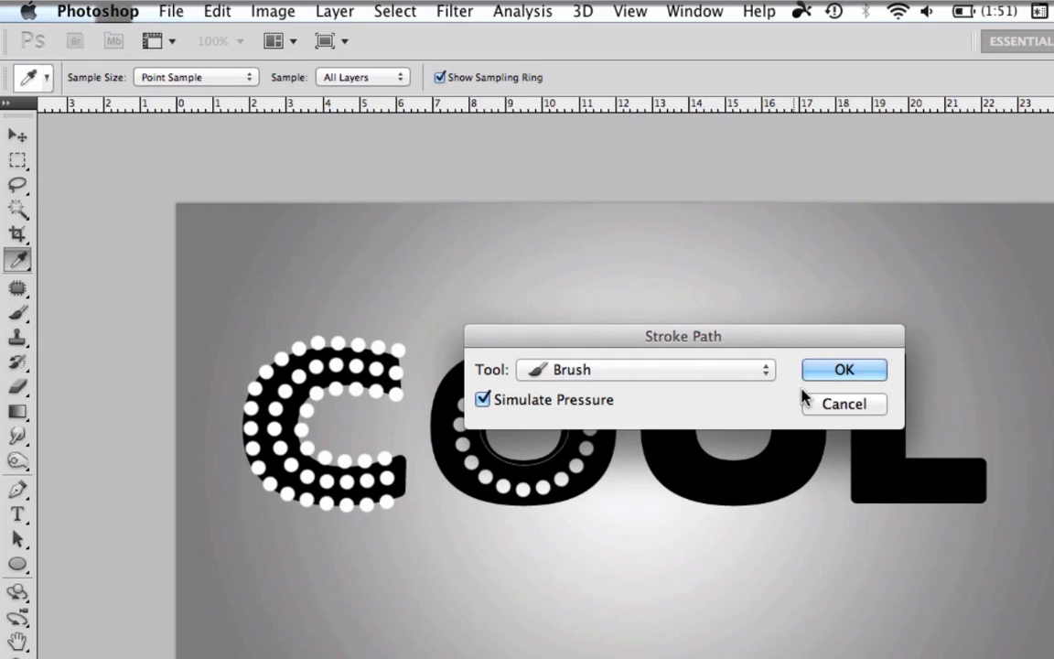
pyautogui.click(844, 370)
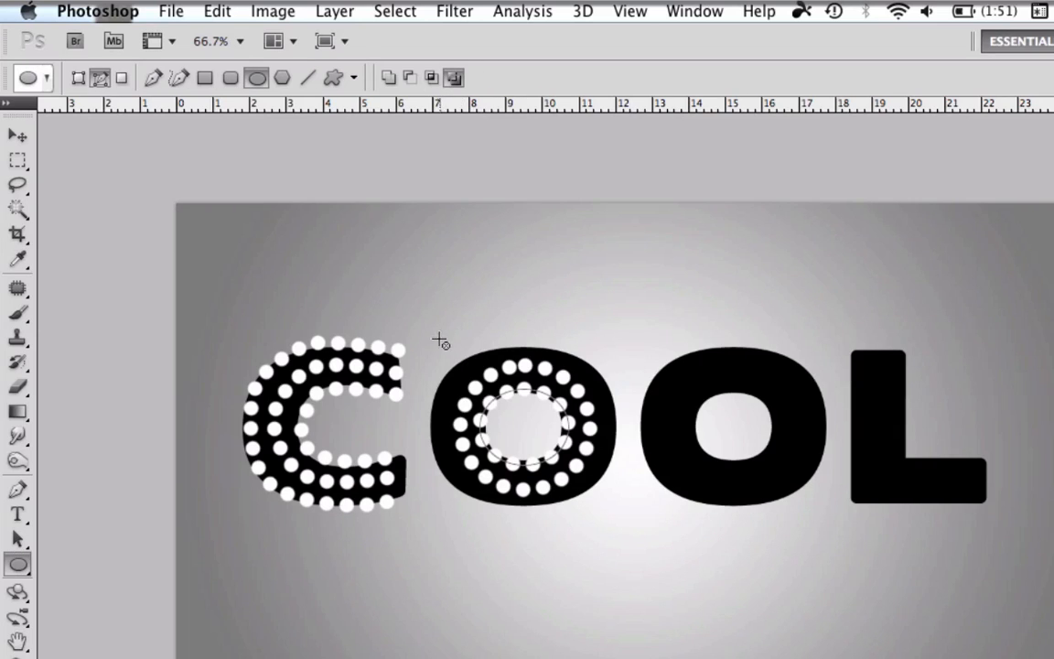
# Stroke an ellipse around the O's outer edge with dots and delete the path.
pyautogui.moveTo(441, 340); pyautogui.dragTo(563, 499)
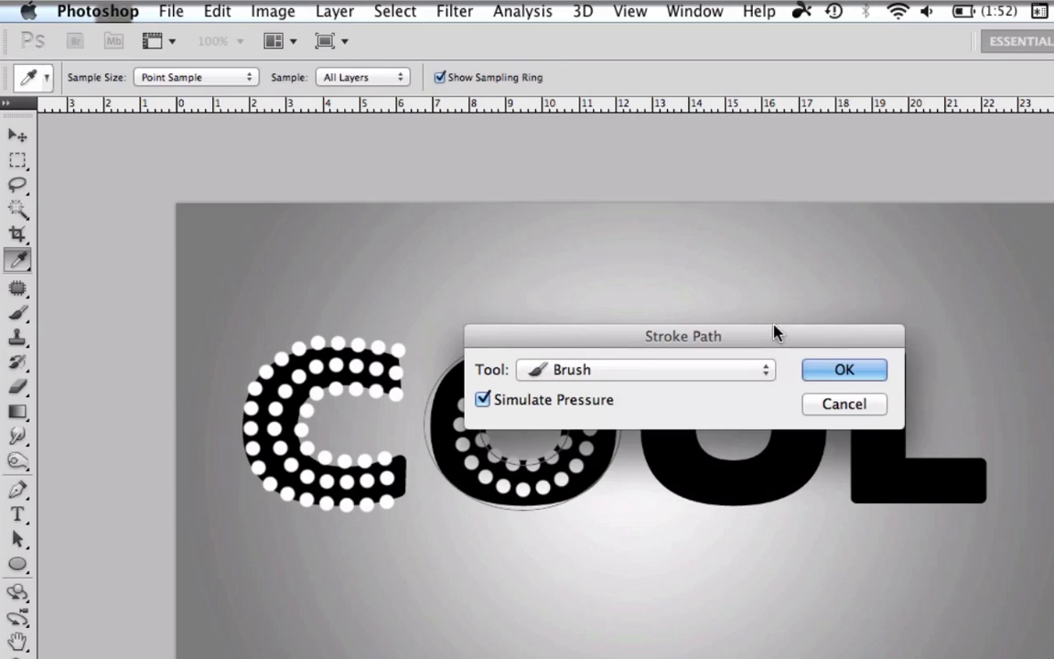
pyautogui.click(843, 370)
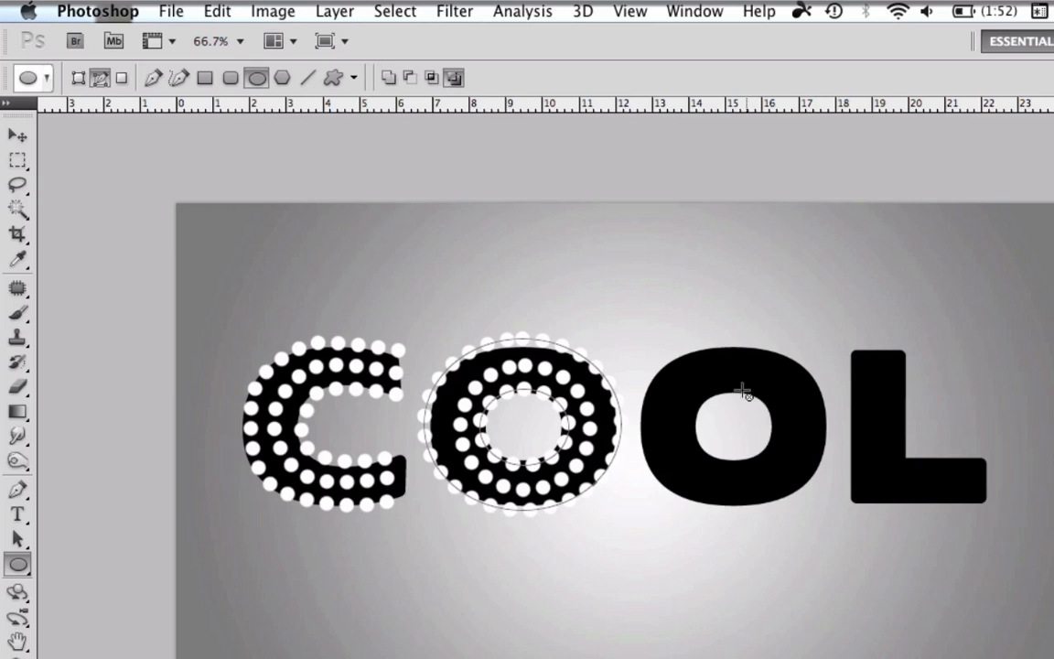
pyautogui.click(78, 77)
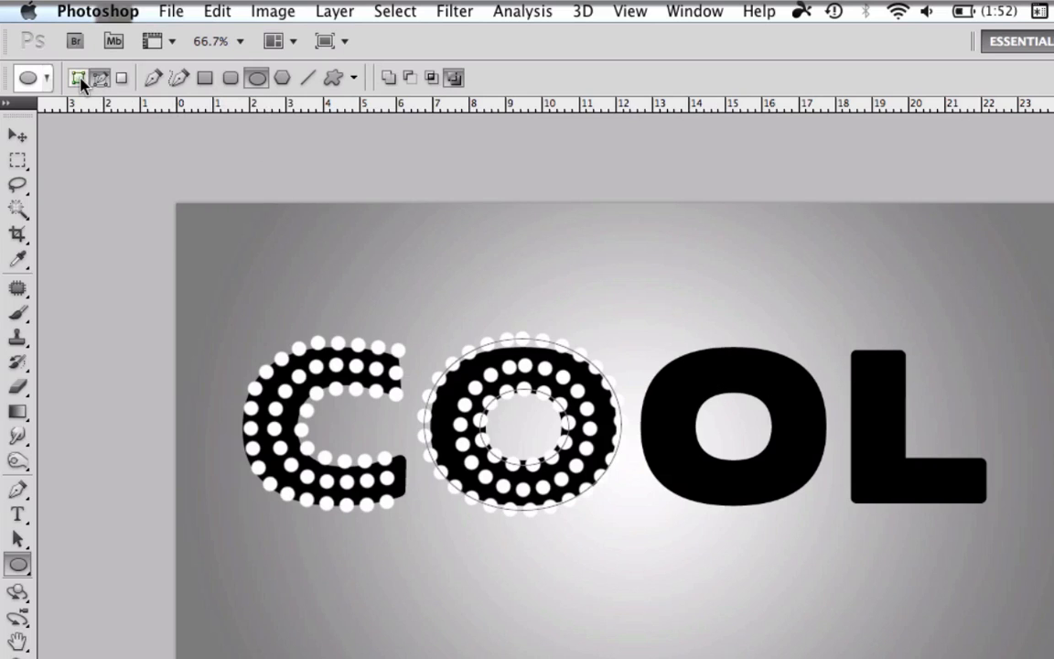
pyautogui.rightClick(512, 434)
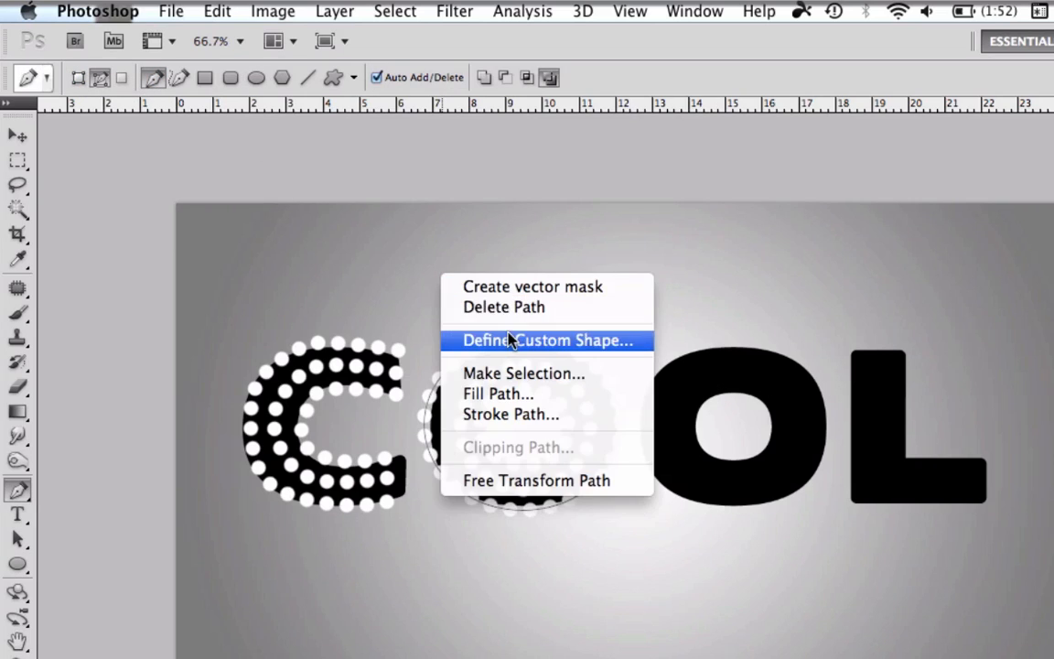
pyautogui.click(548, 341)
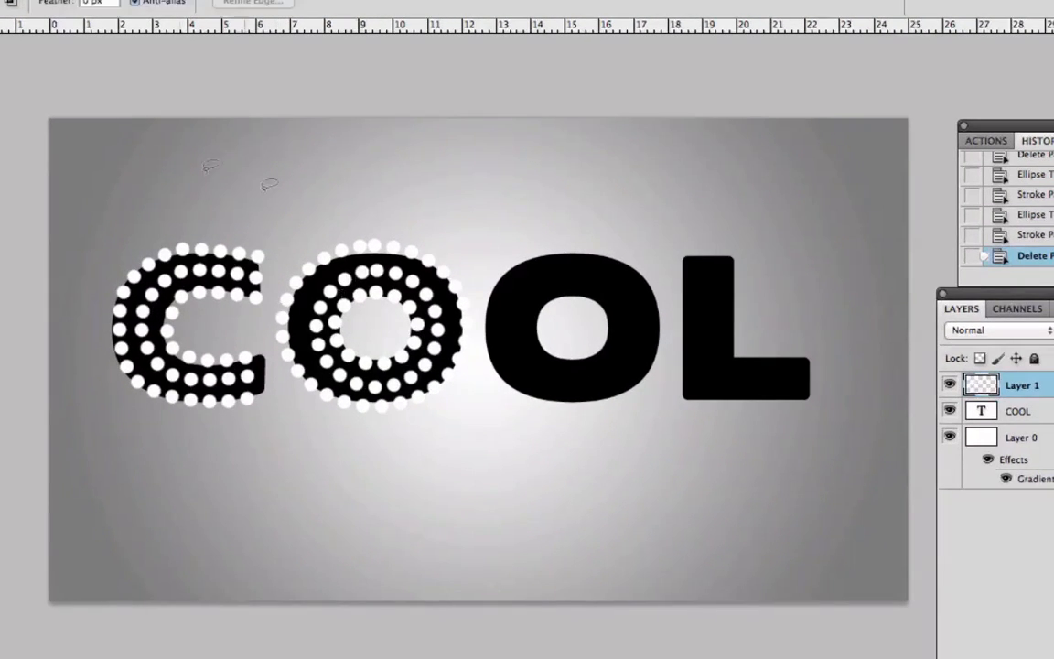
# Copy the dotted O and undo the stray line stroked on the L.
pyautogui.press('cmd+c')
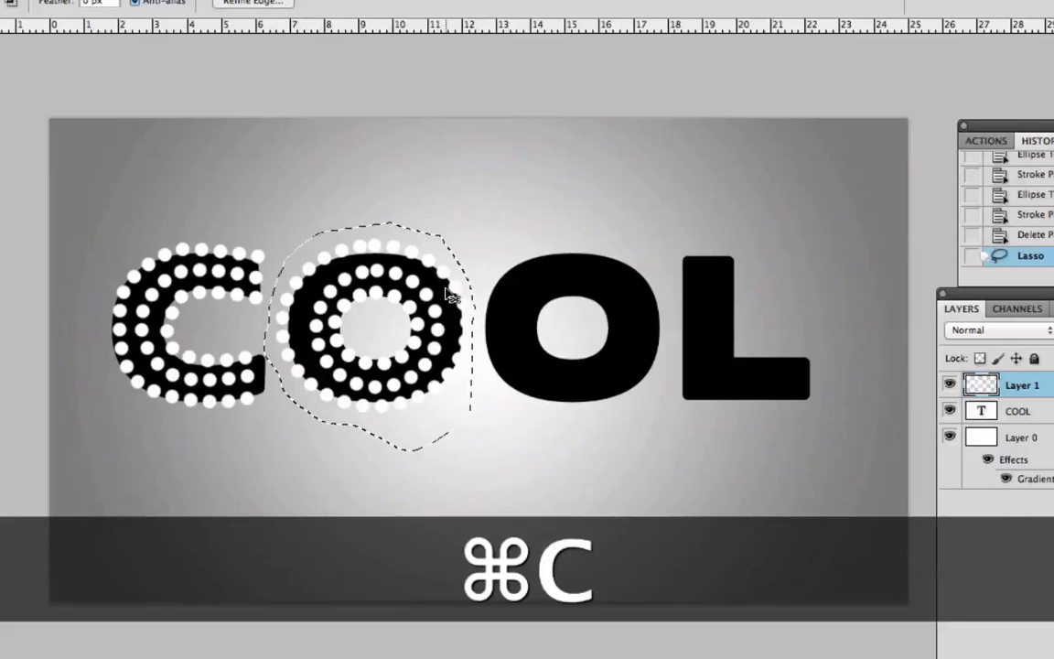
pyautogui.press('cmd+v')
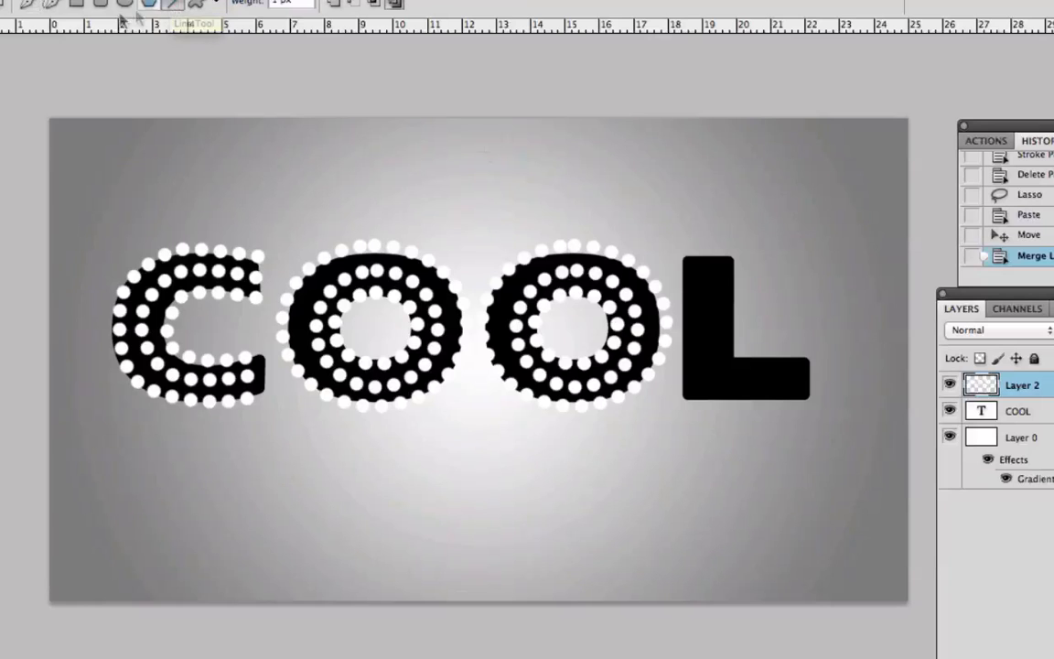
pyautogui.rightClick(710, 329)
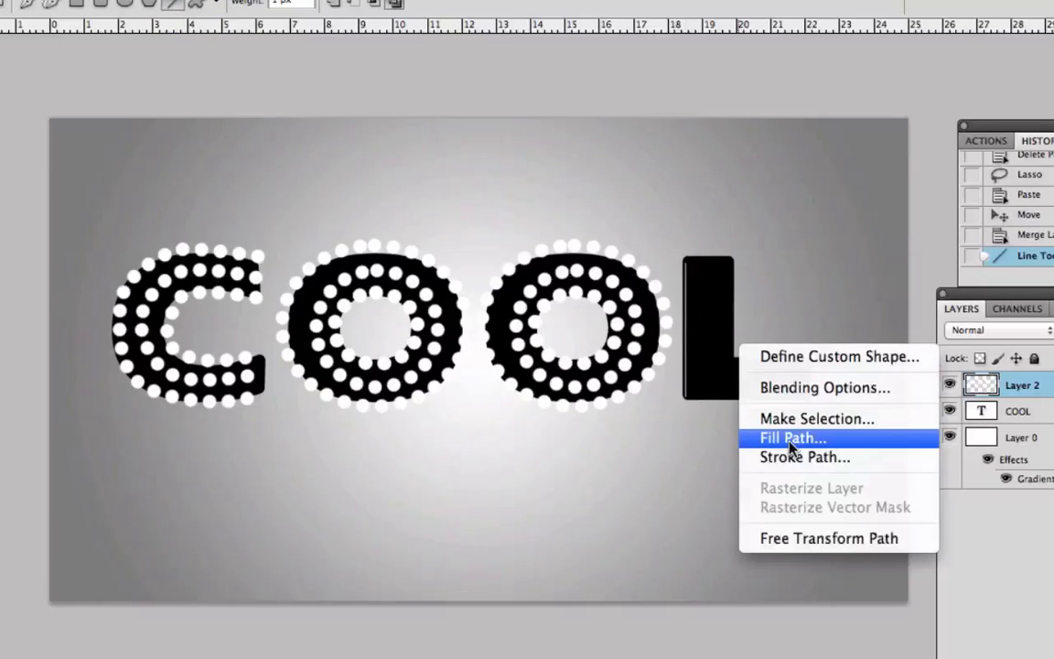
pyautogui.press('cmd+alt+z')
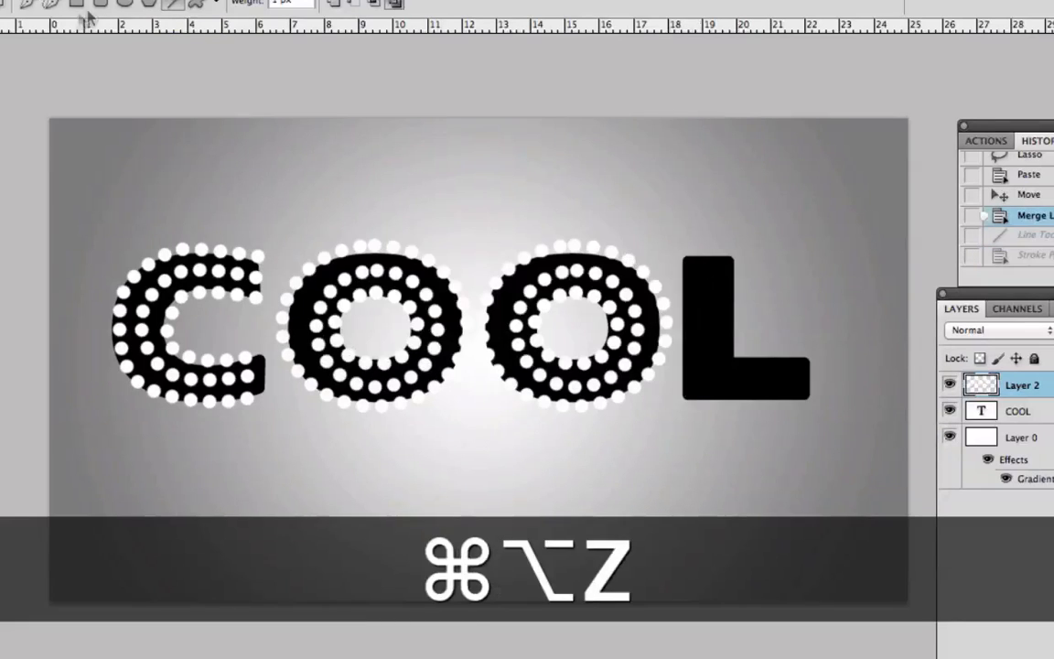
# Stroke the L path with white brush dots and merge the two dot layers.
pyautogui.rightClick(718, 330)
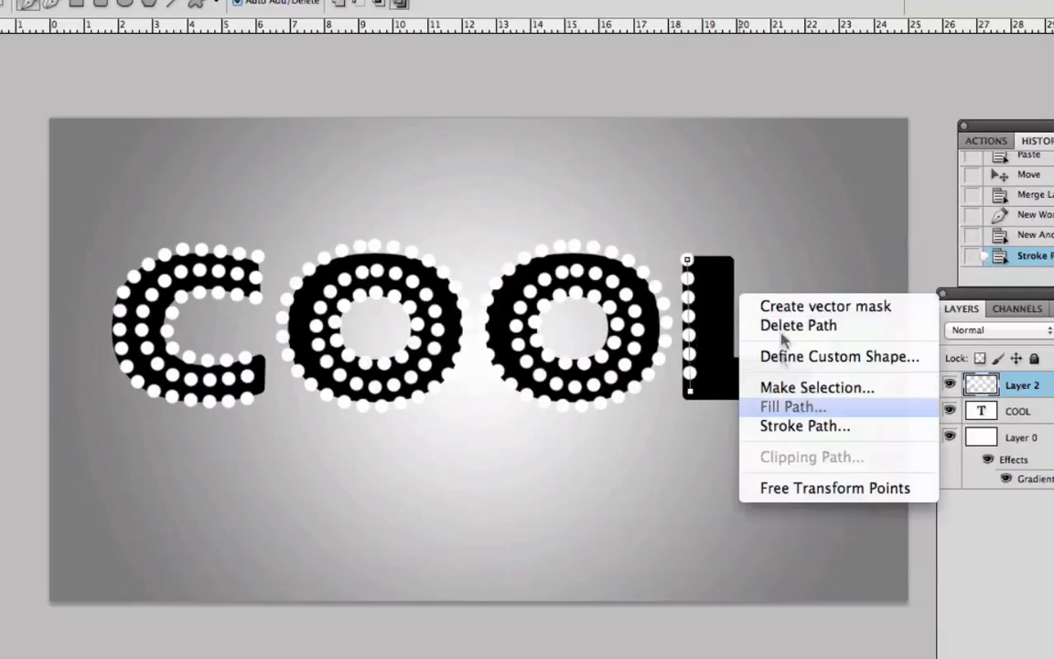
pyautogui.click(804, 427)
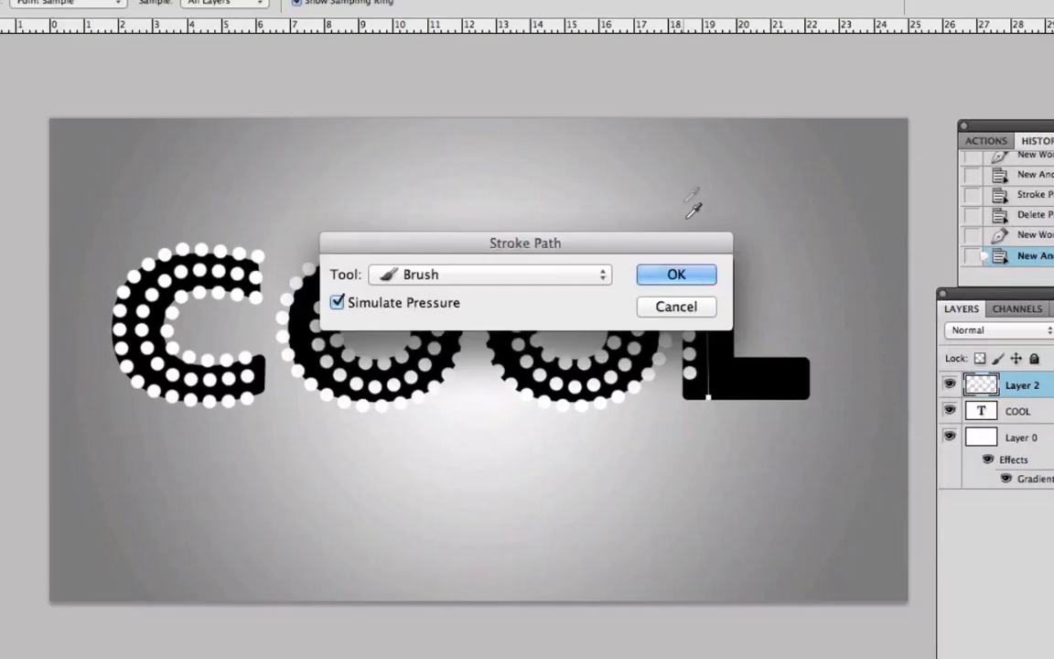
pyautogui.click(676, 274)
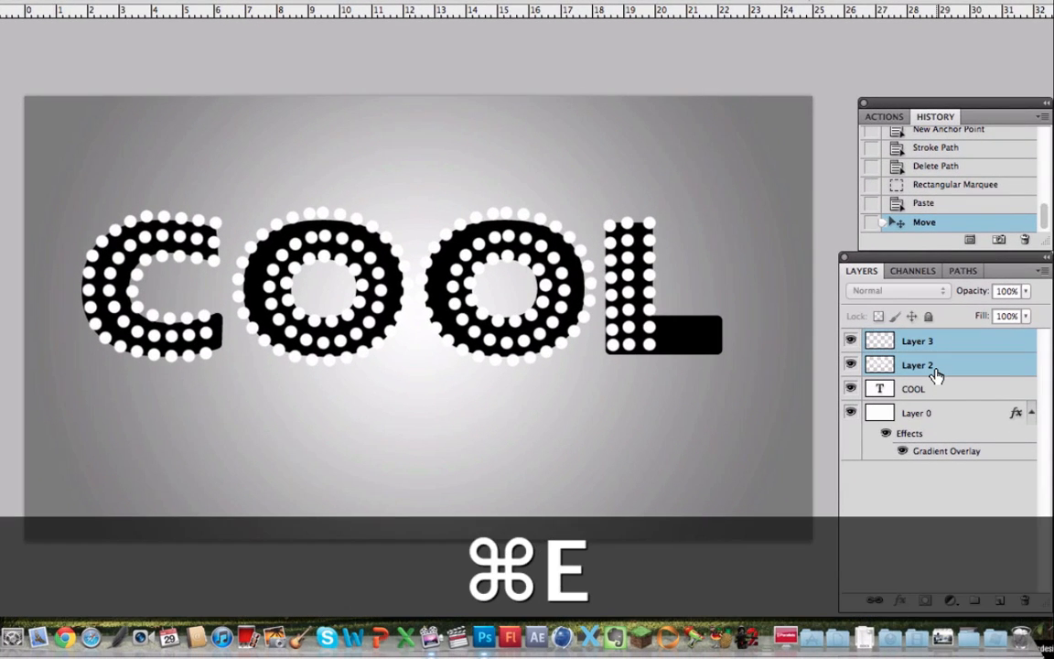
pyautogui.press('cmd+e')
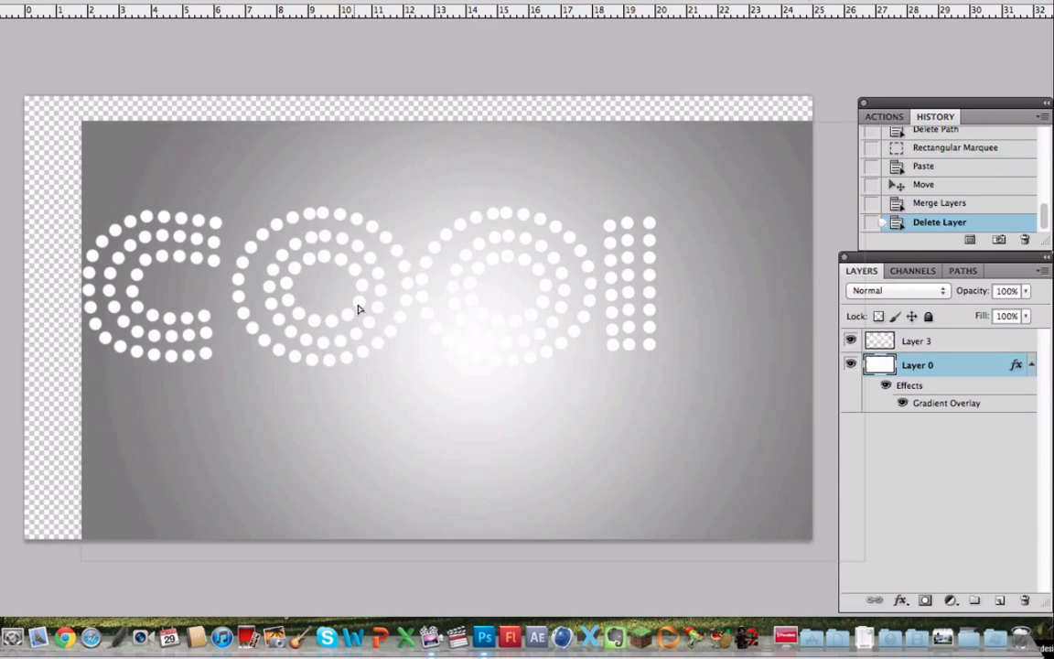
# Undo the accidental background shift and recentre the white-dot COOL lettering.
pyautogui.press('cmd+z')
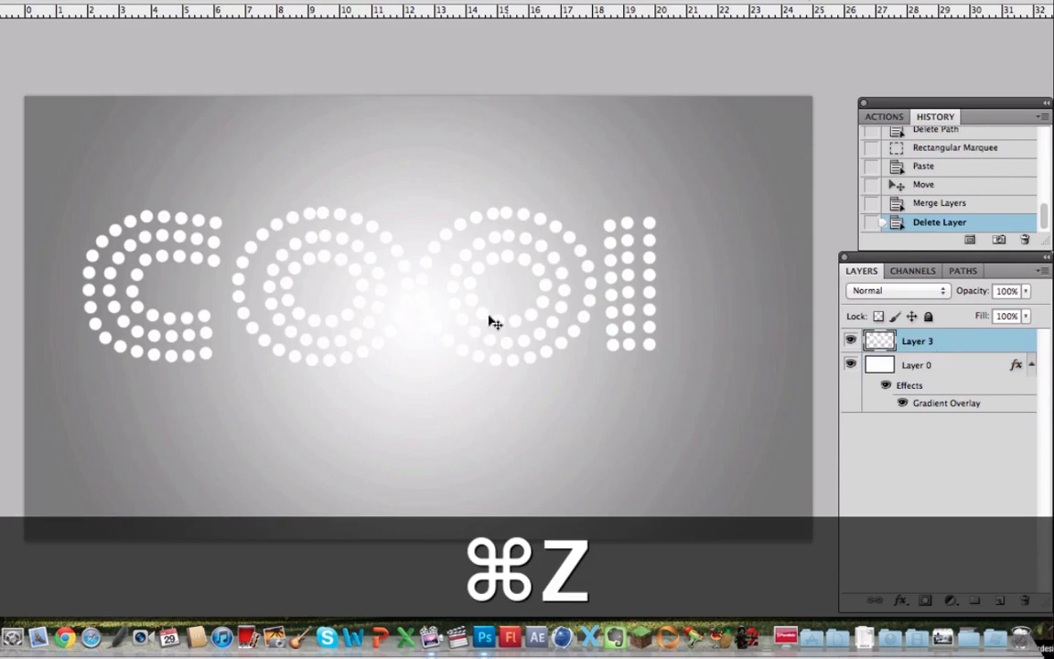
pyautogui.press('cmd+z')
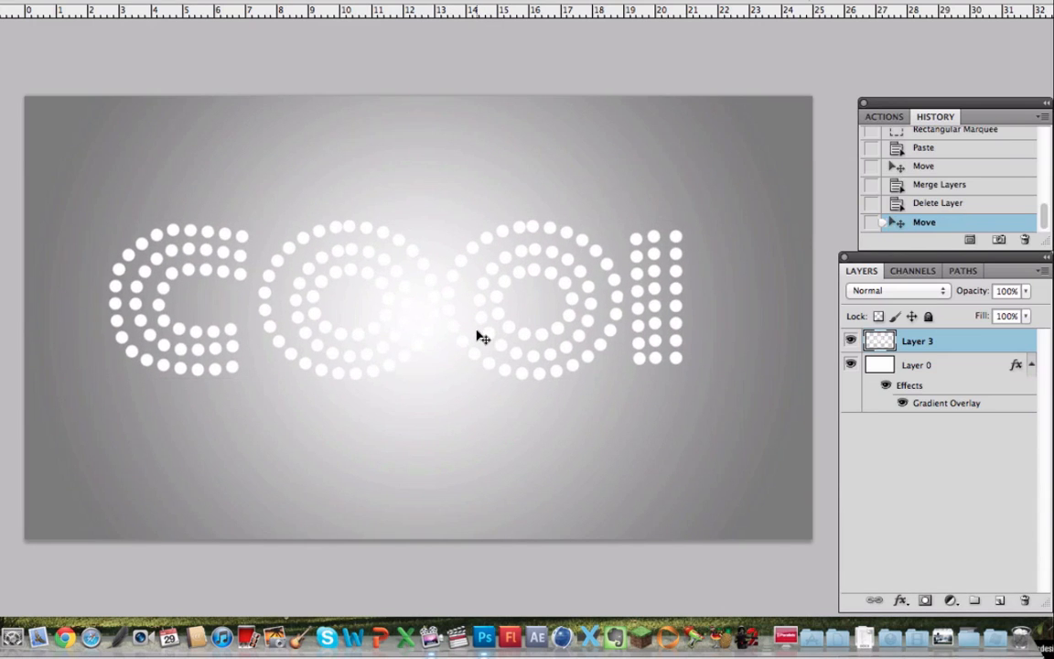
pyautogui.moveTo(831, 337)
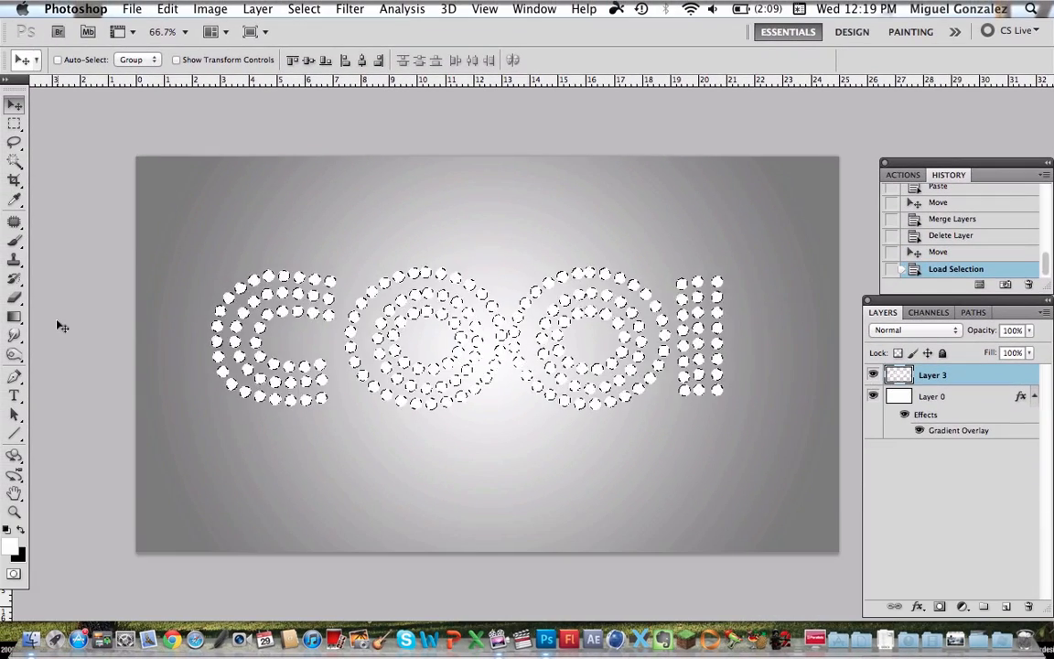
# Fill the dots with the Transparent Rainbow gradient, red on C to teal on L, then deselect.
pyautogui.click(15, 316)
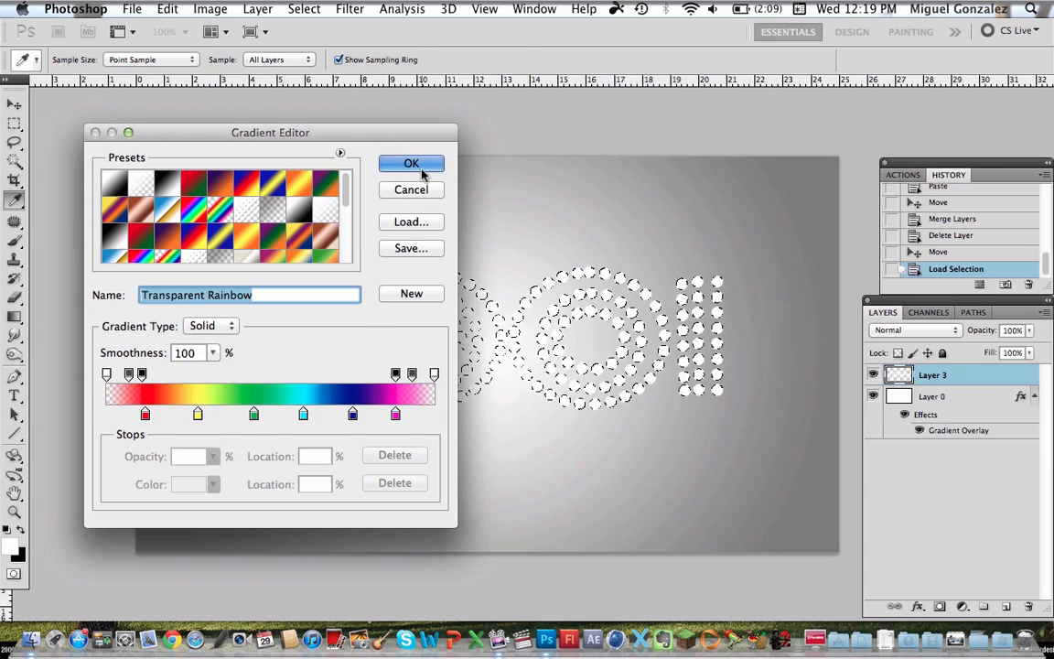
pyautogui.click(411, 163)
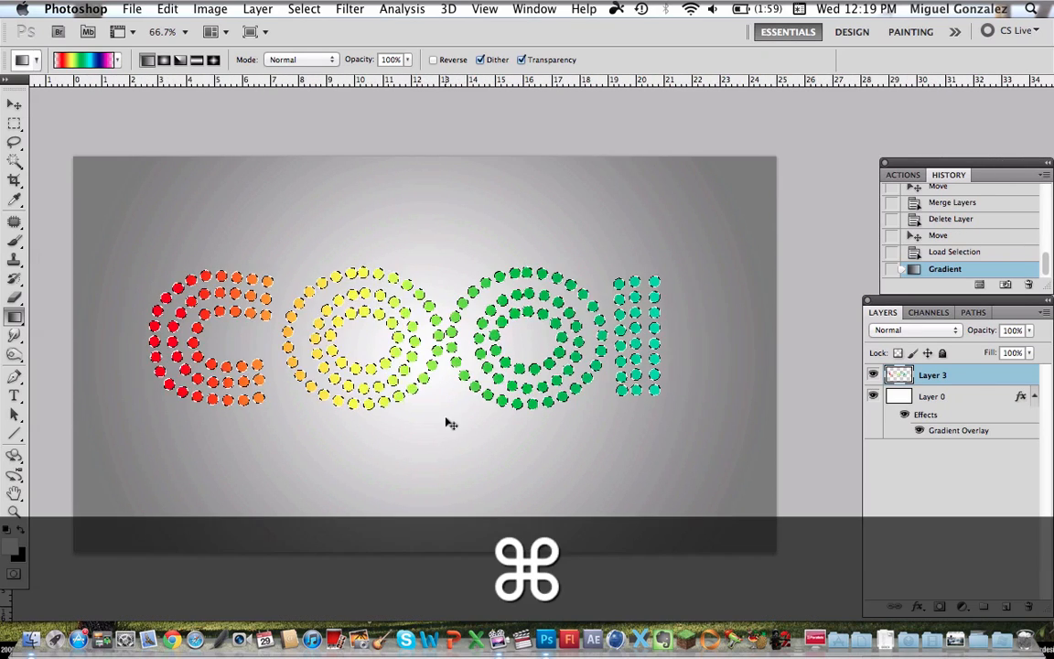
pyautogui.press('cmd+d')
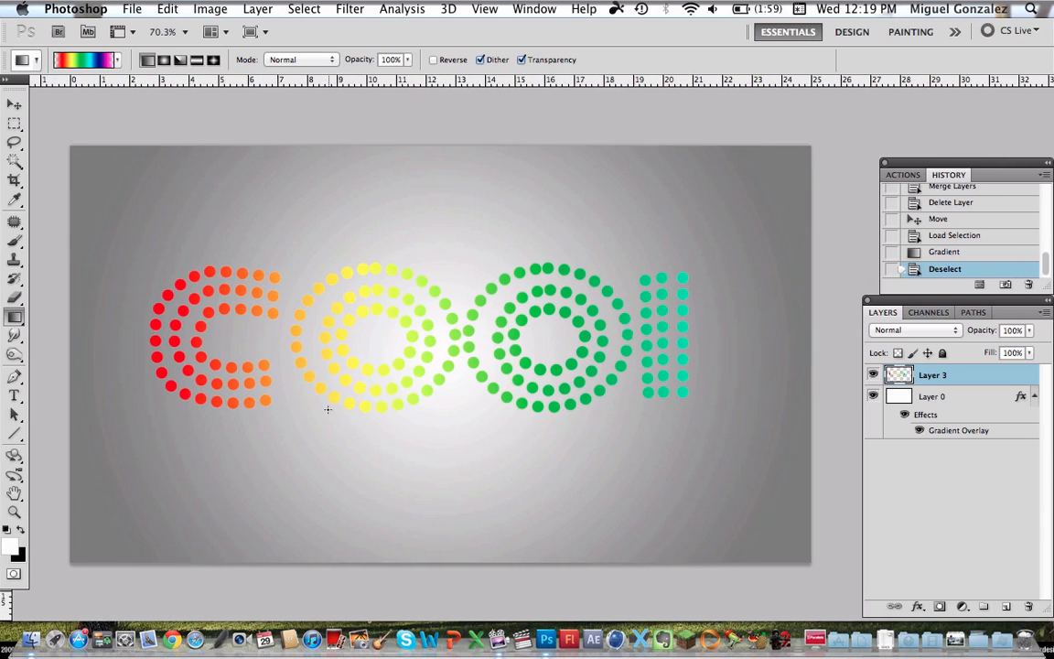
pyautogui.click(12, 110)
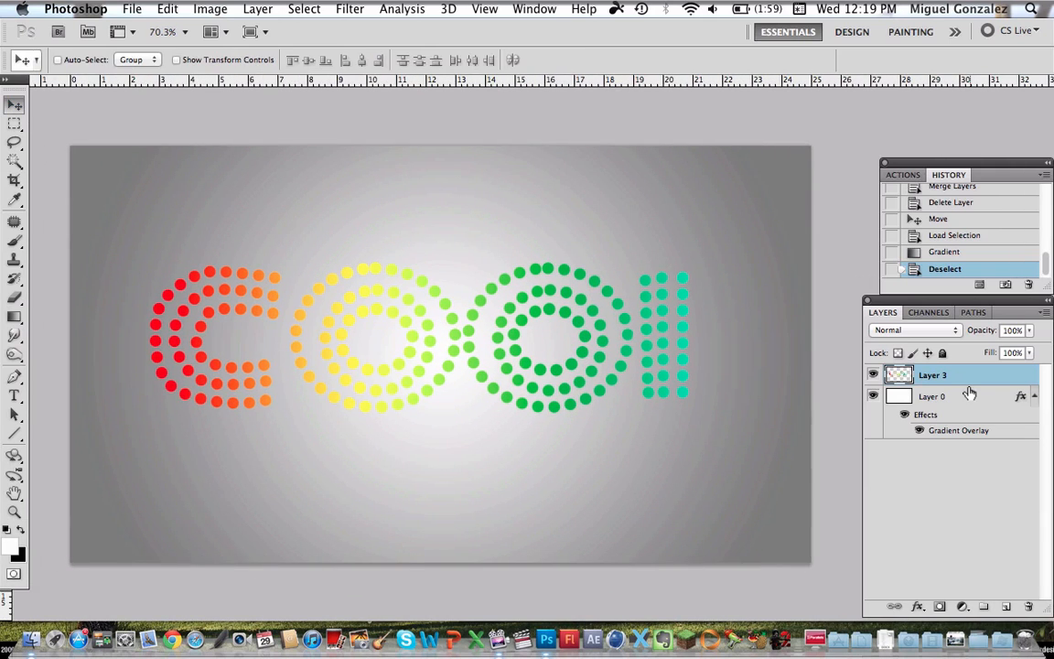
# Duplicate the rainbow dot layer as 'Front' and remove the original Layer 3.
pyautogui.rightClick(932, 375)
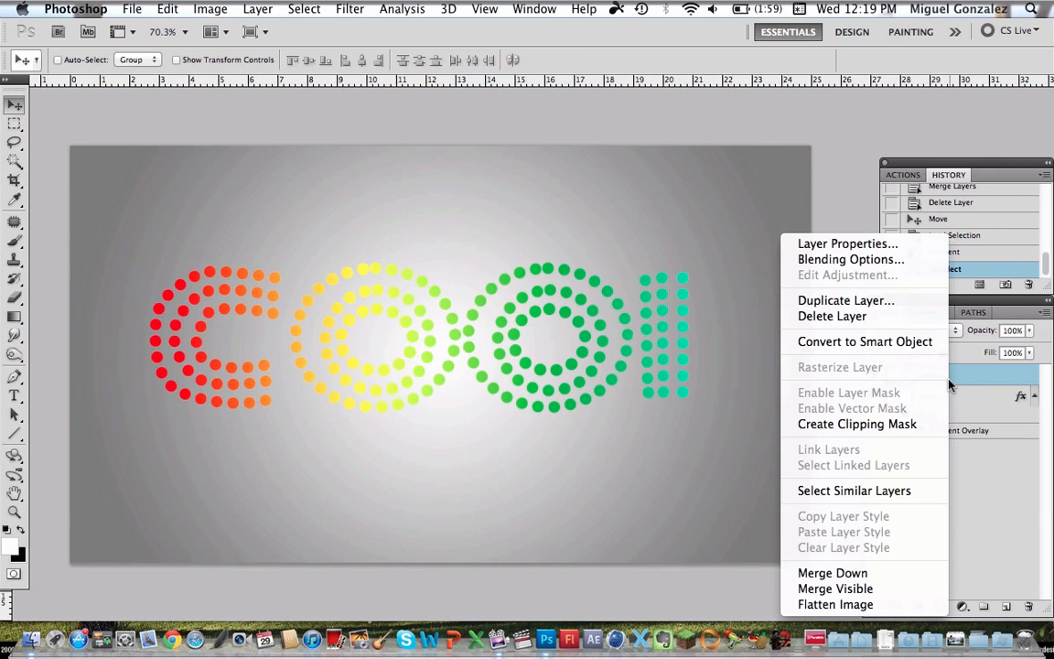
pyautogui.click(845, 300)
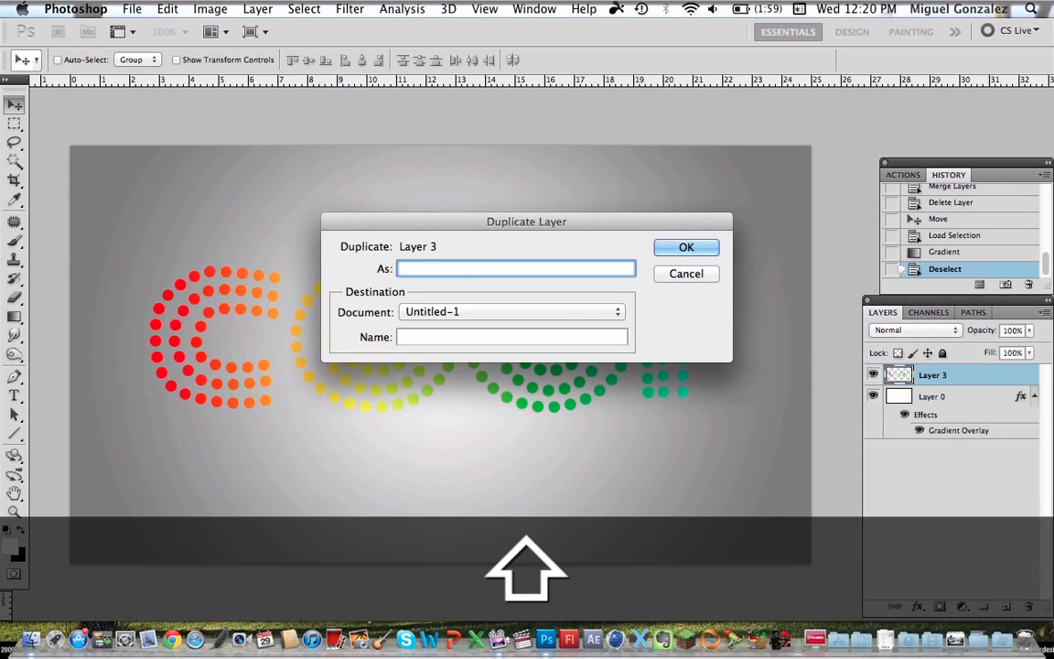
pyautogui.write('Front')
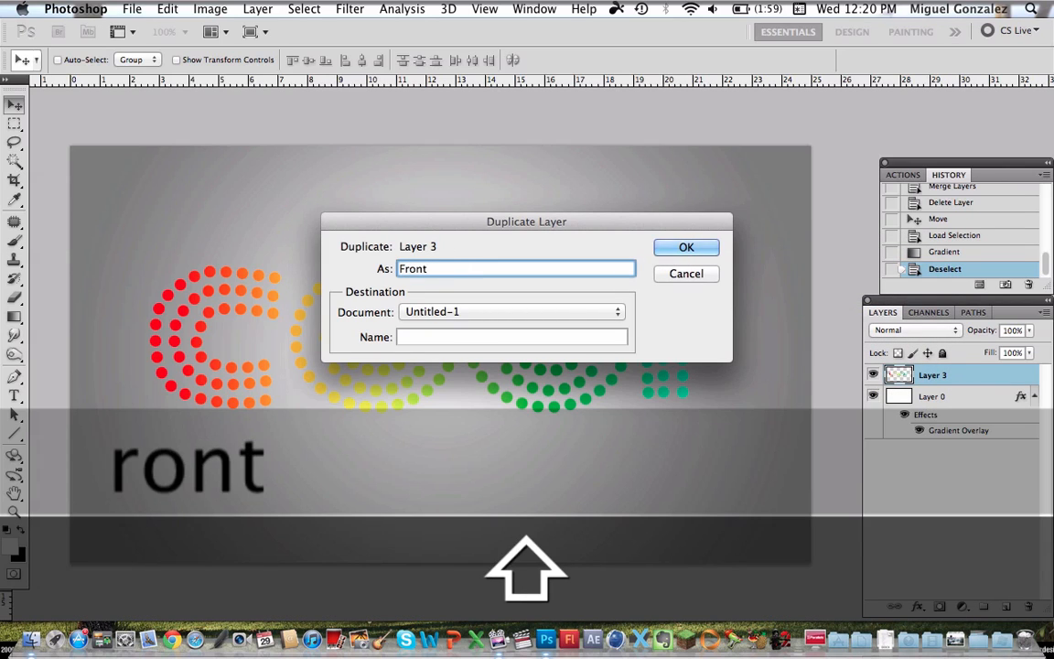
pyautogui.click(686, 247)
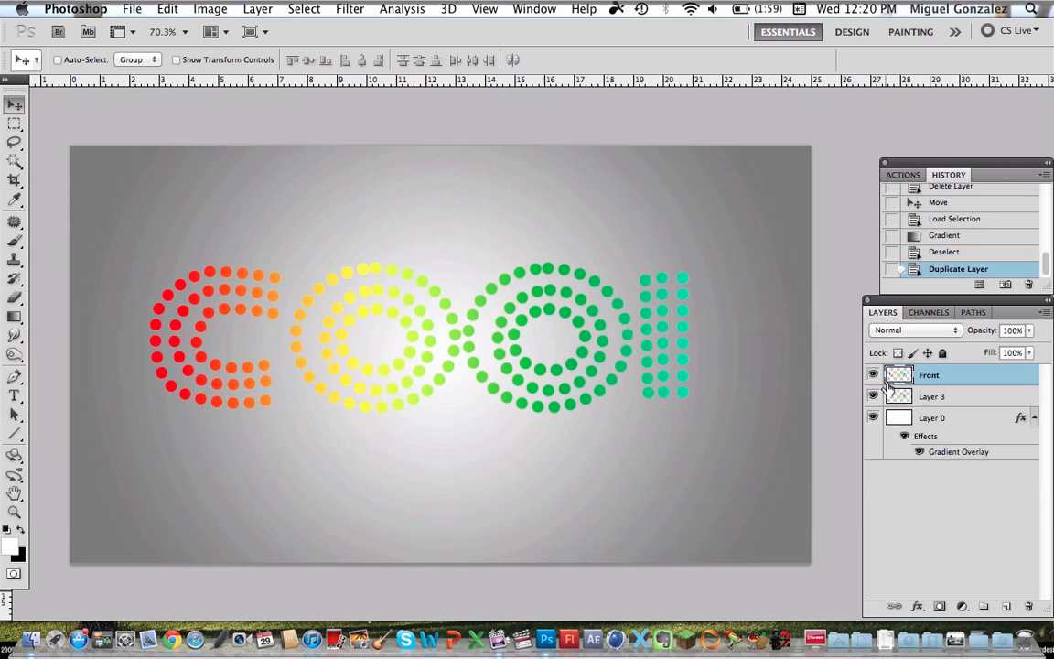
pyautogui.click(937, 396)
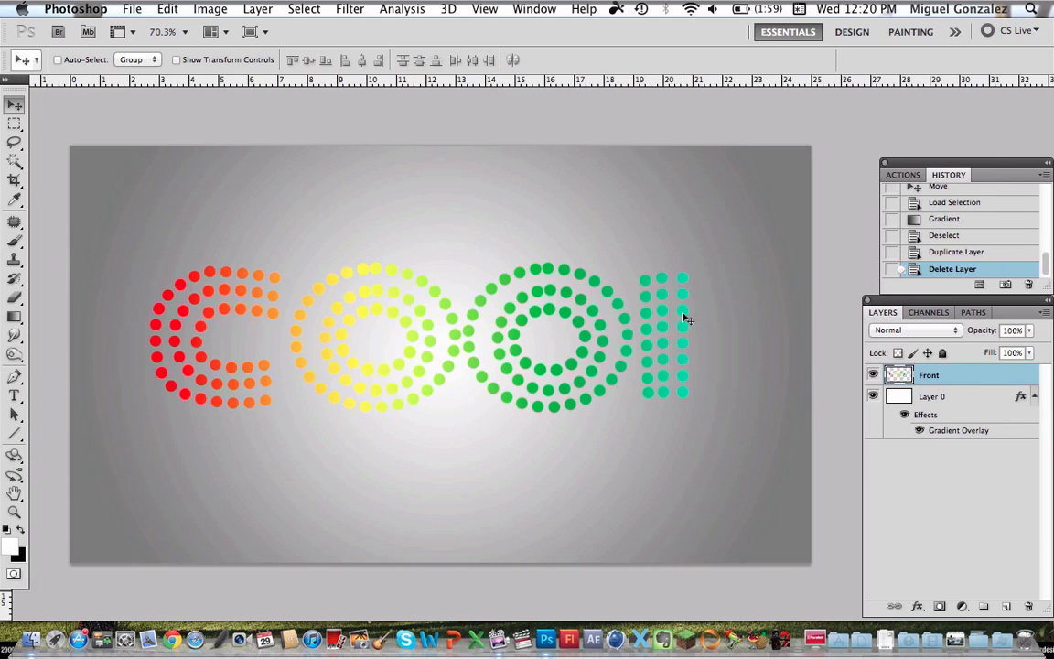
# Free-transform the Front dots in perspective, small at the C and tall at the L.
pyautogui.press('cmd+t')
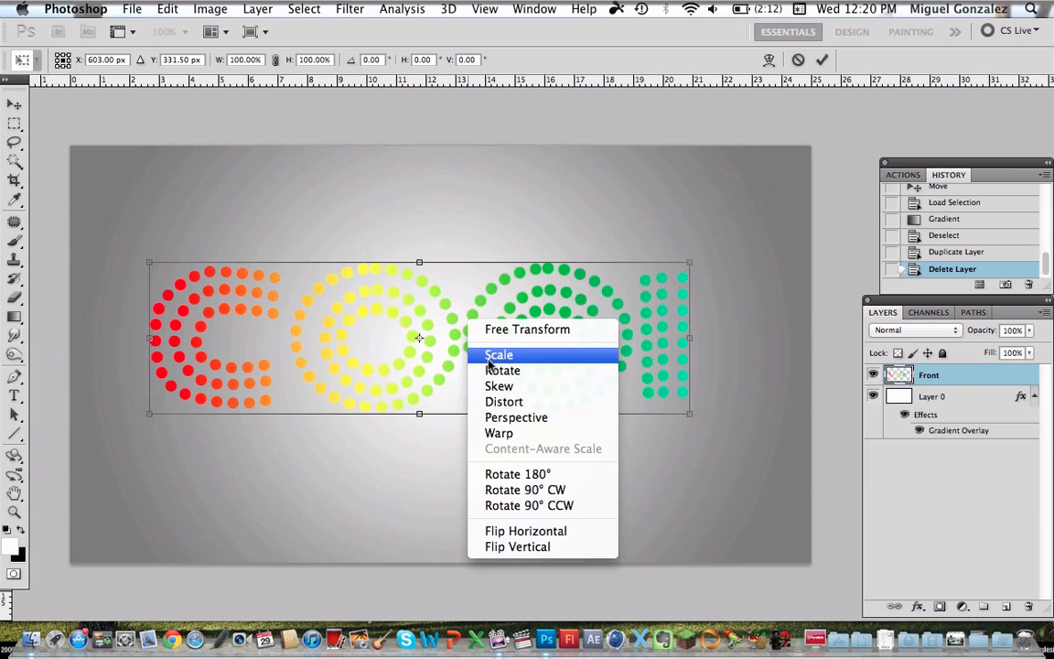
pyautogui.click(498, 354)
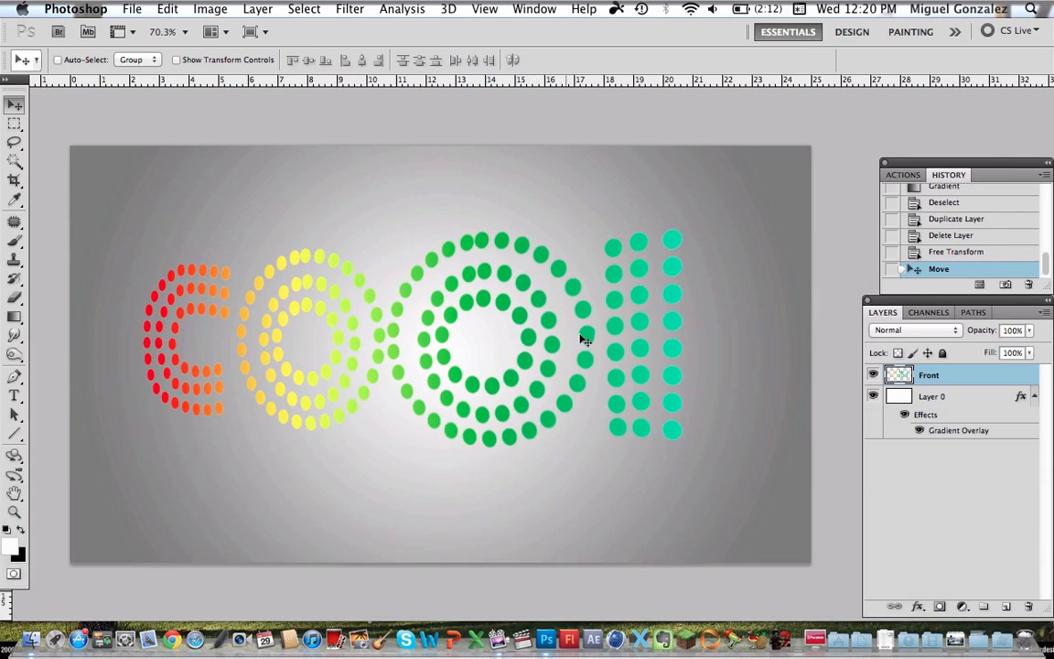
pyautogui.press('cmd+t')
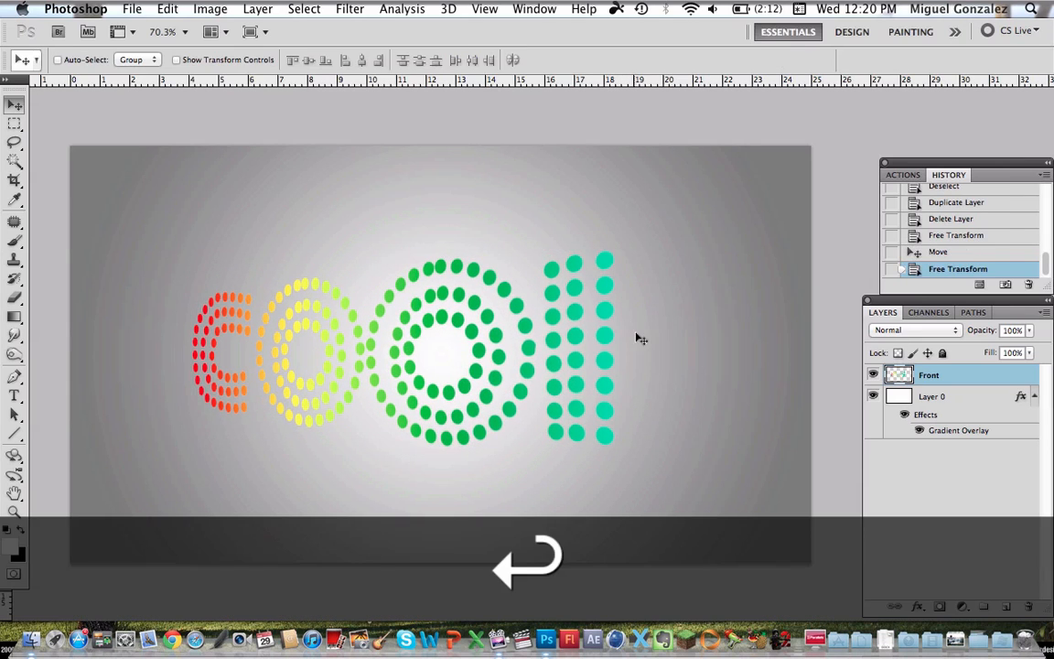
pyautogui.press('cmd+t')
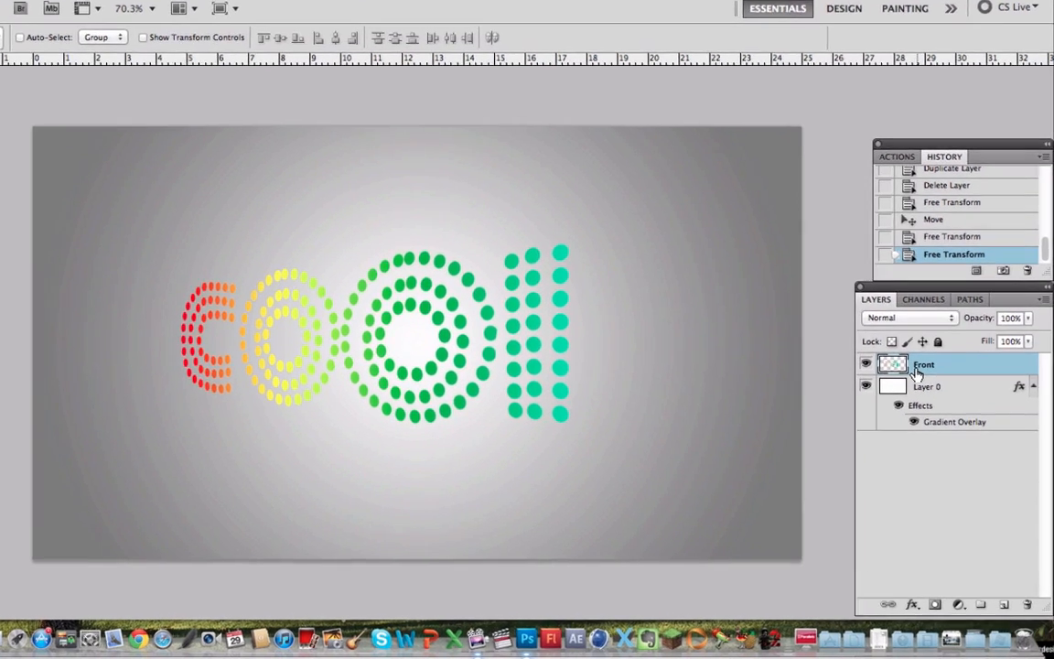
# Duplicate the Front dot layer as a new layer named 'EFFECT'.
pyautogui.rightClick(923, 364)
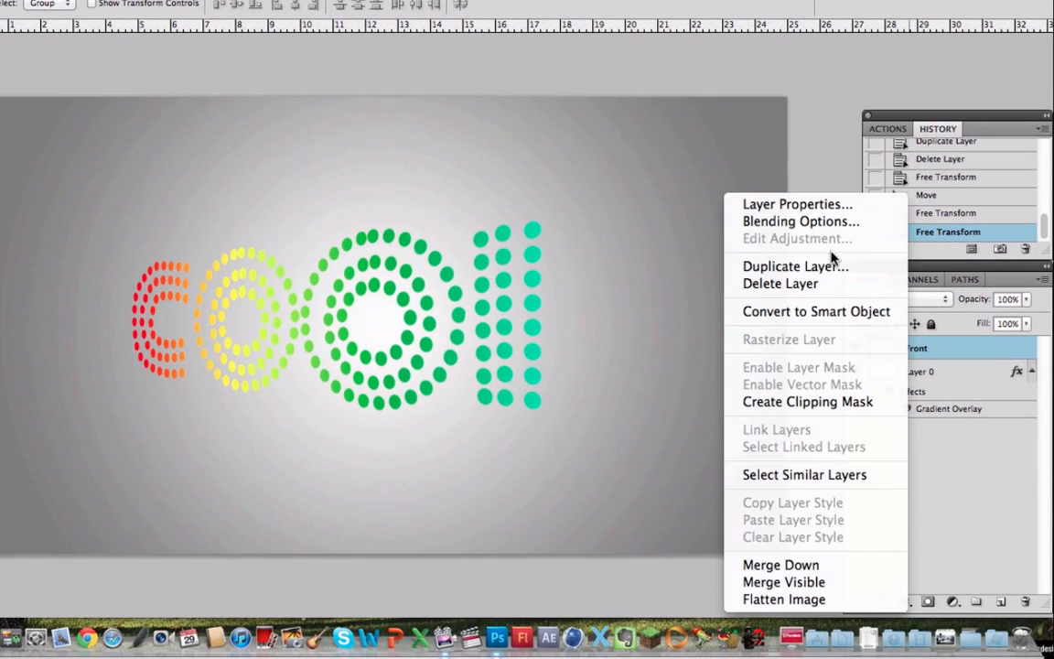
pyautogui.click(795, 266)
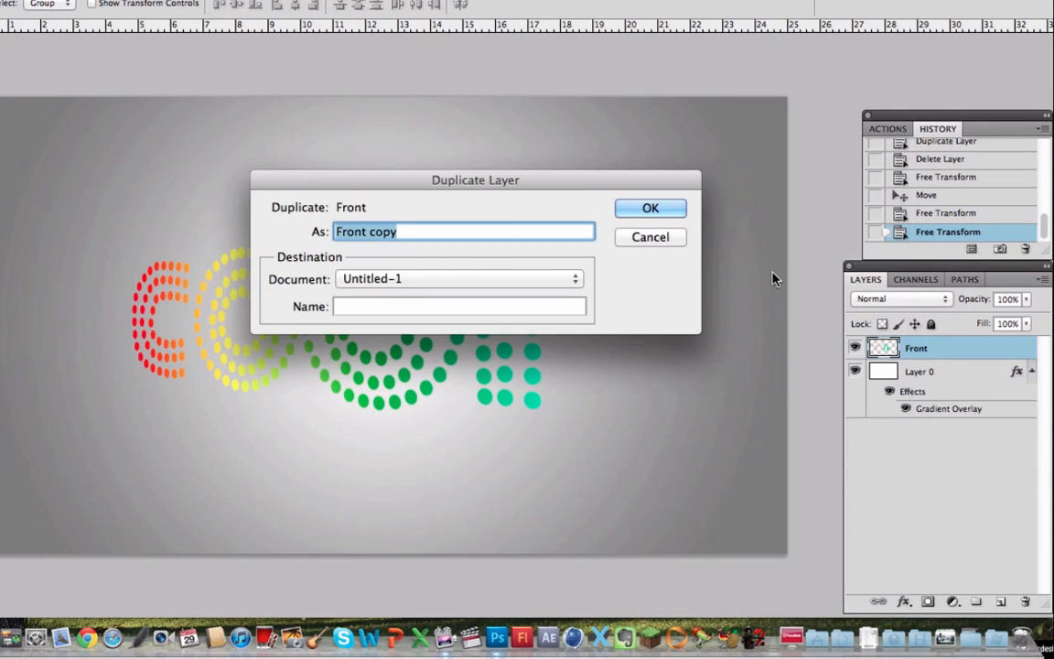
pyautogui.write('EFFECT')
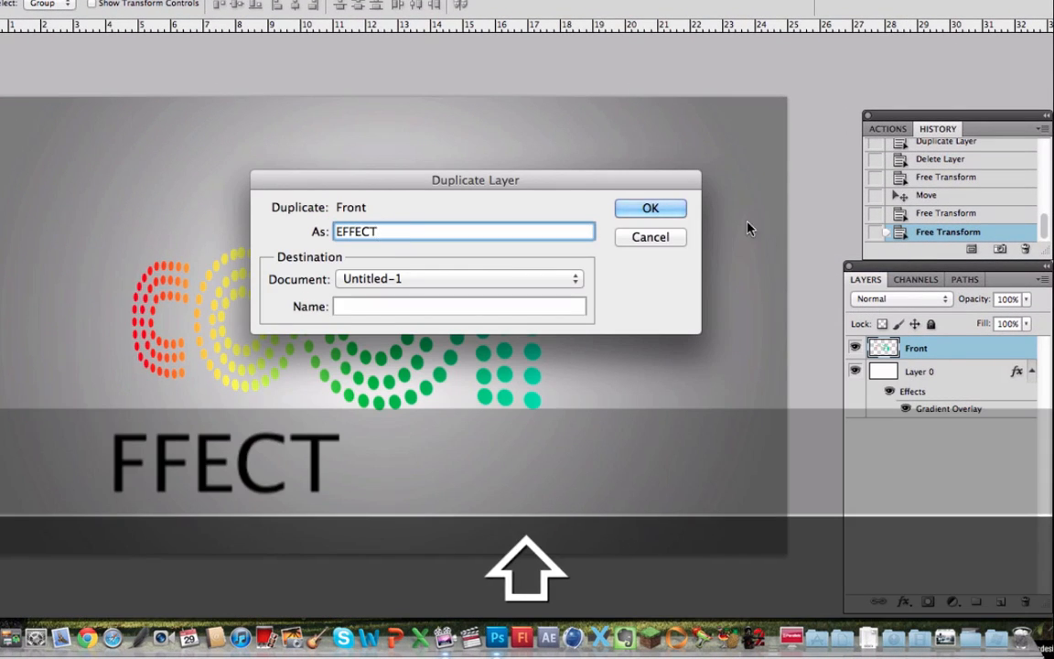
pyautogui.click(650, 208)
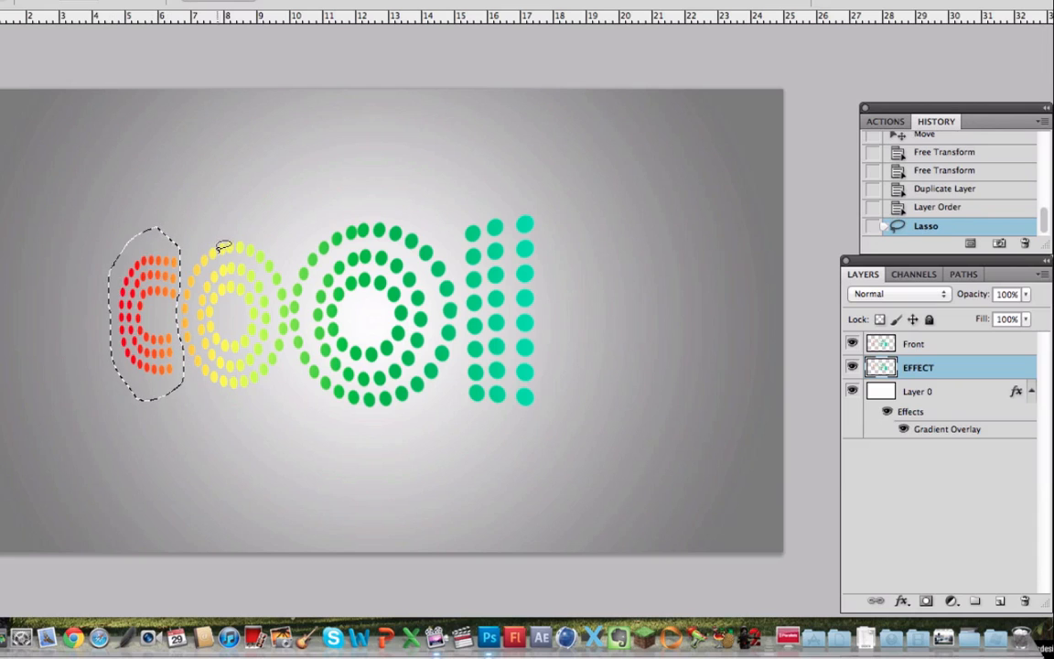
# Cut the lassoed C dots onto their own layer and restore all layers' visibility.
pyautogui.rightClick(222, 247)
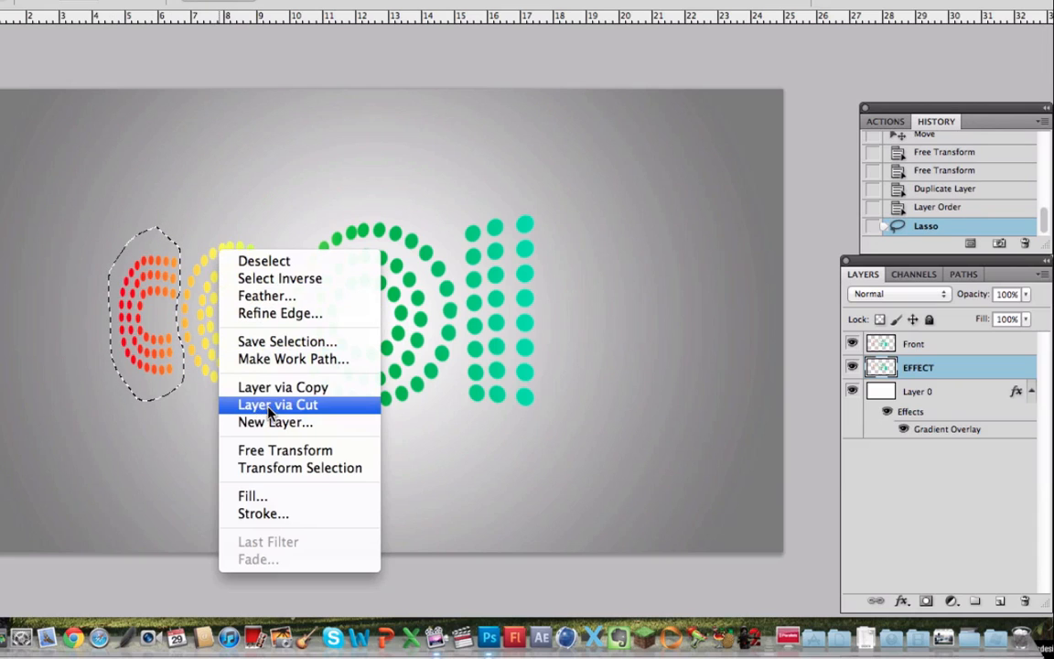
pyautogui.click(276, 405)
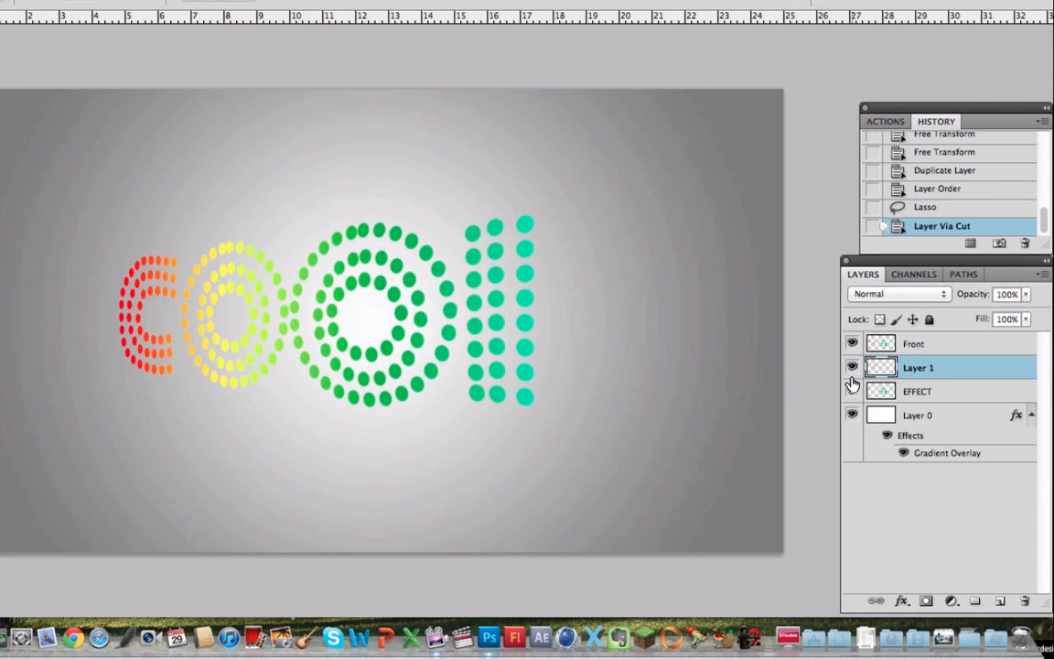
pyautogui.click(850, 367)
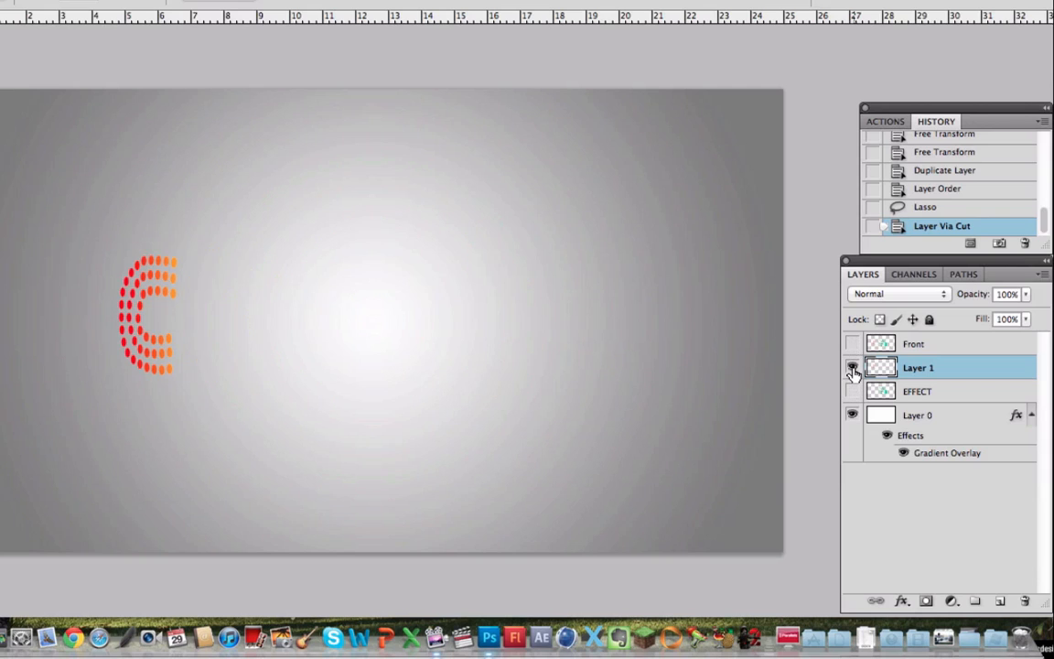
pyautogui.click(852, 367)
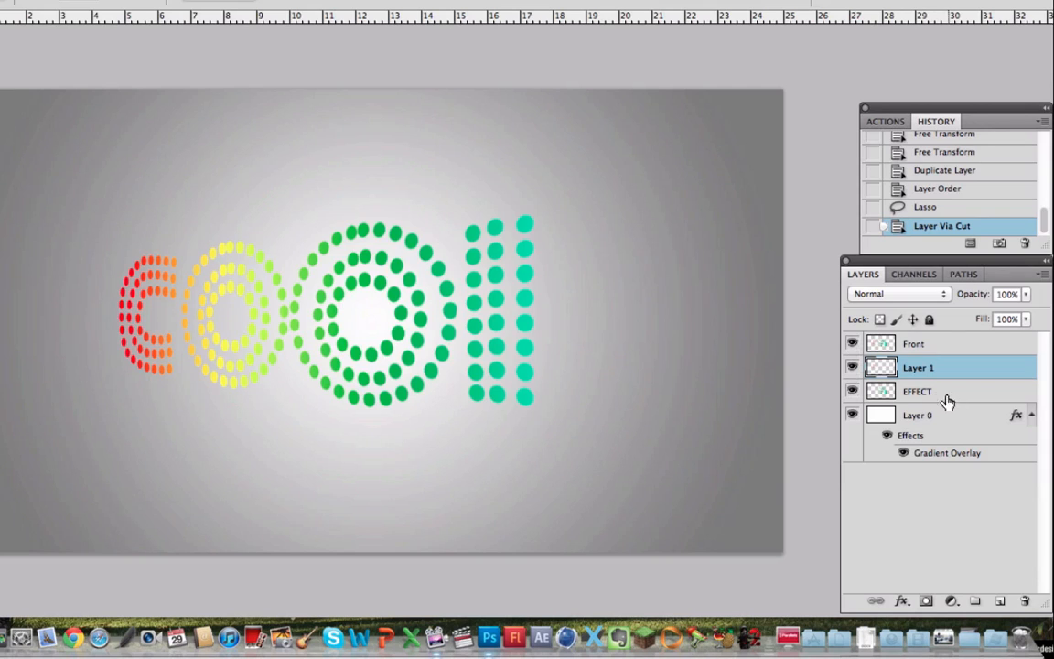
pyautogui.click(914, 390)
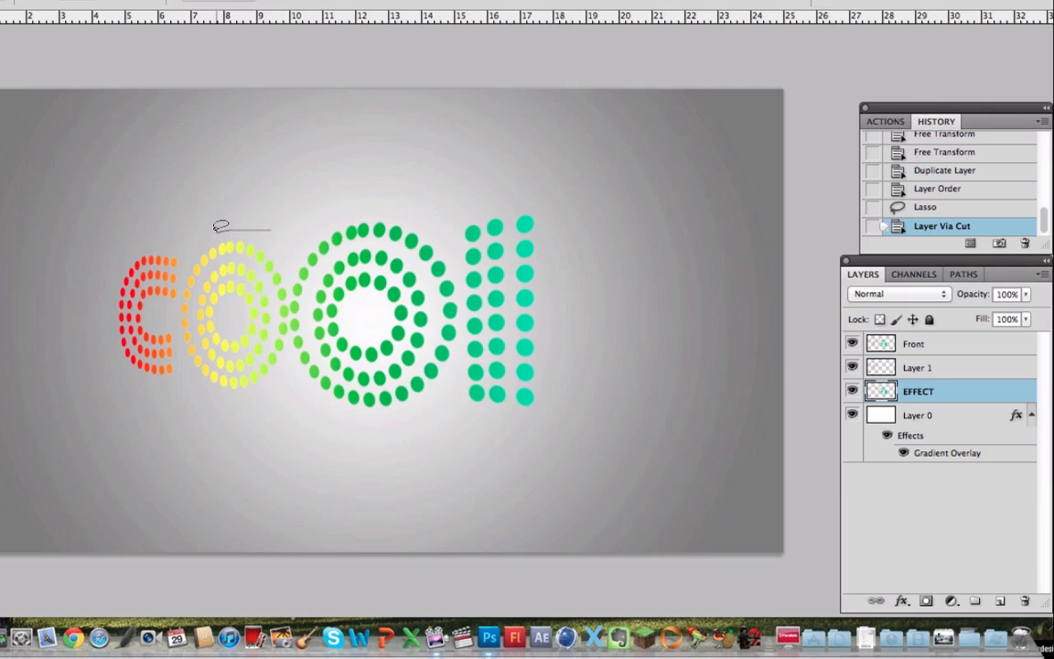
# Lasso the first O on EFFECT, cut it to a new layer, and deselect.
pyautogui.moveTo(220, 227); pyautogui.dragTo(181, 338)
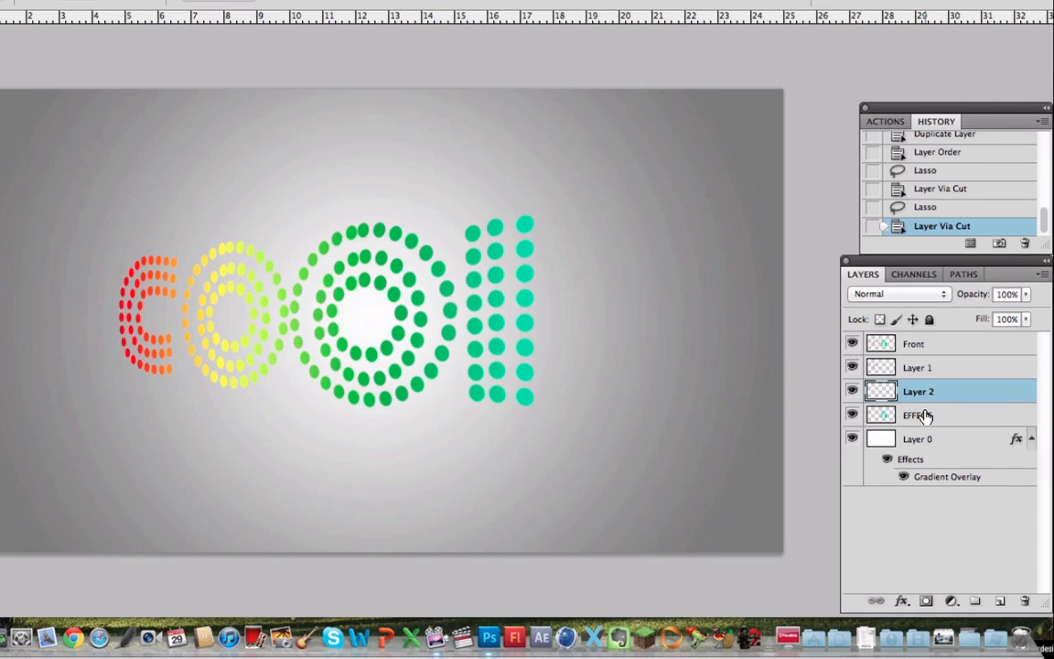
pyautogui.click(927, 415)
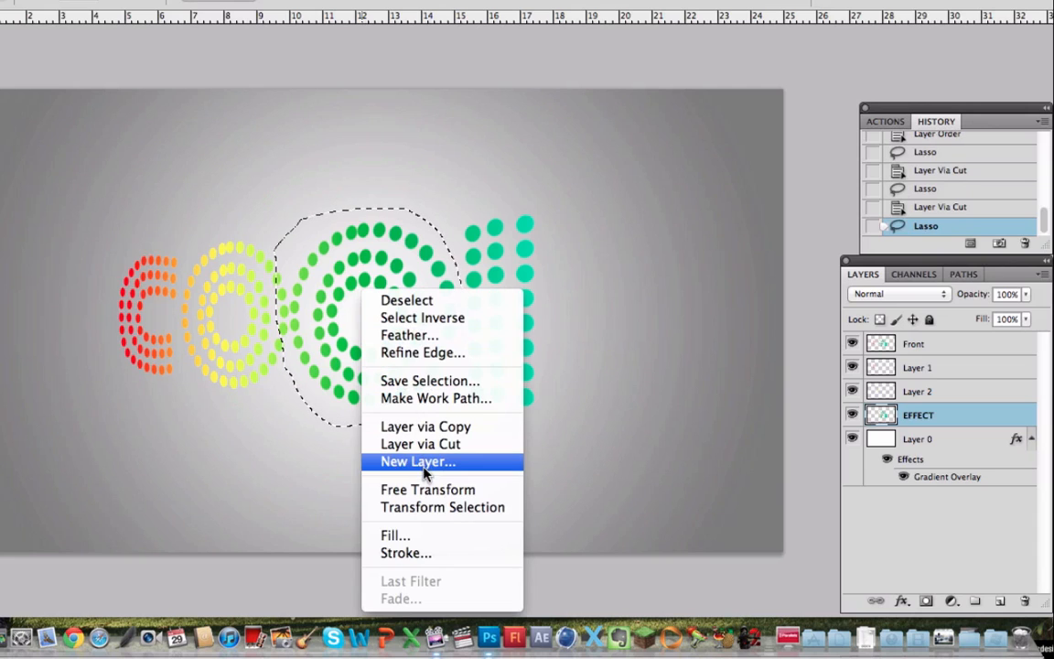
pyautogui.click(417, 444)
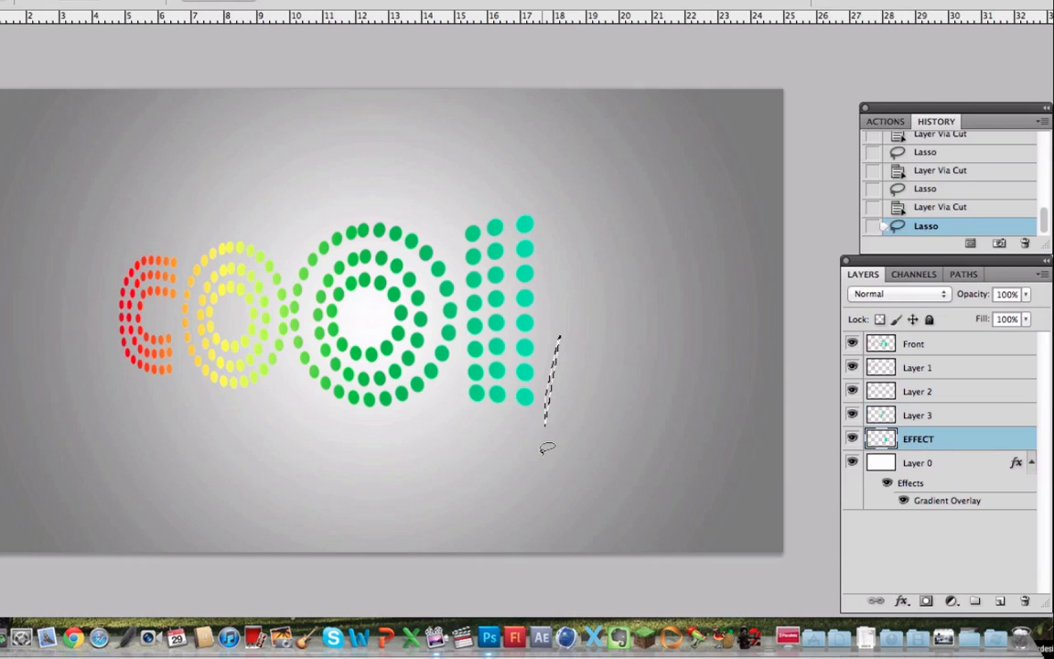
pyautogui.press('cmd+d')
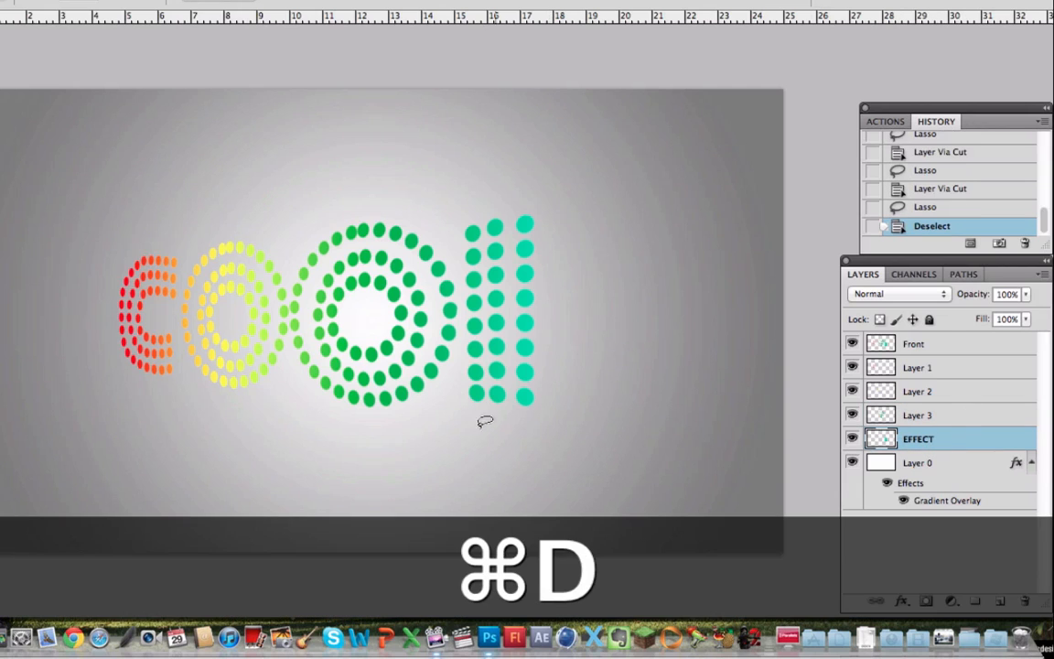
pyautogui.press('cmd+d')
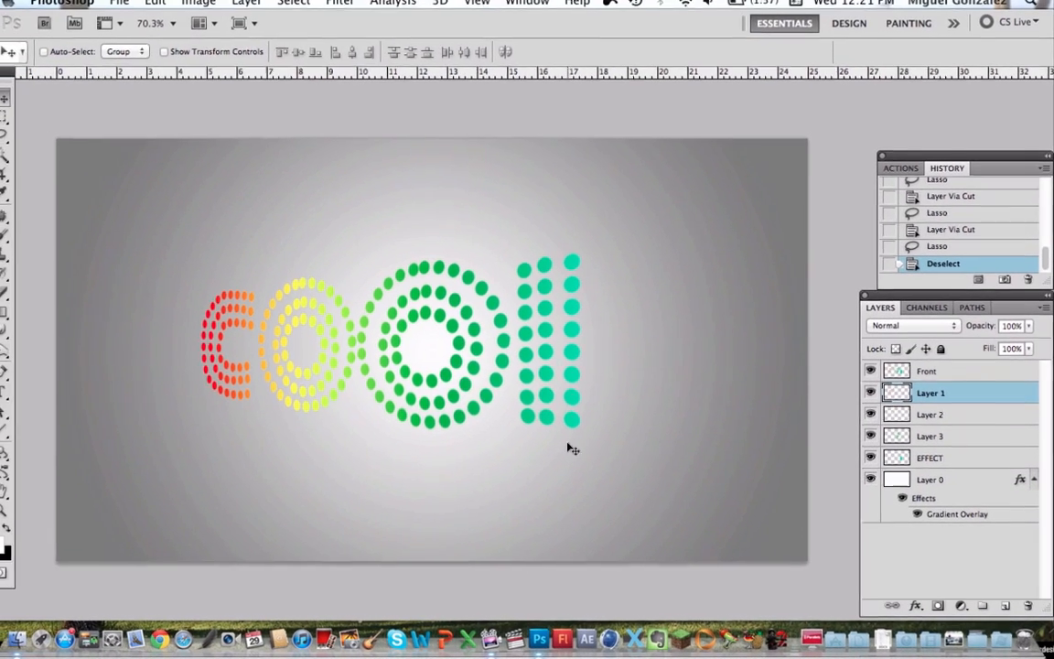
# Apply Motion Blur (Angle 0, Distance 999) to the C layer.
pyautogui.click(349, 8)
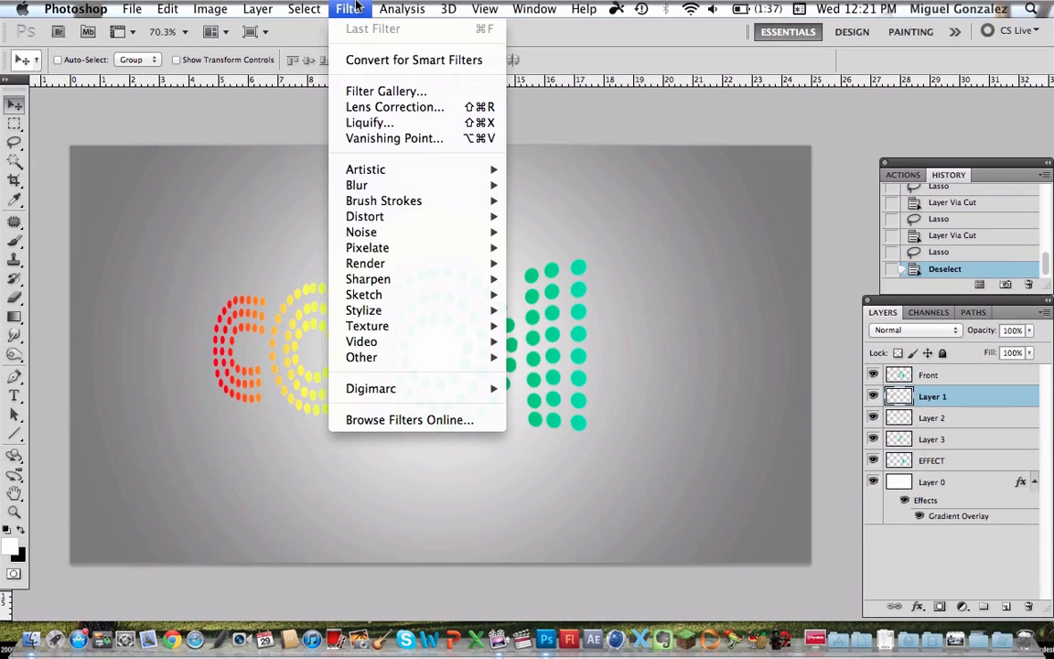
pyautogui.moveTo(357, 185)
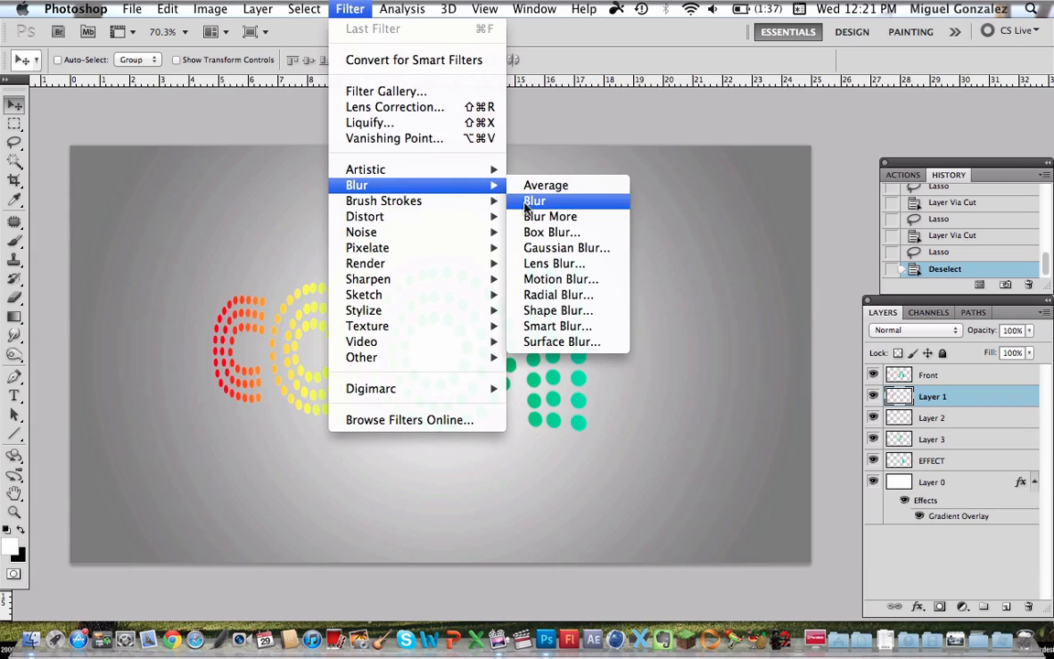
pyautogui.moveTo(560, 279)
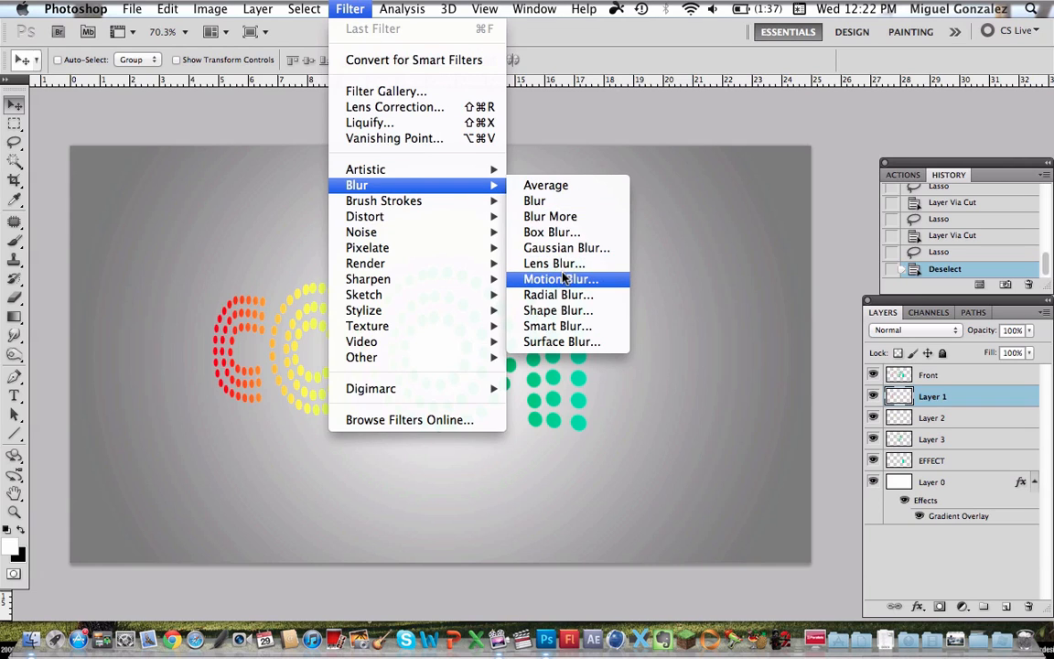
pyautogui.click(560, 280)
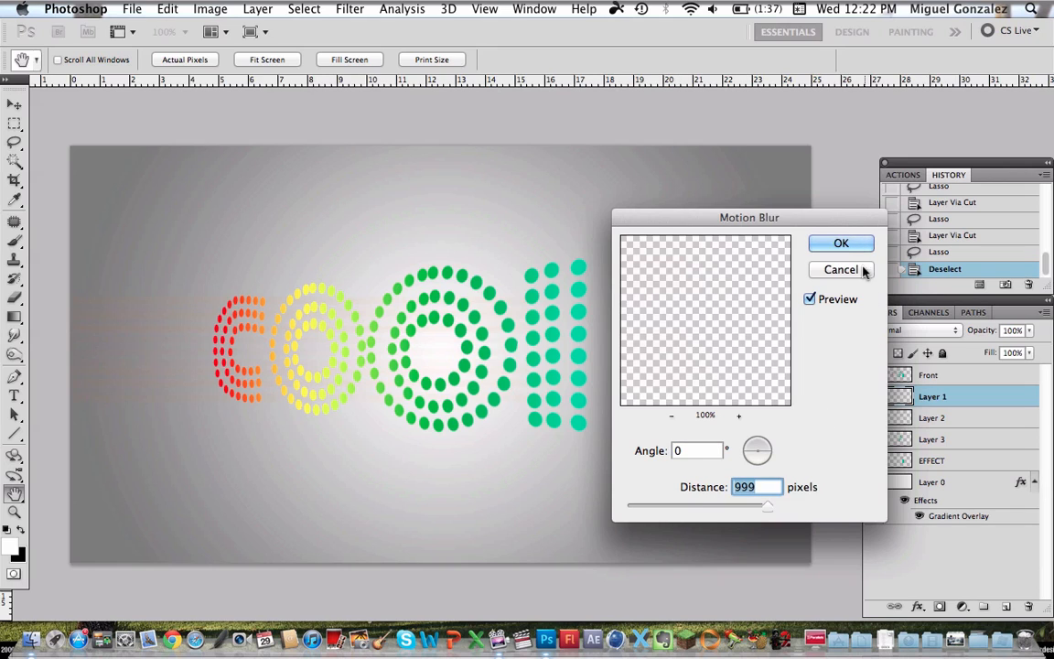
pyautogui.click(841, 243)
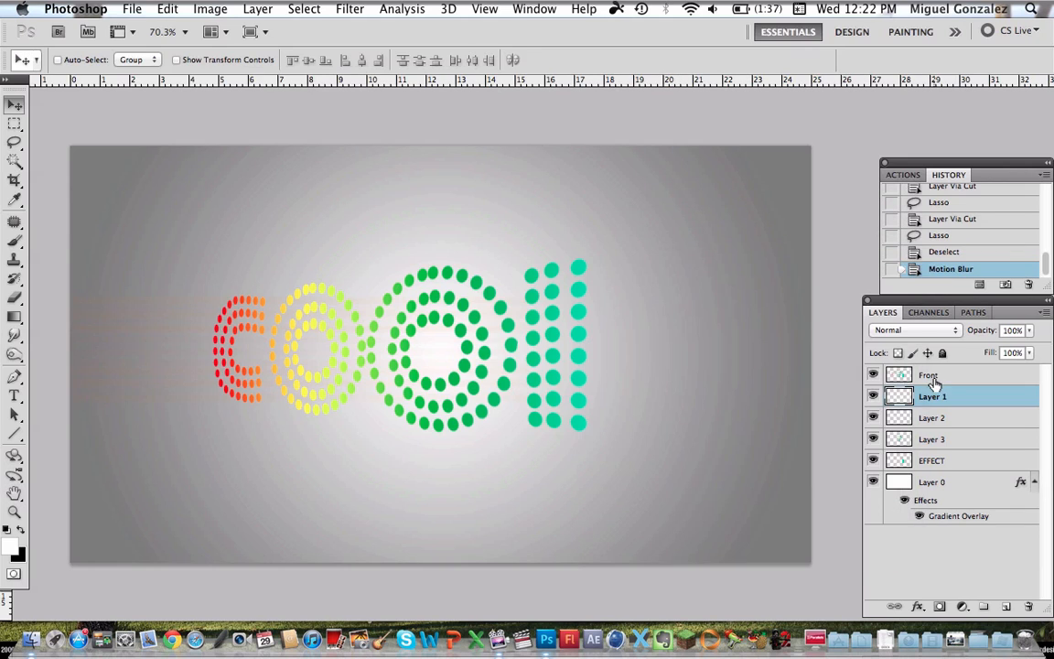
# Stack duplicates of the blurred C streaks and merge them into one layer.
pyautogui.press('cmd+j')
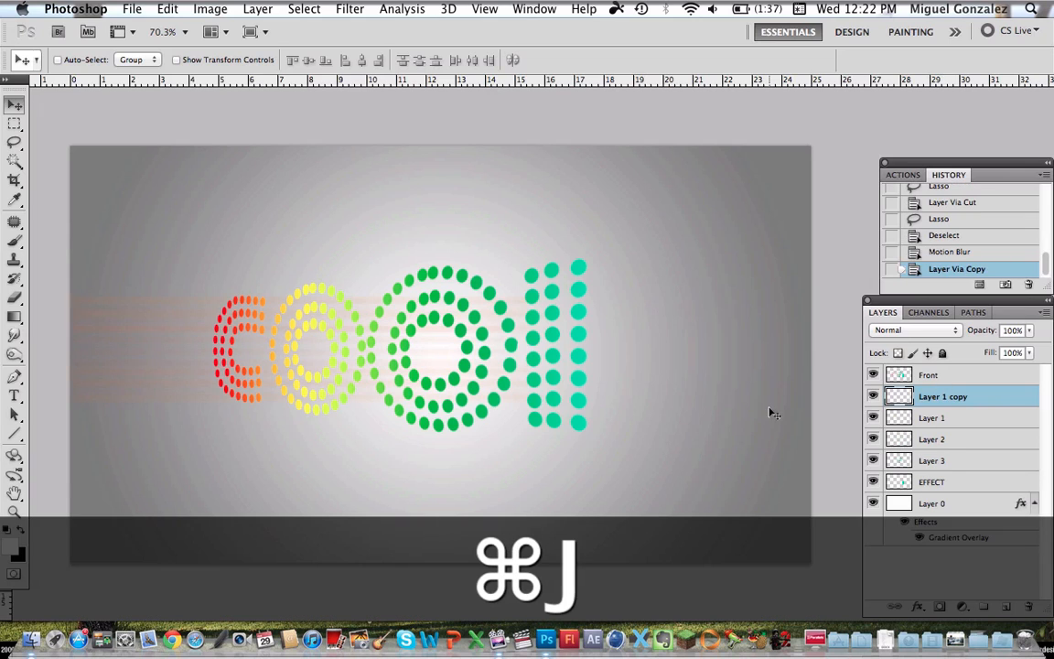
pyautogui.press('cmd+j')
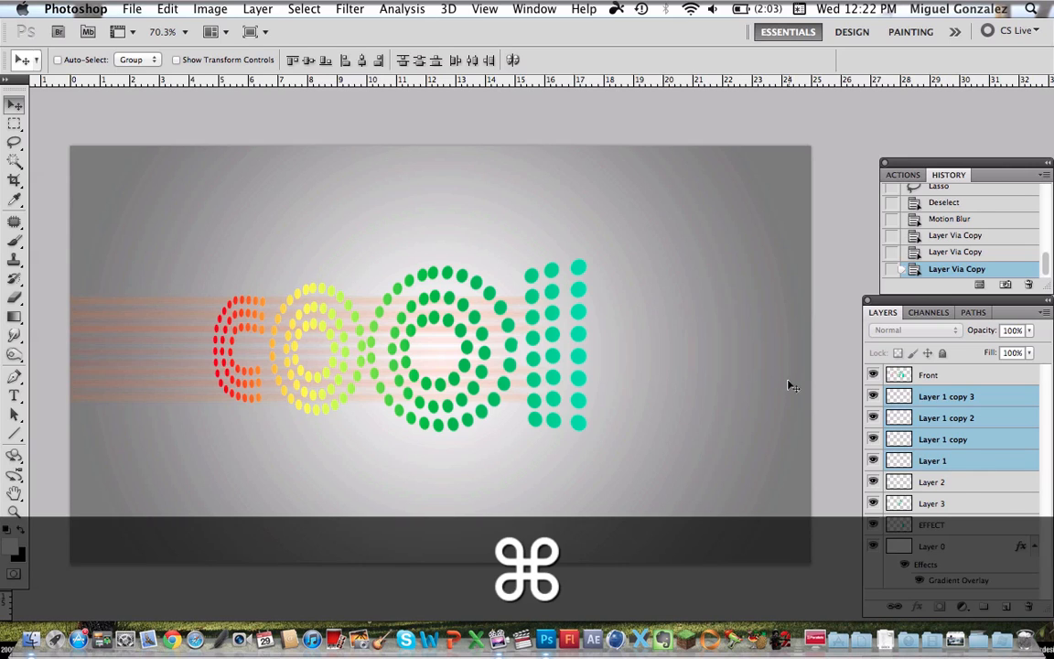
pyautogui.press('Cmd+E')
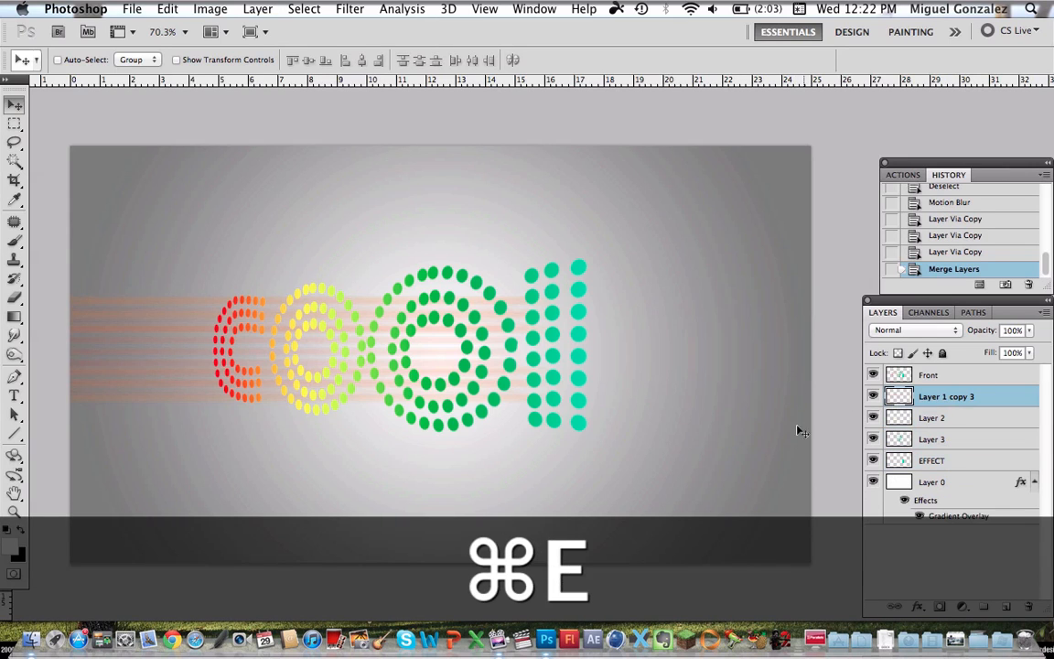
pyautogui.press('cmd+t')
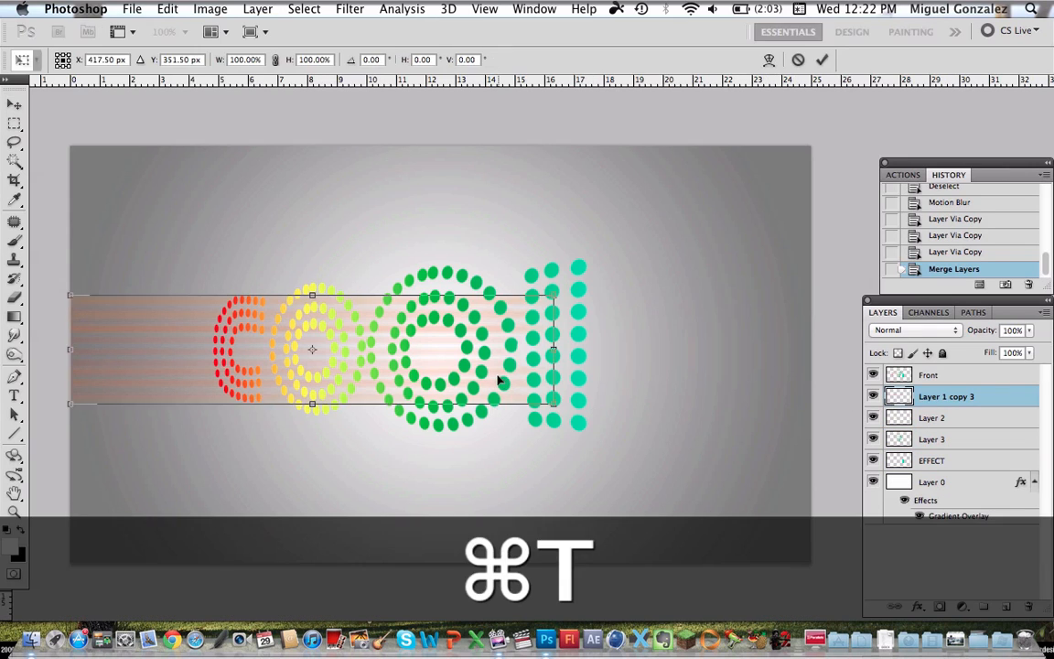
# Perspective-transform the merged red streaks so they flare wider toward the left edge.
pyautogui.rightClick(499, 380)
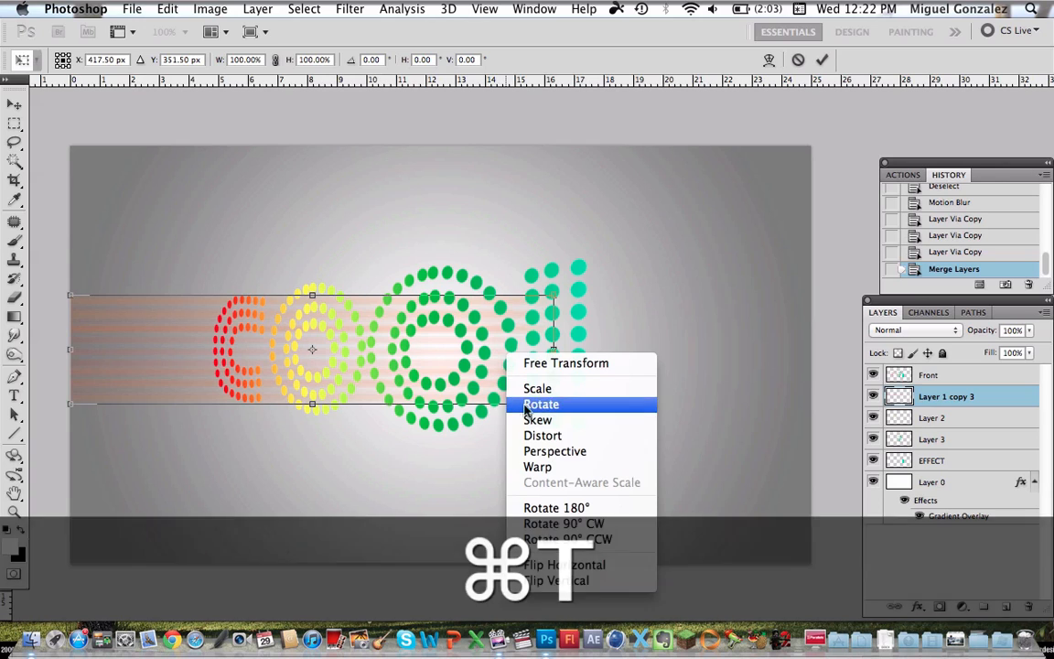
pyautogui.click(541, 403)
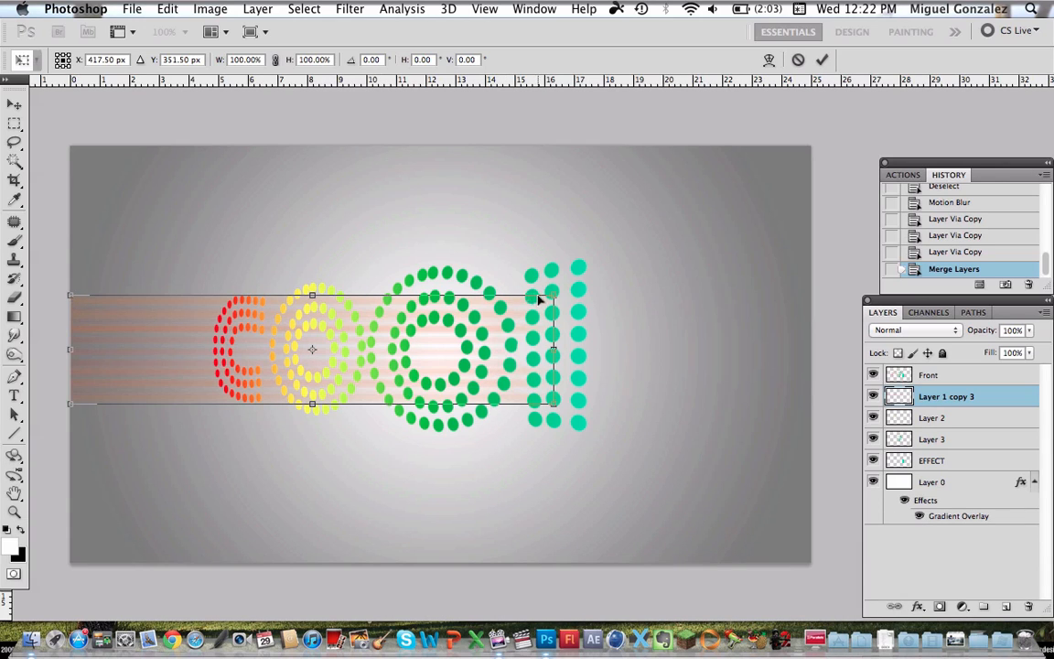
pyautogui.moveTo(553, 297); pyautogui.dragTo(553, 323)
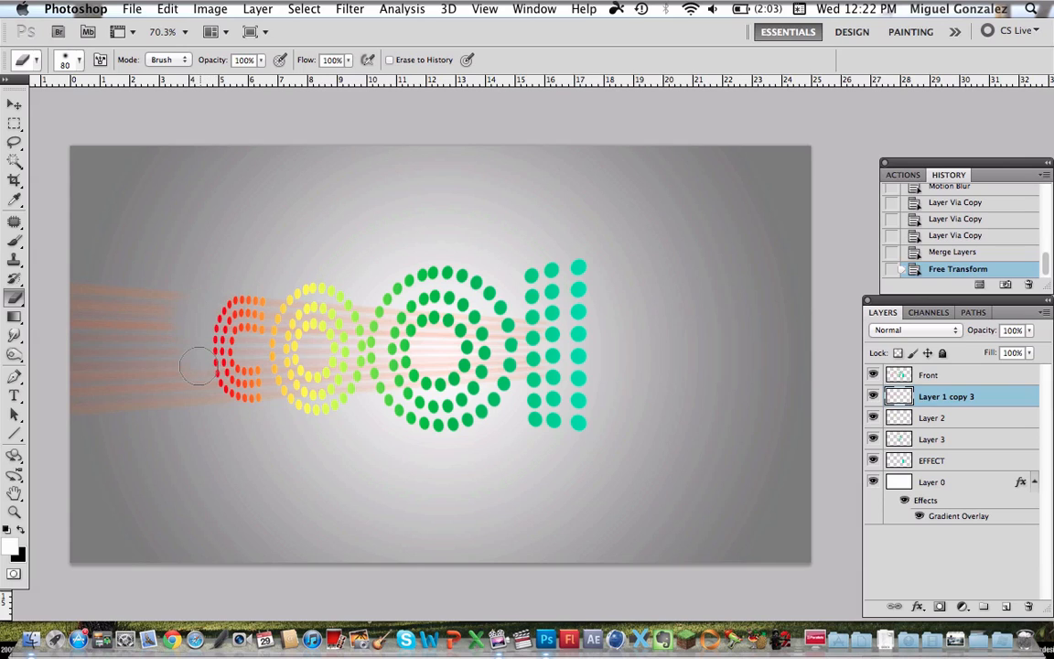
pyautogui.moveTo(224, 421)
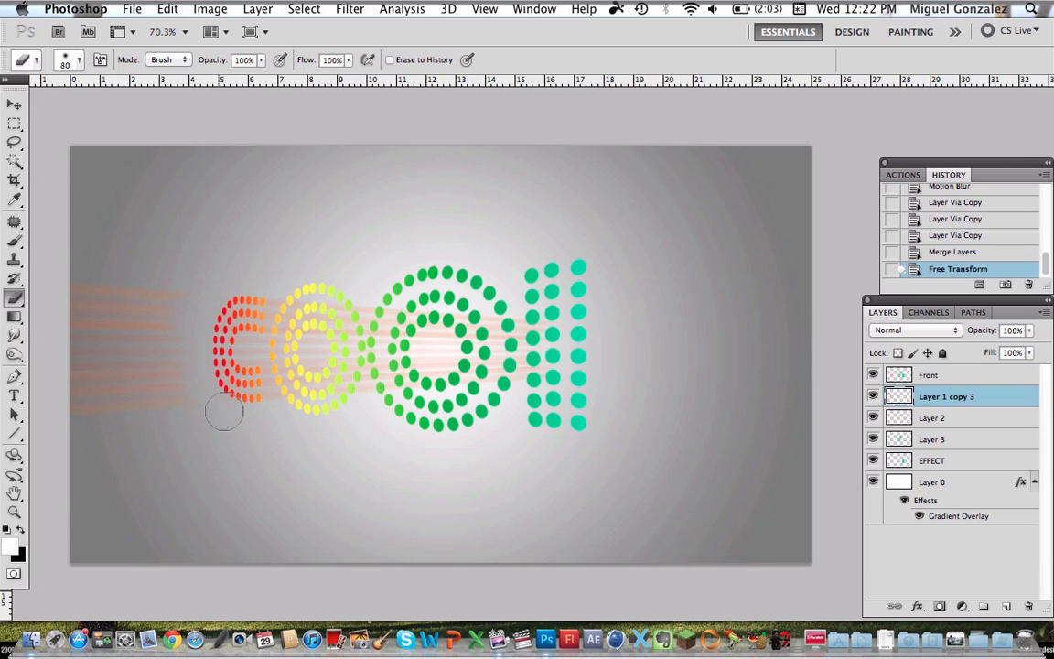
pyautogui.moveTo(118, 290)
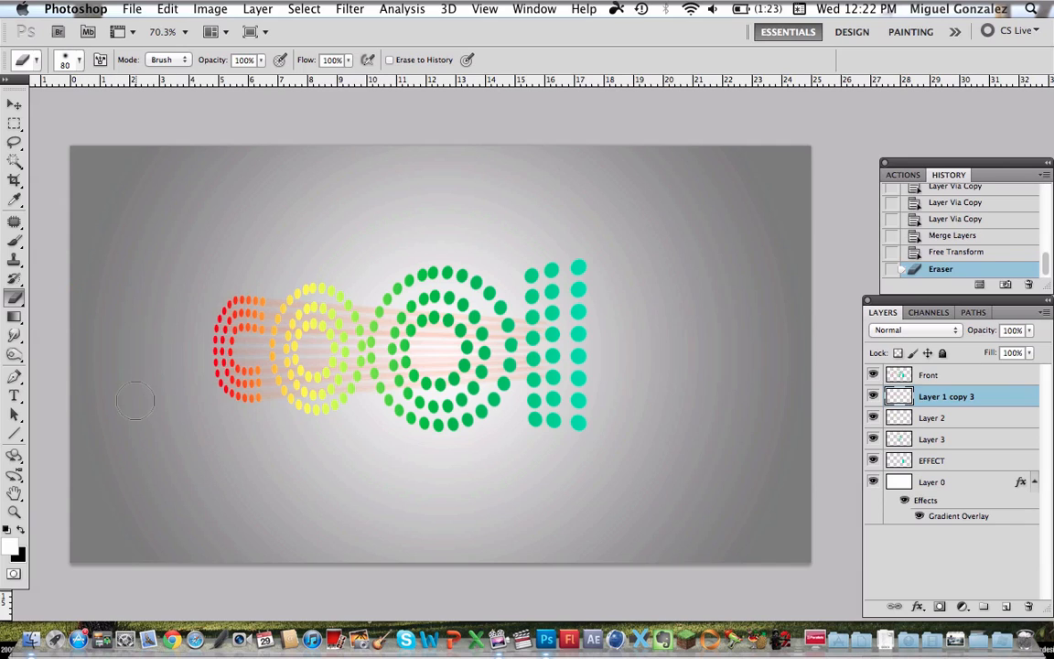
pyautogui.moveTo(115, 383)
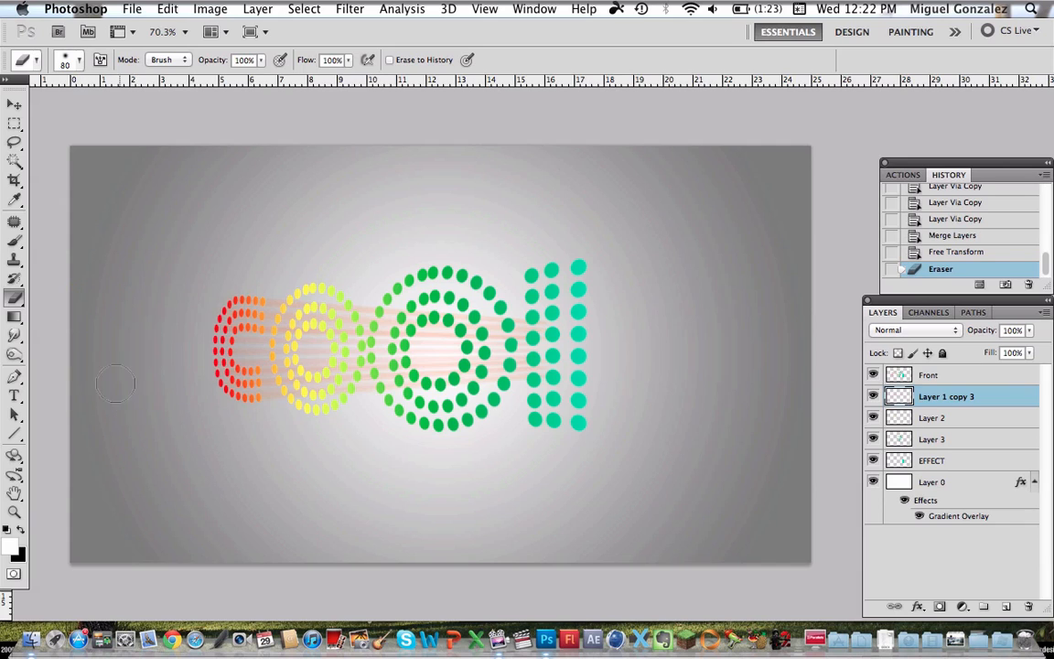
# Return to the Move tool after erasing the red streaks left of the C.
pyautogui.click(12, 107)
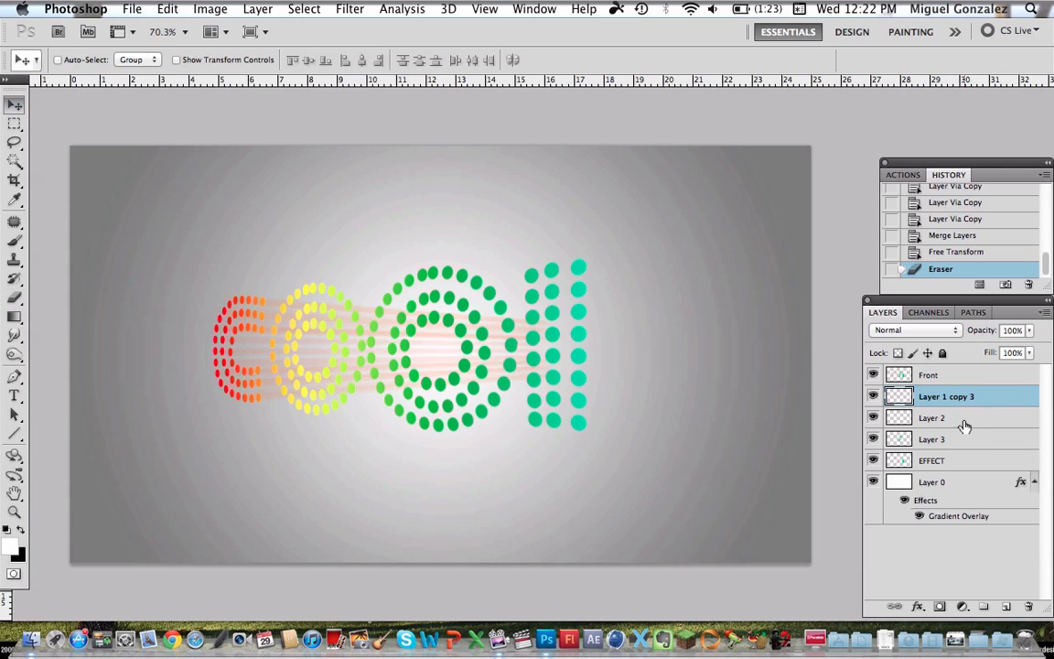
# Reapply Motion Blur to Layer 2 to create yellow horizontal streaks.
pyautogui.click(940, 417)
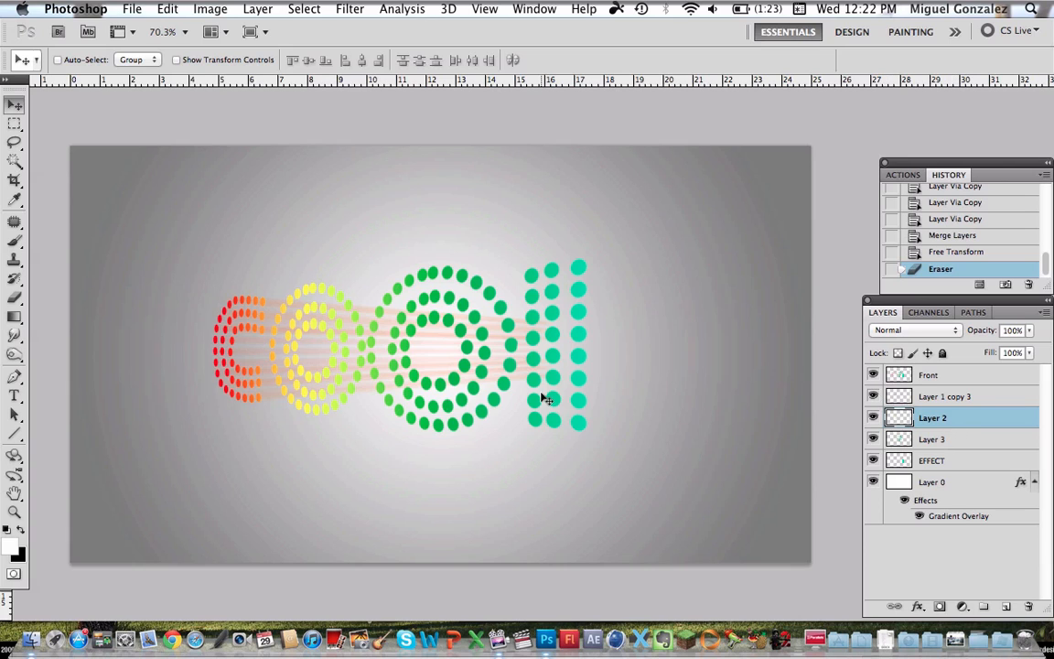
pyautogui.click(348, 9)
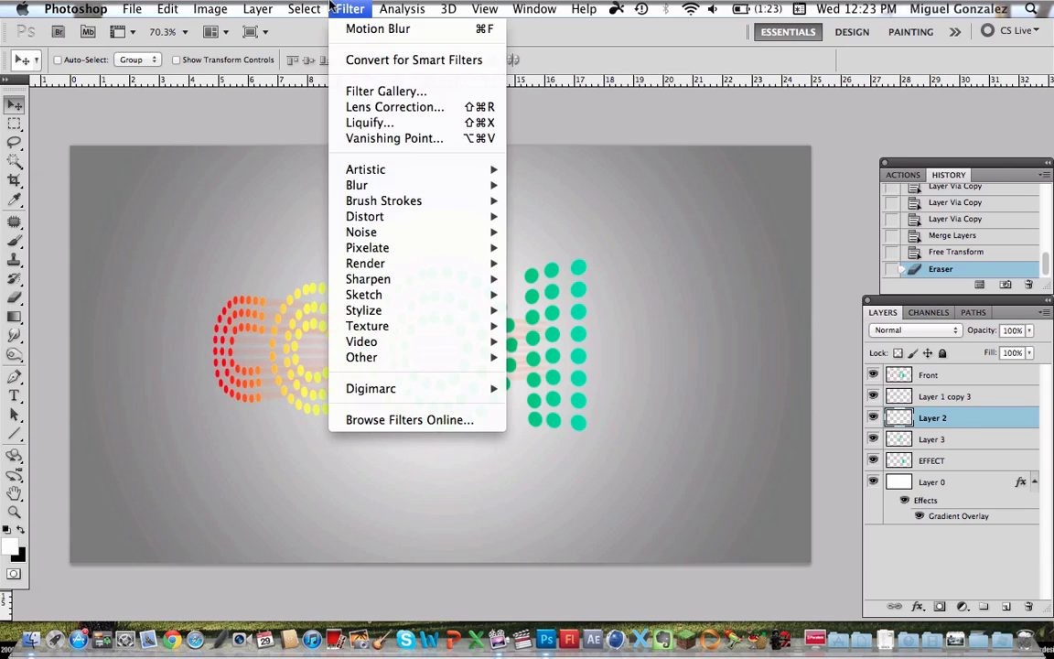
pyautogui.click(383, 28)
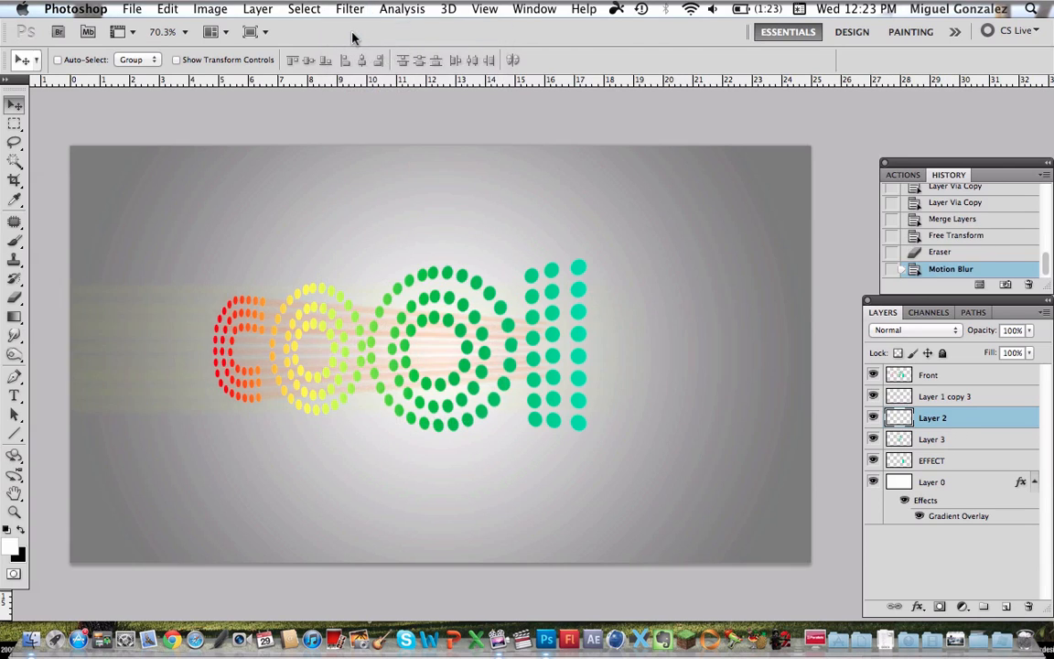
# Duplicate the yellow streak layer, merge the copies into one layer, and begin Free Transform.
pyautogui.press('cmd+j')
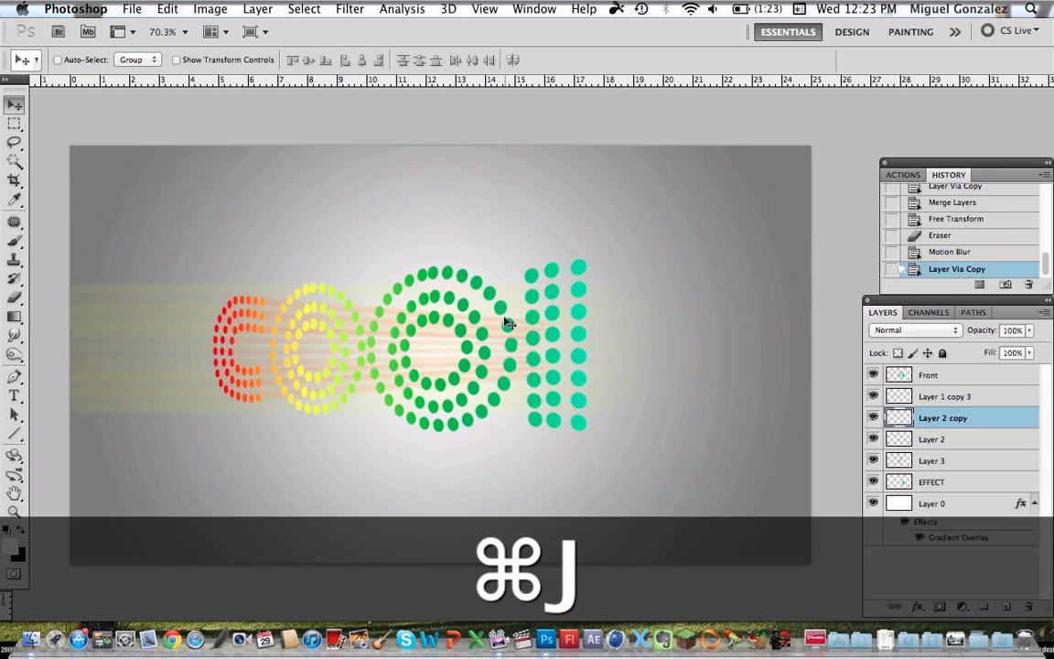
pyautogui.press('cmd+j')
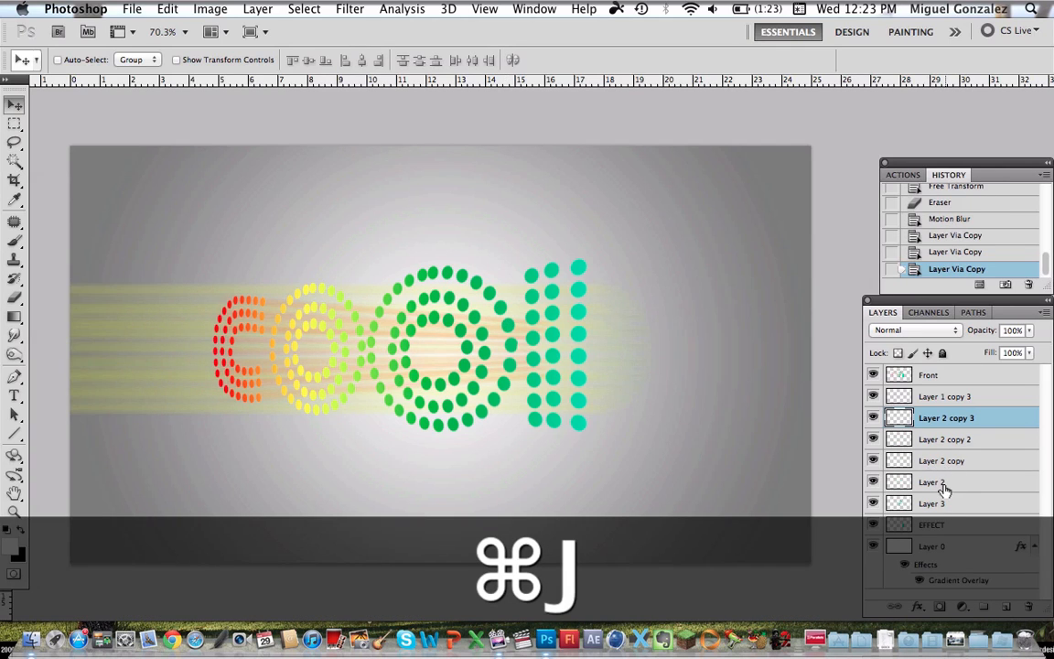
pyautogui.press('cmd+e')
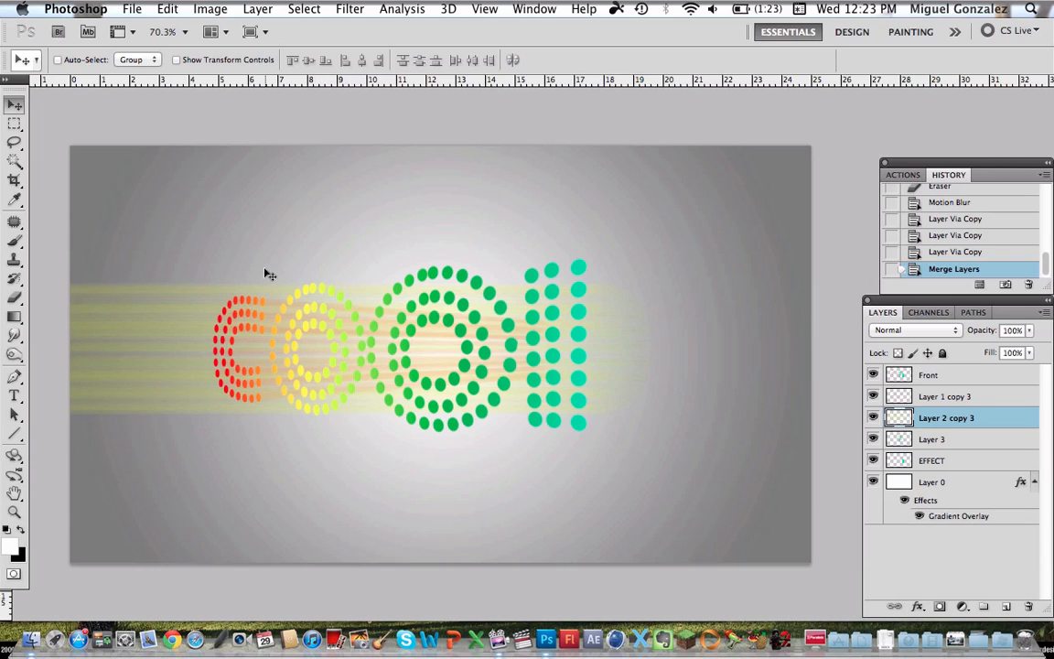
pyautogui.press('cmd+t')
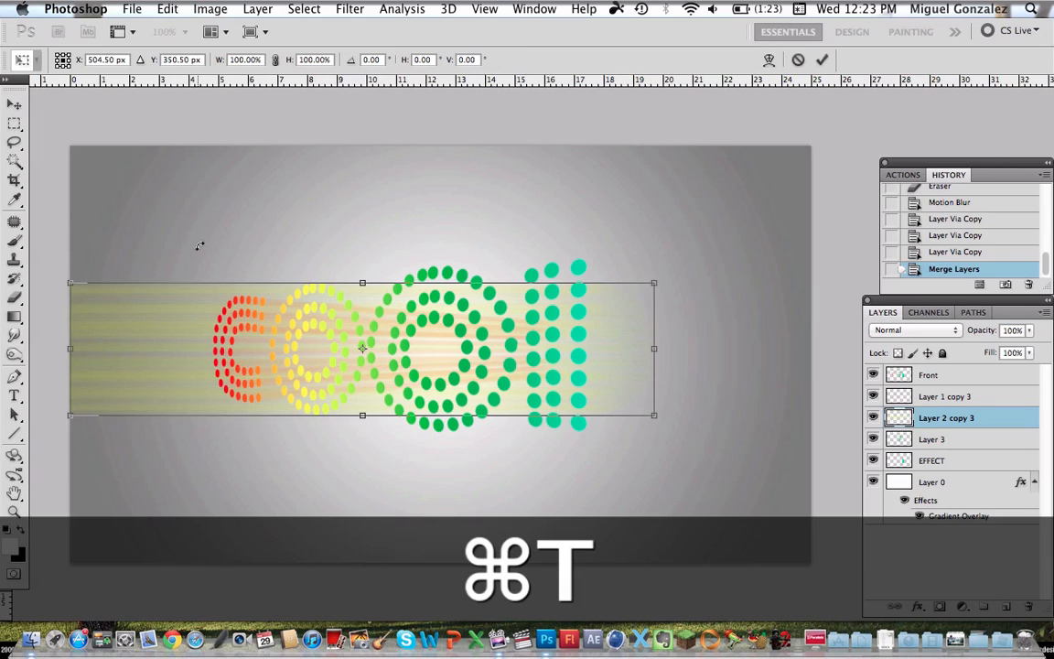
pyautogui.moveTo(643, 334)
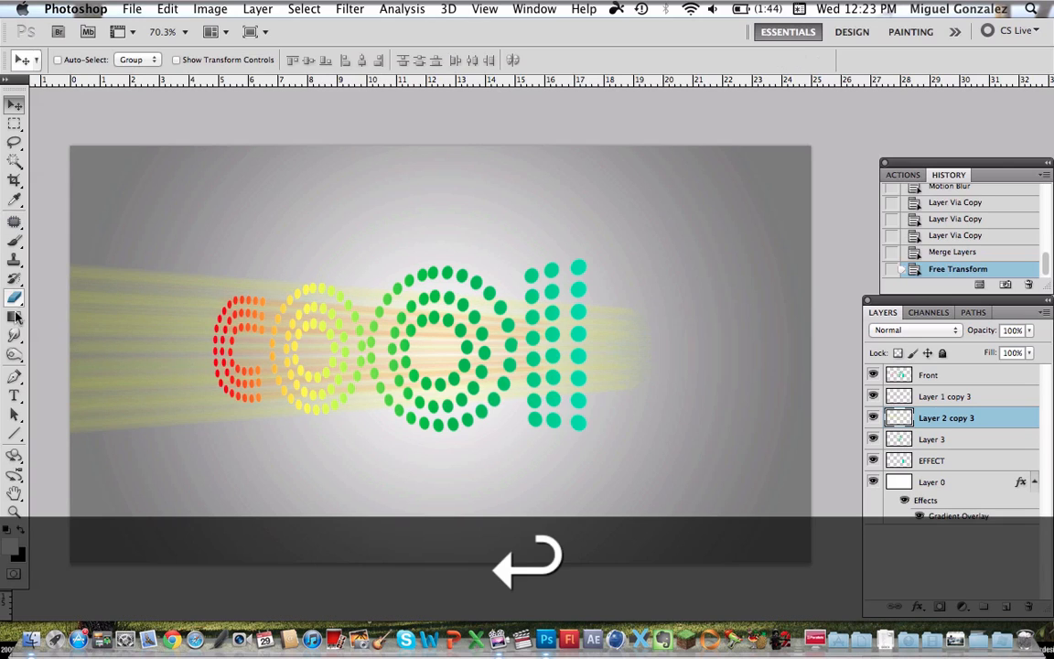
# Erase the yellow streak ends left of the C, then switch to Move and Layer 3.
pyautogui.click(14, 297)
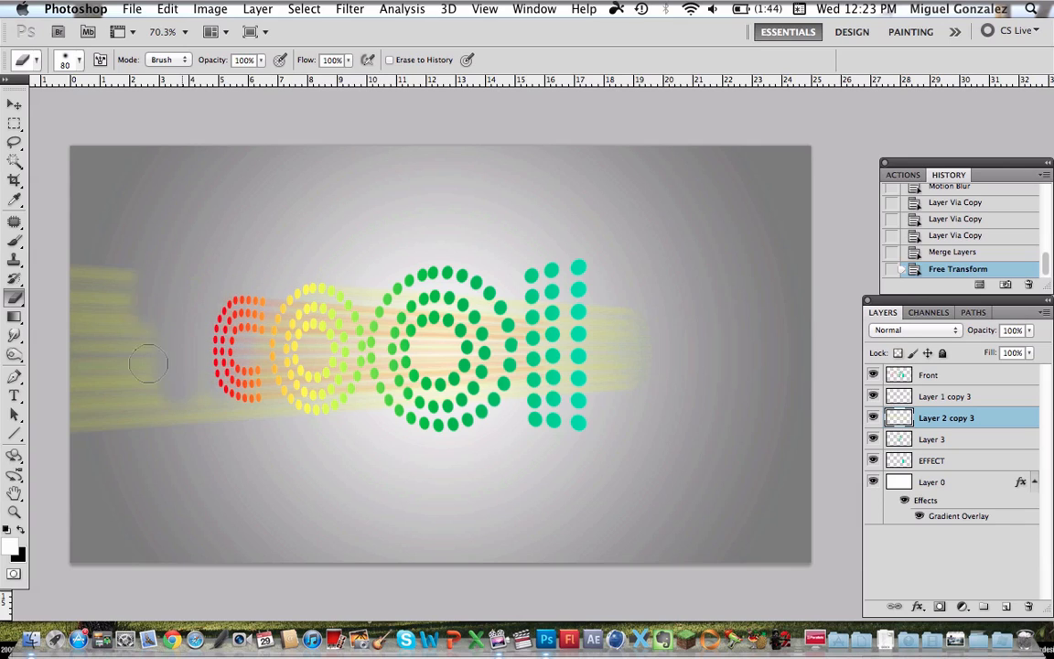
pyautogui.moveTo(146, 366); pyautogui.dragTo(103, 340)
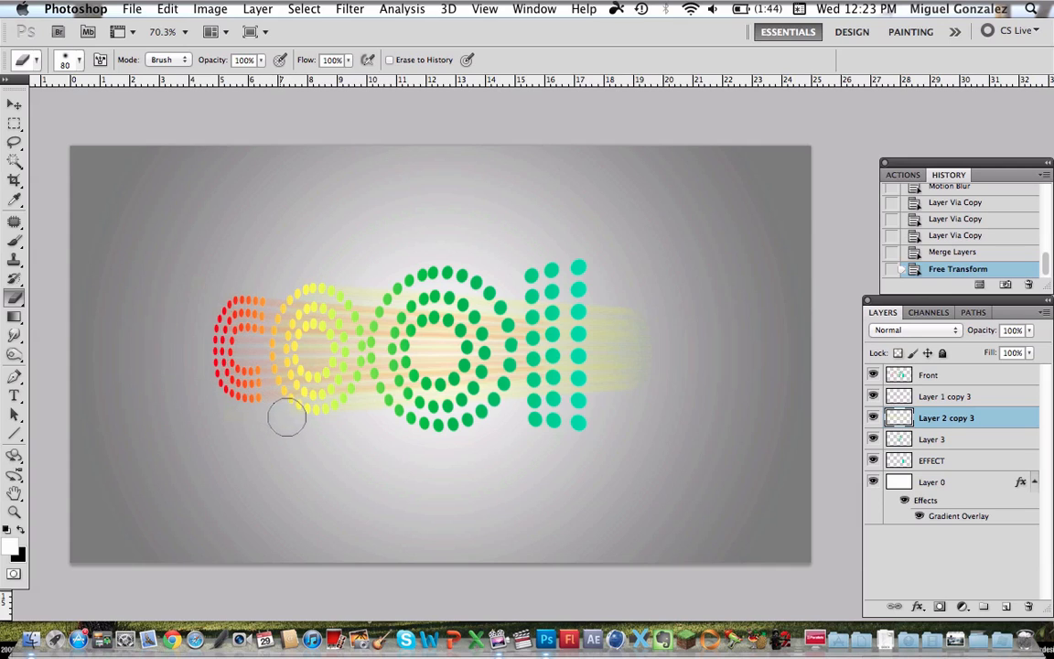
pyautogui.moveTo(264, 319)
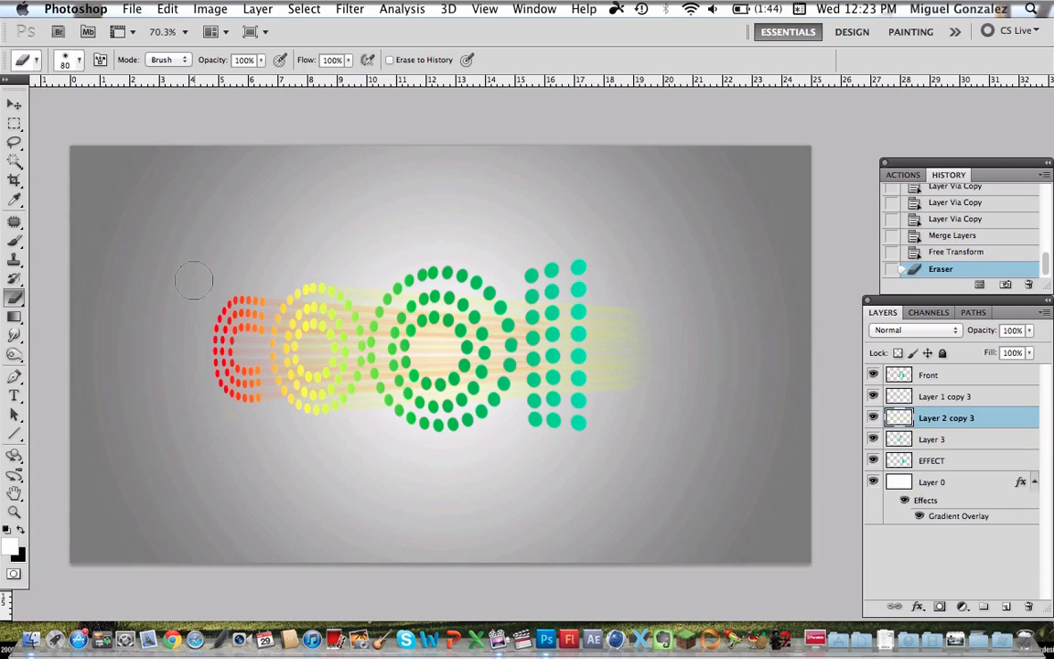
pyautogui.moveTo(68, 138)
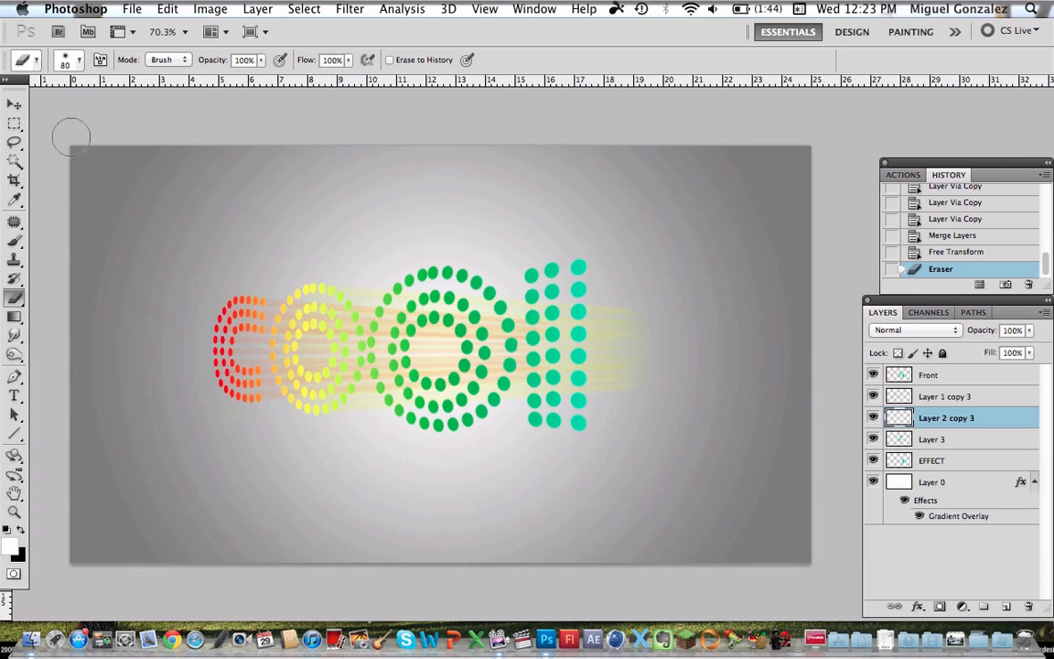
pyautogui.click(13, 108)
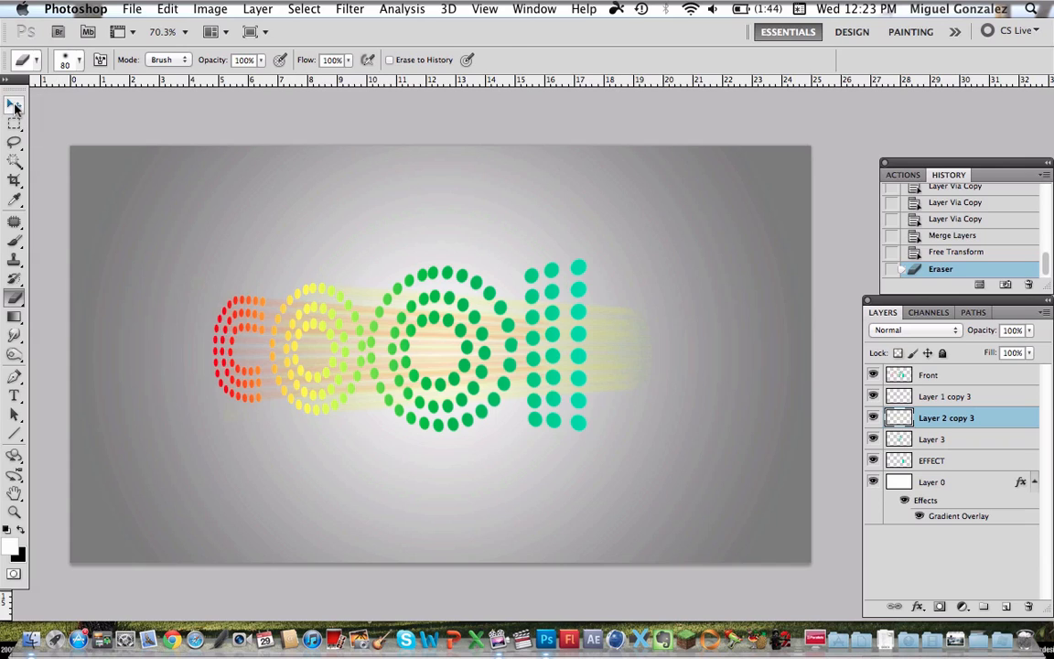
pyautogui.click(12, 110)
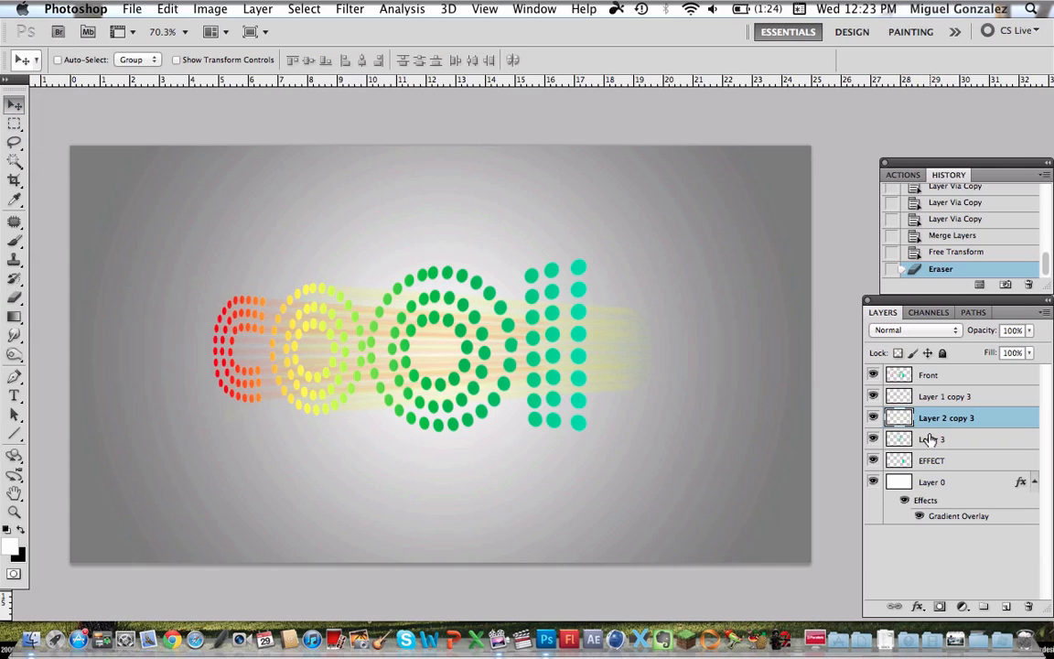
pyautogui.click(932, 440)
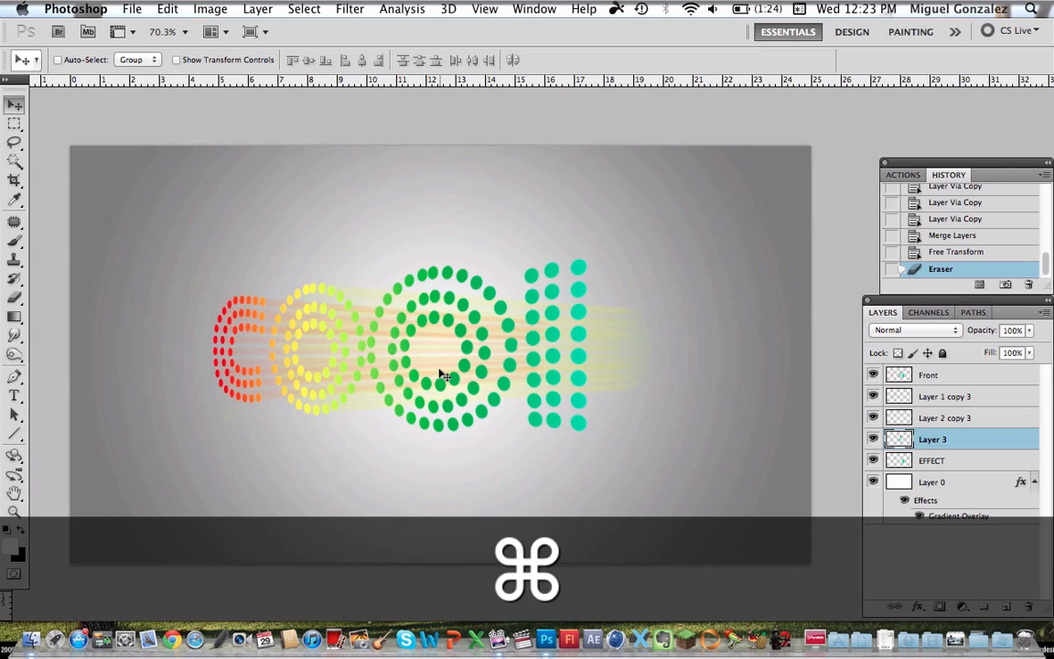
# Motion-blur Layer 3's green dots, duplicate and merge the copies, and begin Free Transform.
pyautogui.click(349, 8)
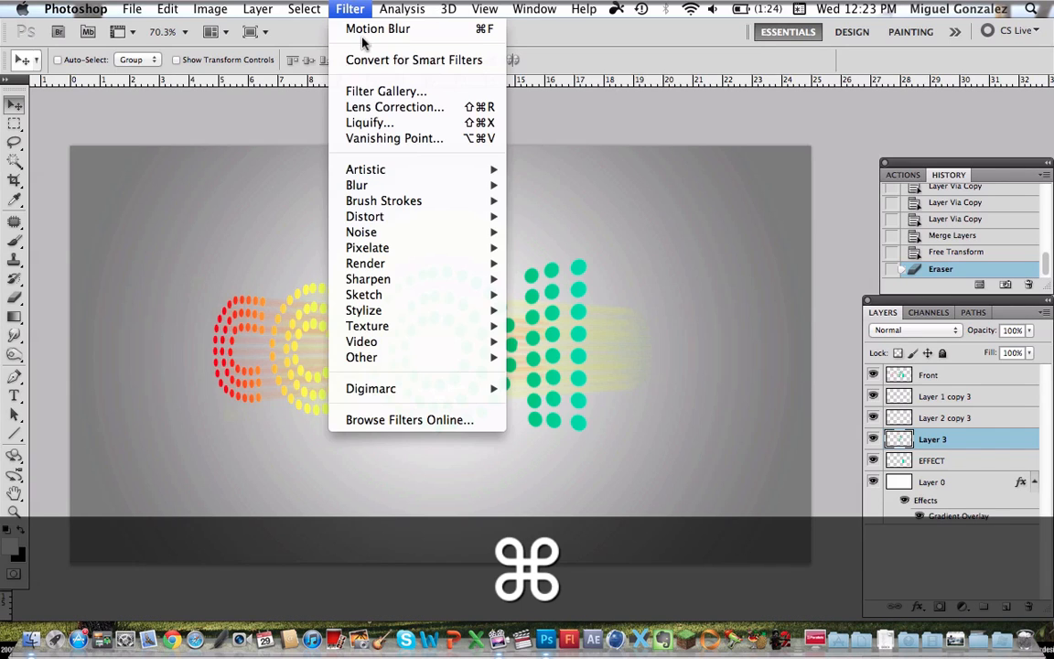
pyautogui.click(379, 28)
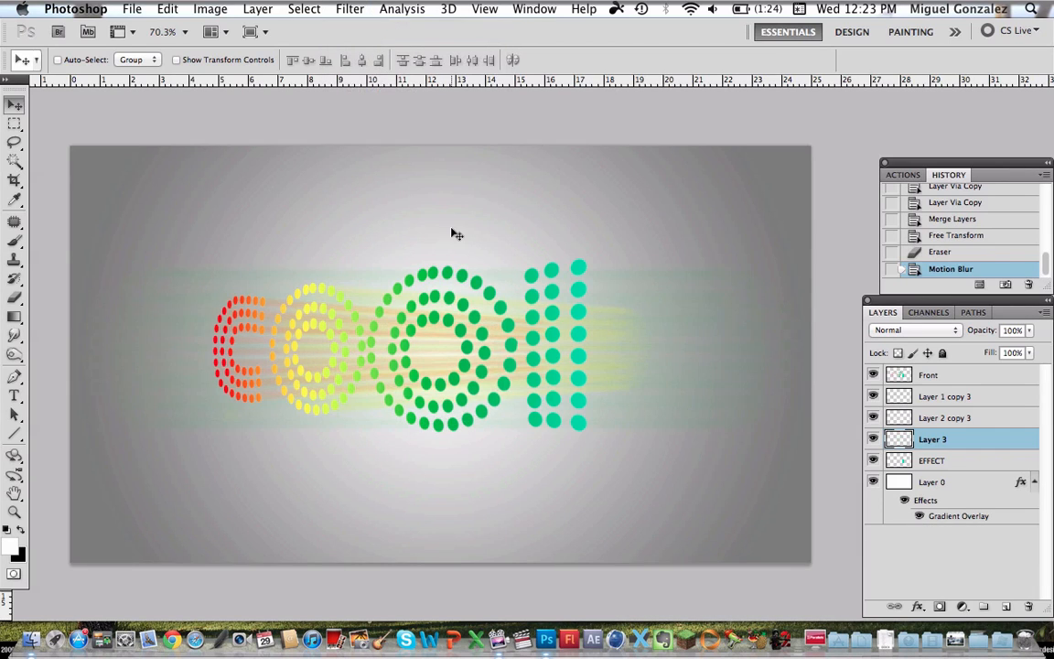
pyautogui.press('Cmd+J')
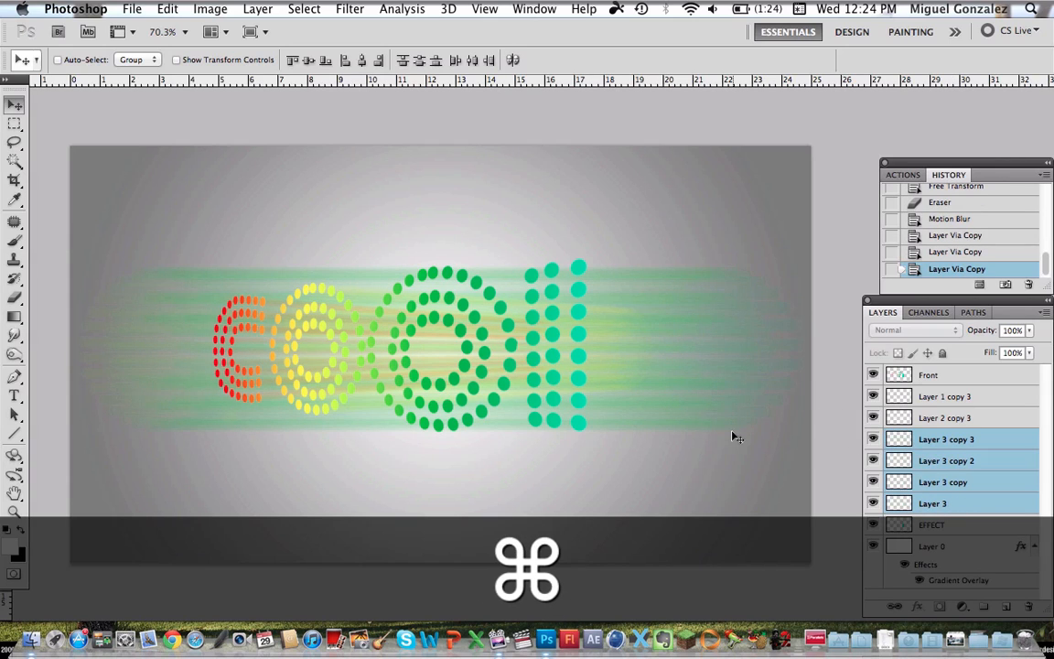
pyautogui.press('cmd+e')
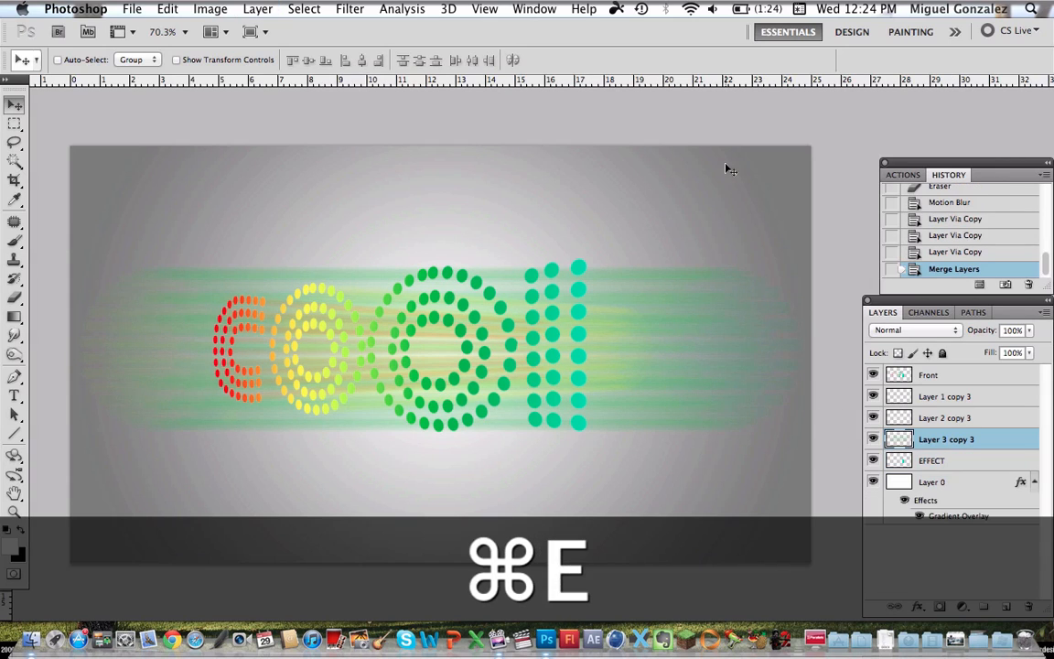
pyautogui.rightClick(452, 436)
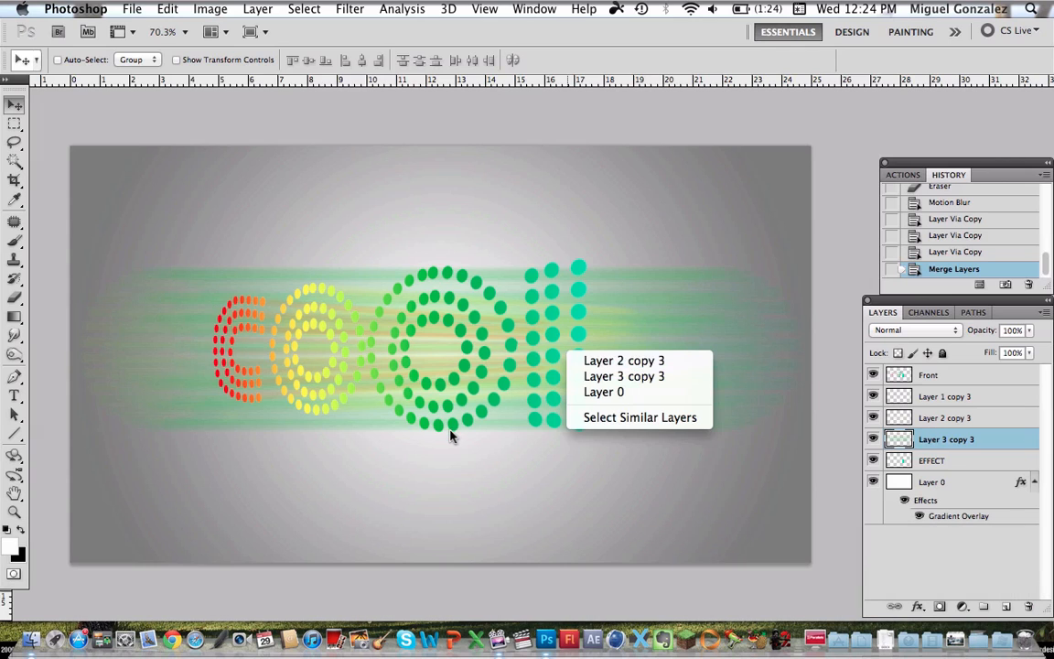
pyautogui.press('cmd+t')
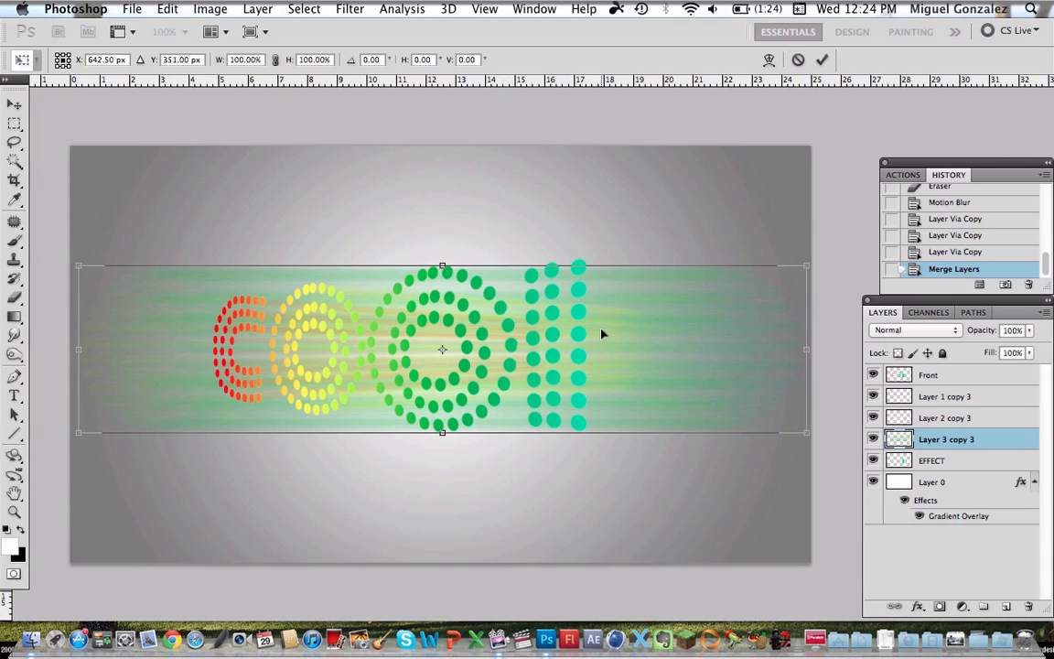
# Skew the green streaks narrower at right, wider at left, and erase them over the first O.
pyautogui.moveTo(806, 266); pyautogui.dragTo(805, 300)
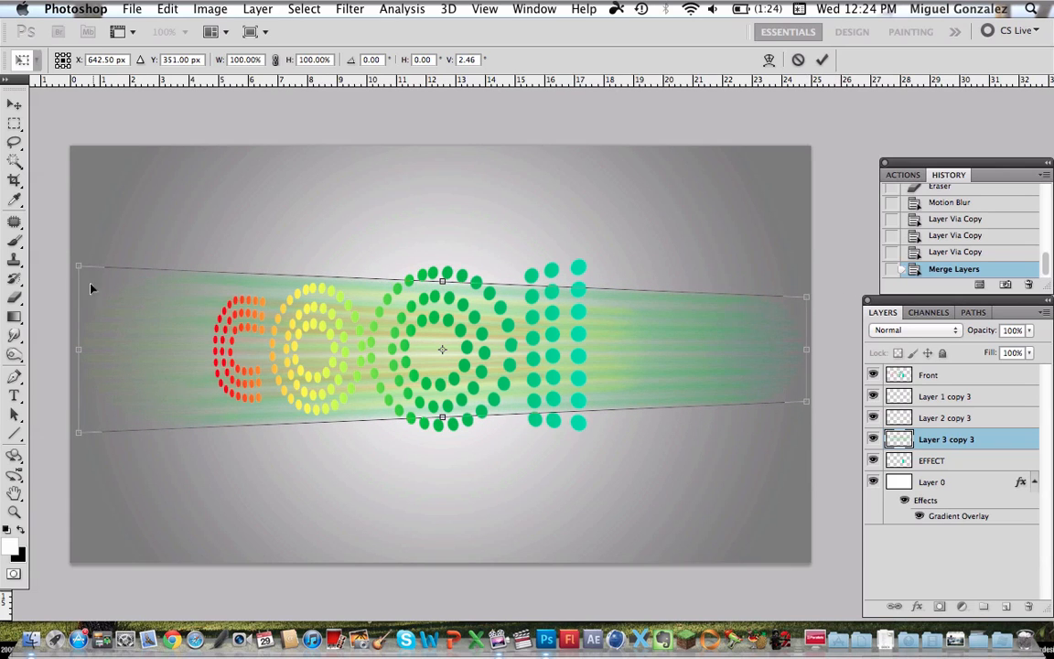
pyautogui.moveTo(77, 265); pyautogui.dragTo(78, 233)
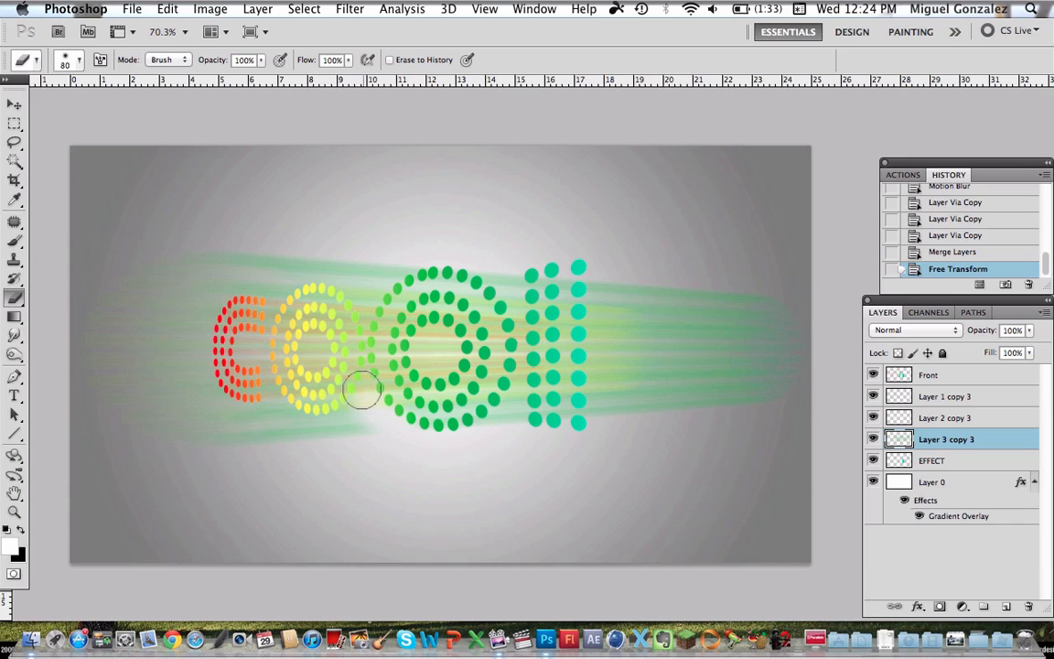
pyautogui.moveTo(357, 323)
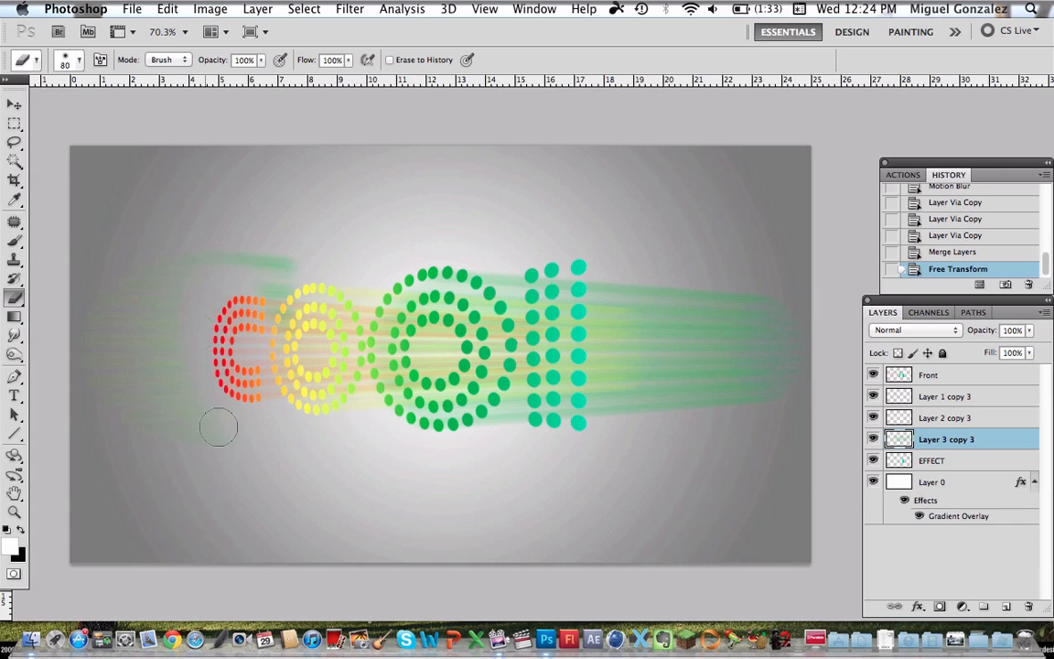
pyautogui.moveTo(117, 272)
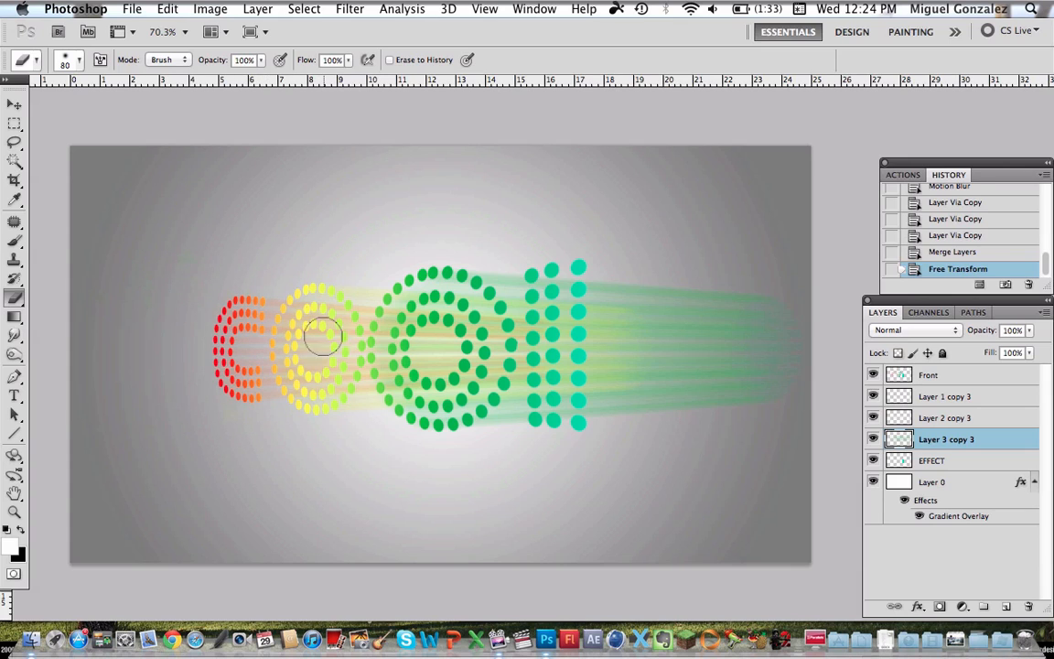
pyautogui.click(322, 336)
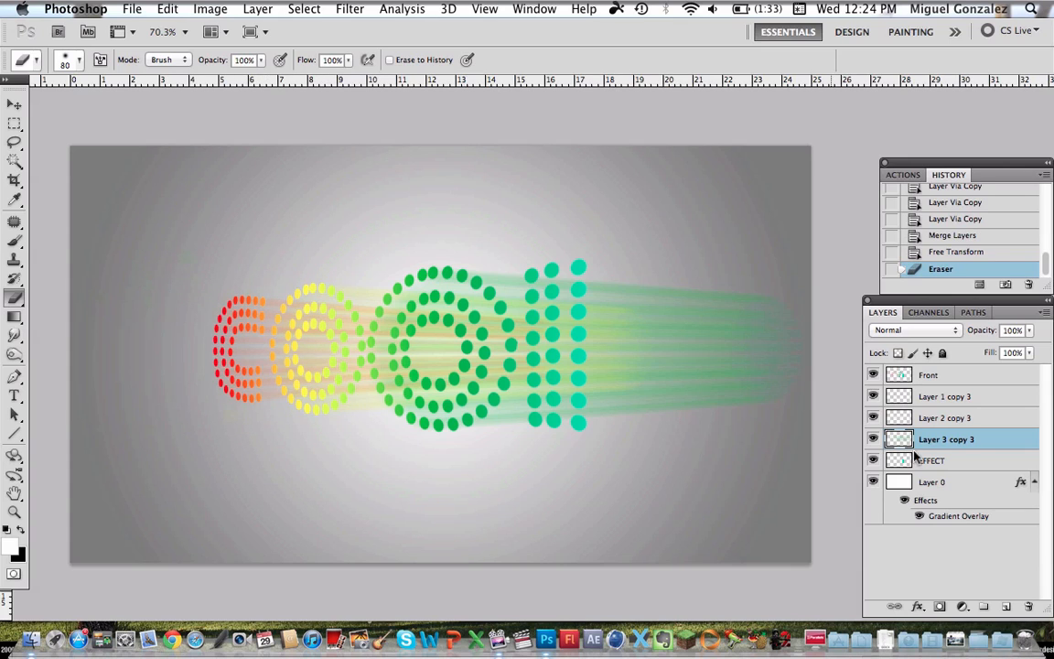
pyautogui.click(934, 459)
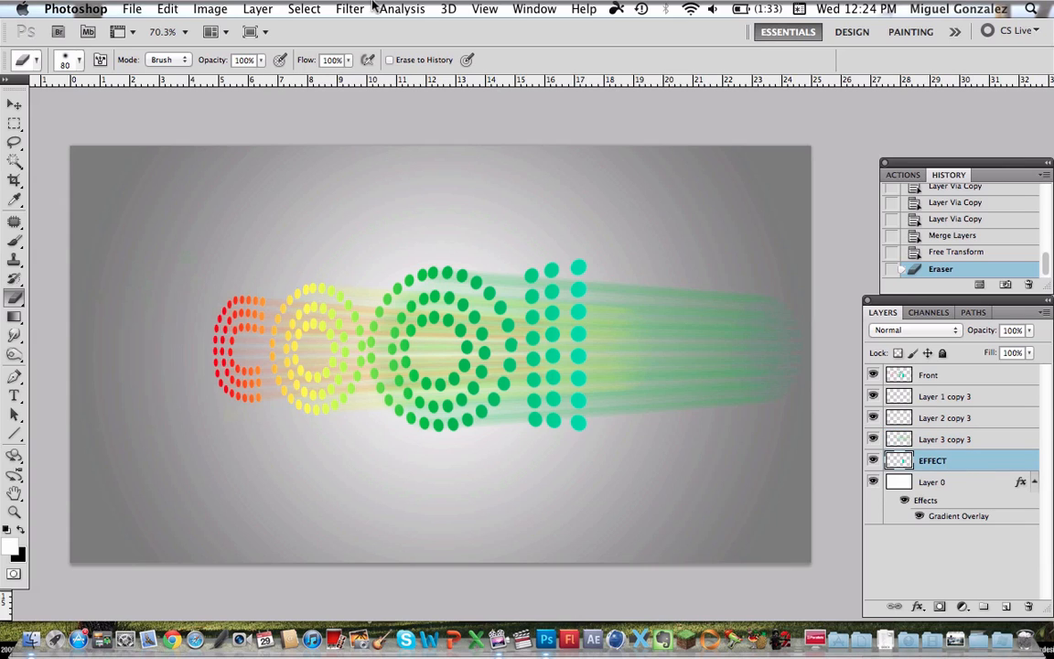
# Motion-blur the EFFECT layer's teal dots, duplicate the streaks, and merge the copies into one layer.
pyautogui.click(347, 10)
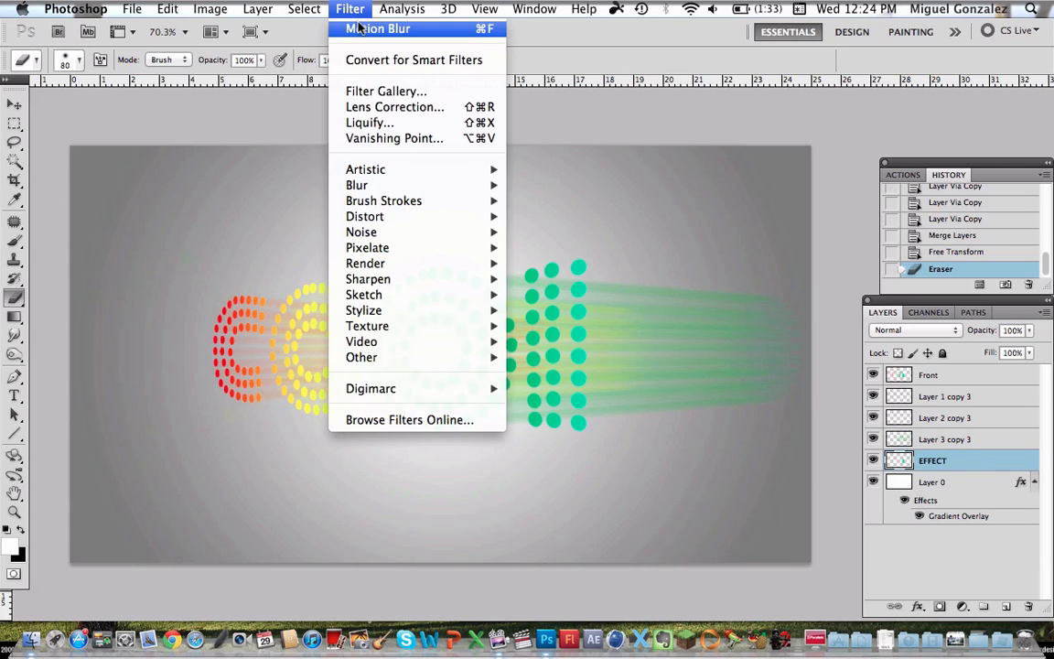
pyautogui.click(372, 29)
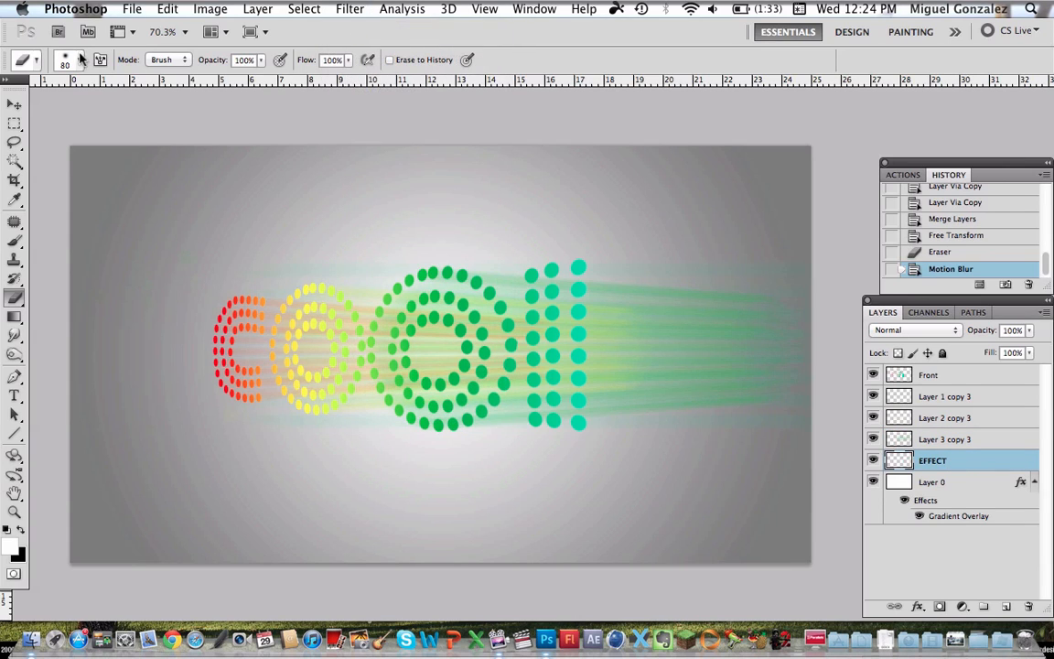
pyautogui.press('v')
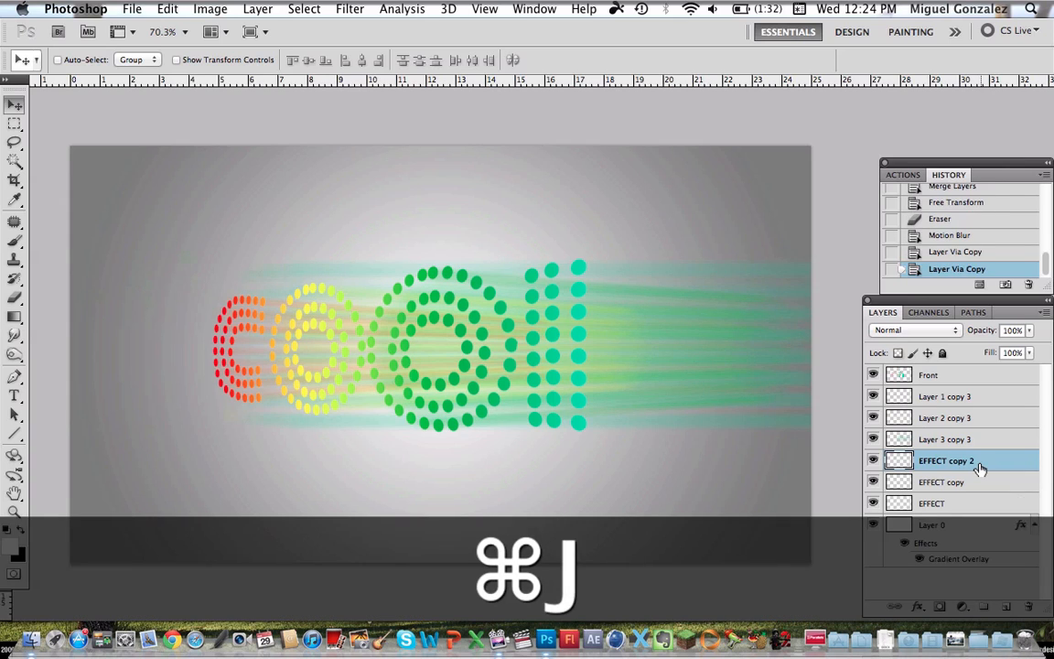
pyautogui.press('cmd+j')
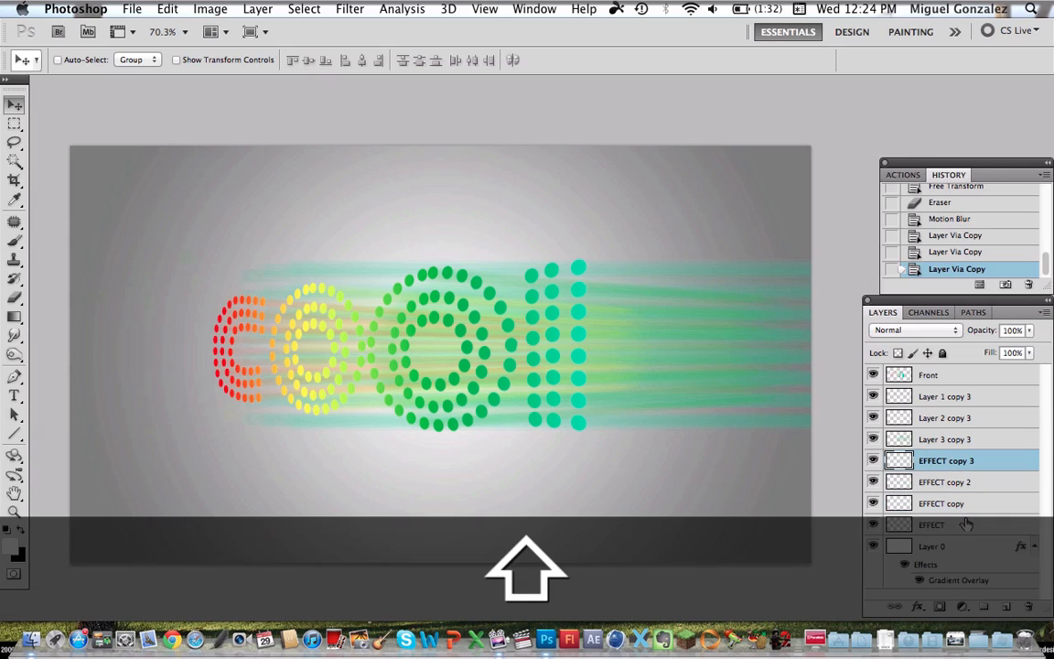
pyautogui.press('cmd+e')
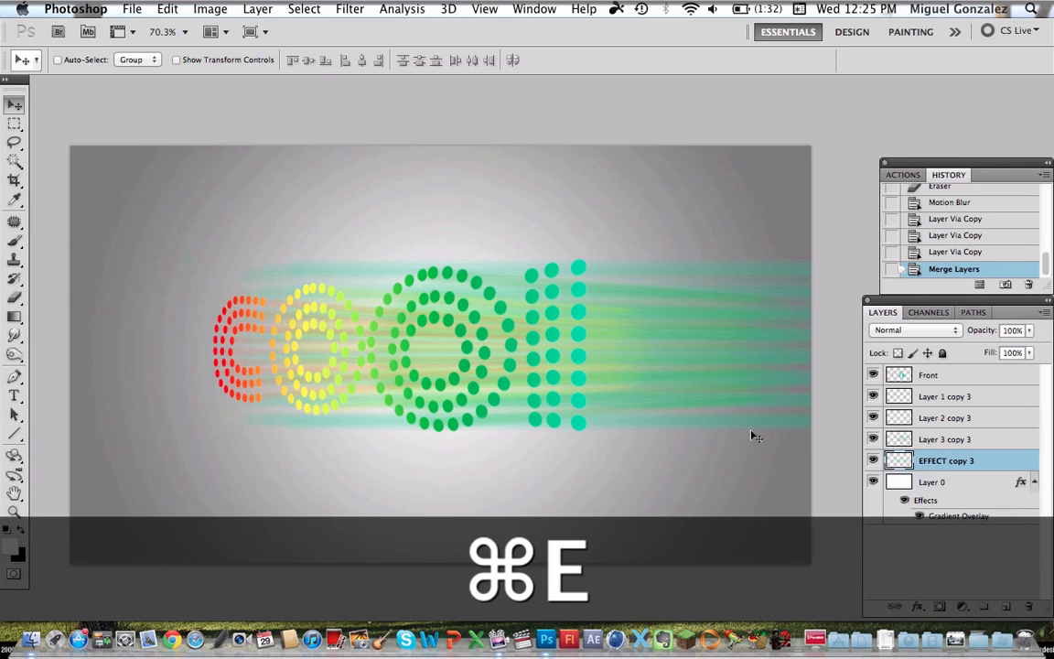
pyautogui.press('cmd+e')
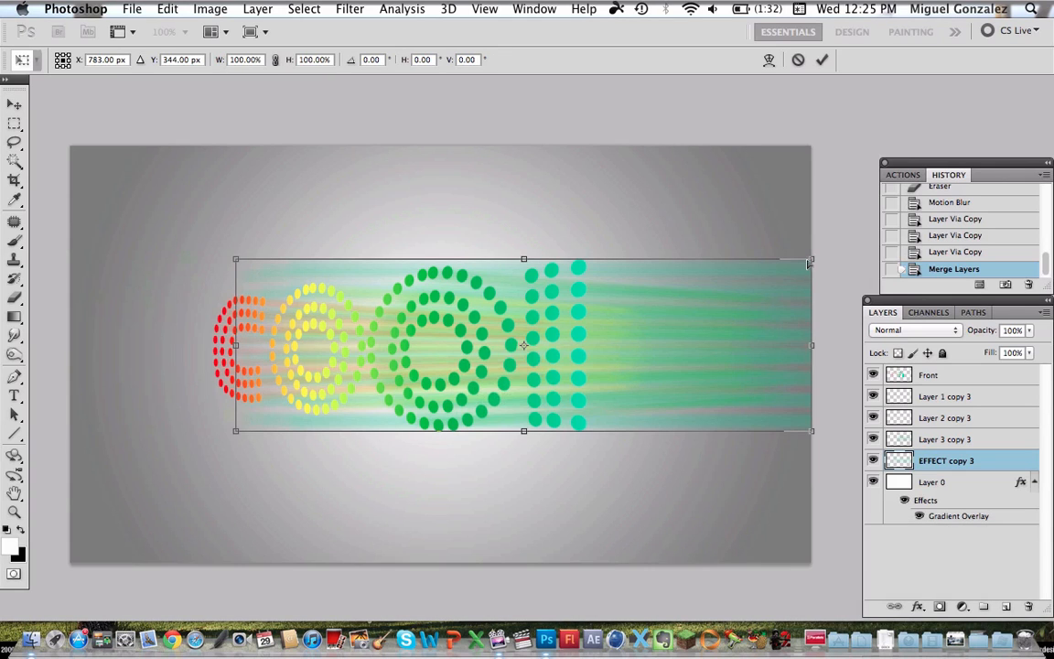
# Perspective-skew the teal streaks, pinching the right end inward and stretching the left end taller.
pyautogui.moveTo(808, 259); pyautogui.dragTo(810, 296)
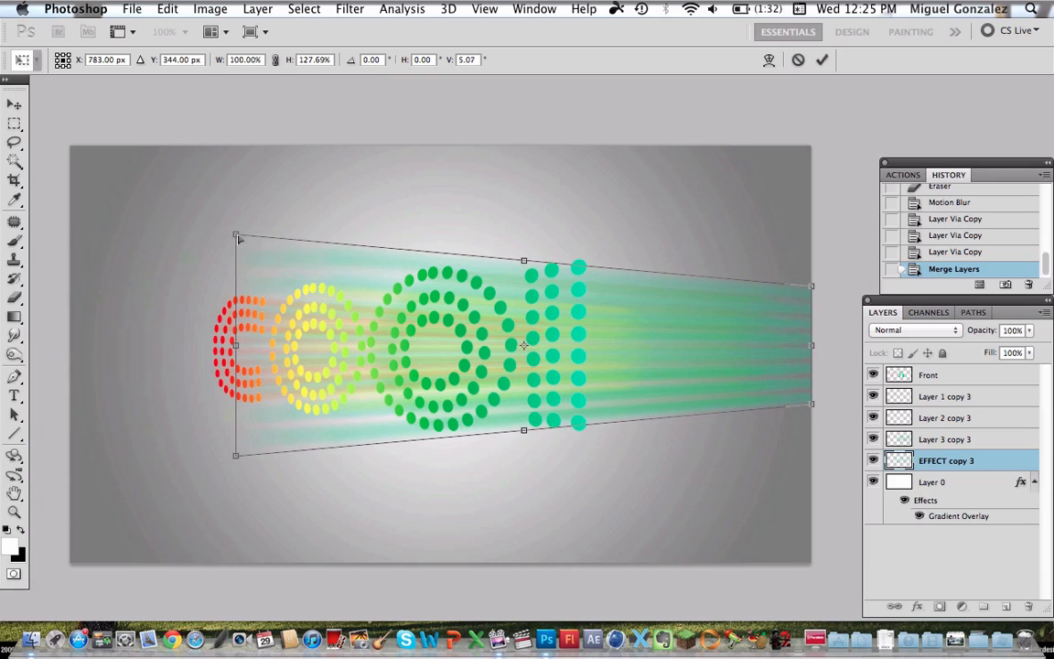
pyautogui.moveTo(236, 235); pyautogui.dragTo(237, 228)
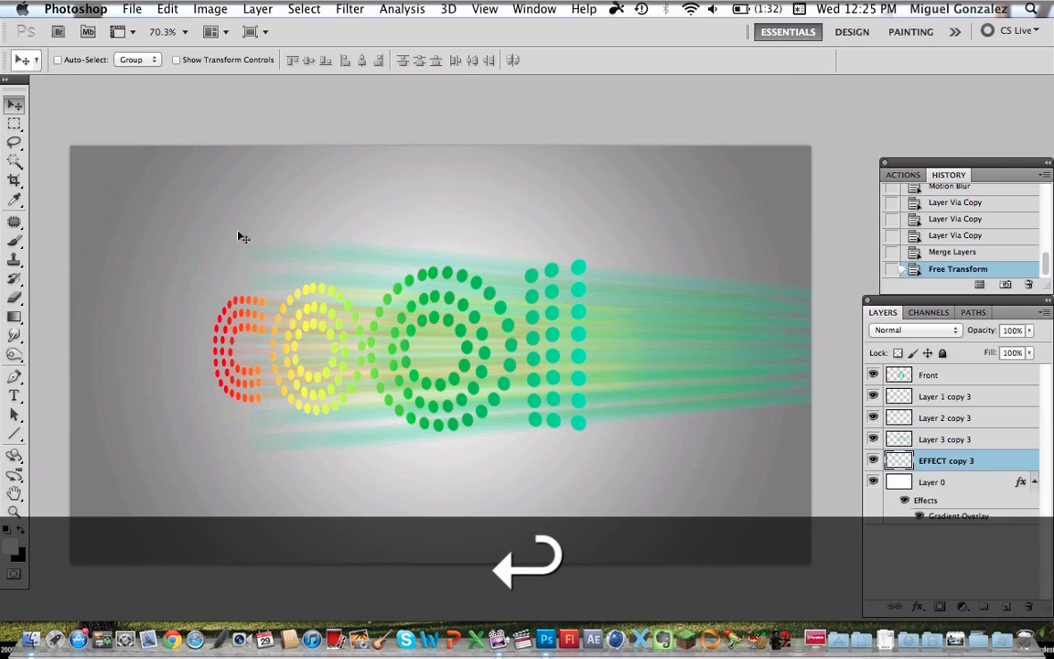
pyautogui.click(13, 297)
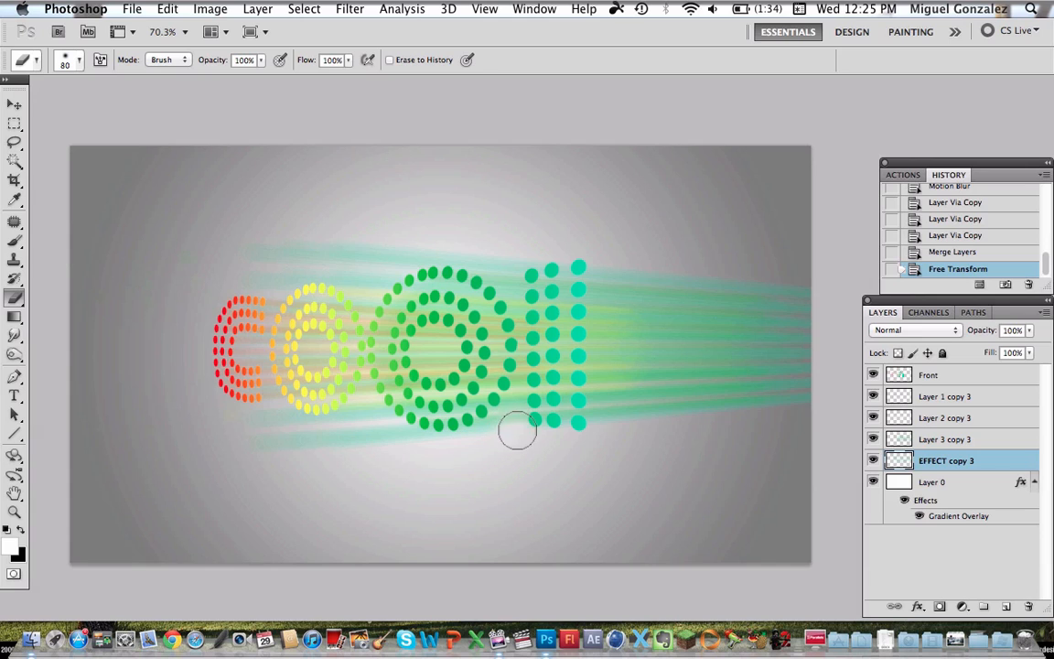
pyautogui.moveTo(377, 424)
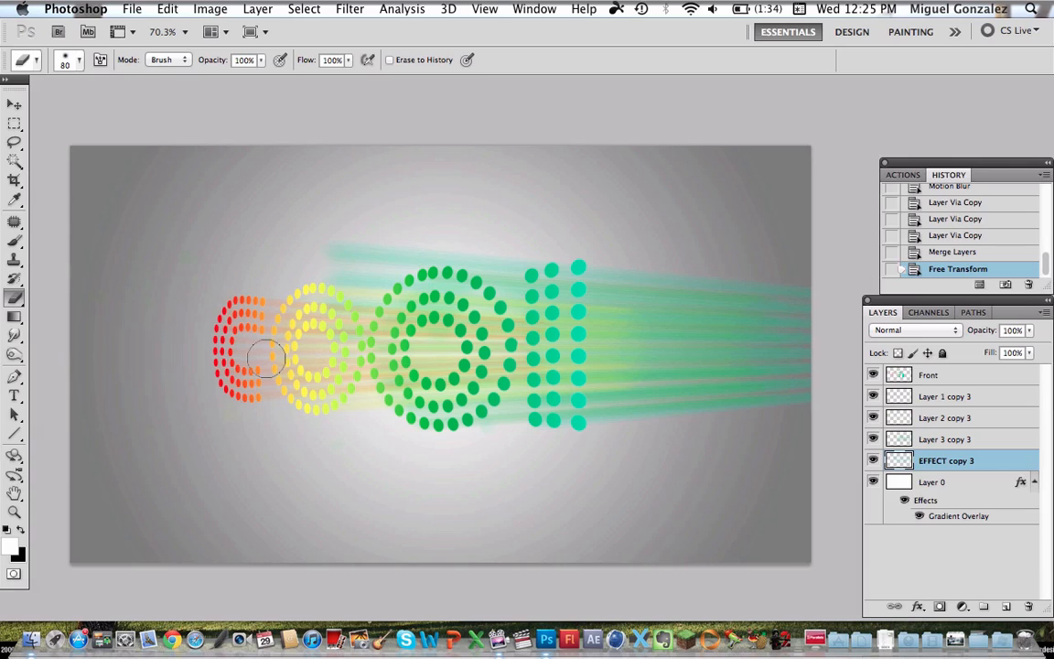
pyautogui.moveTo(357, 236)
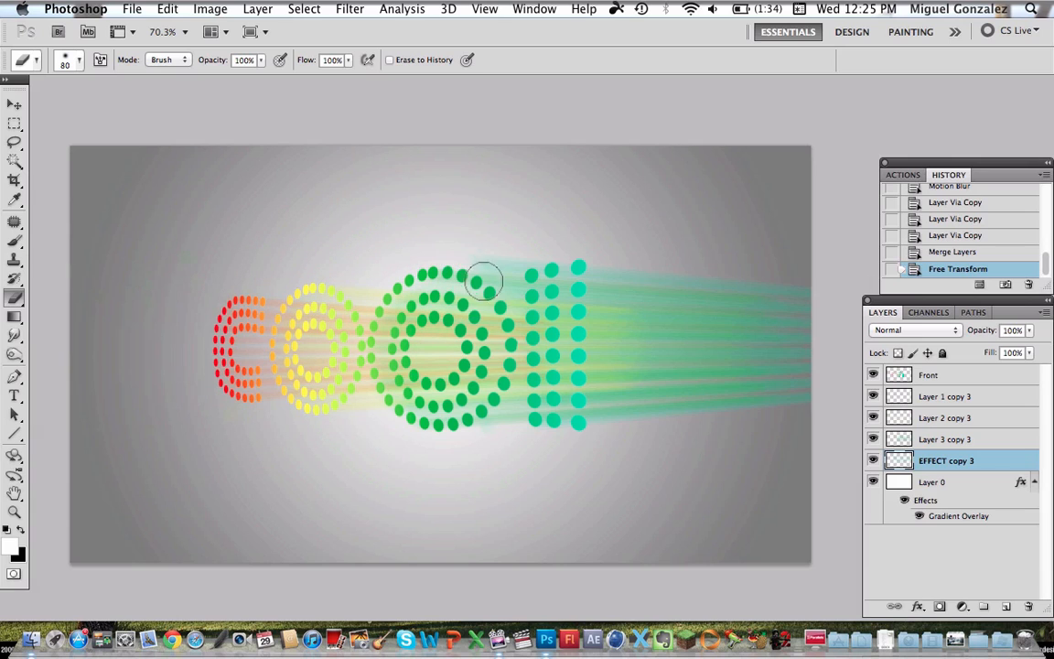
pyautogui.moveTo(474, 264)
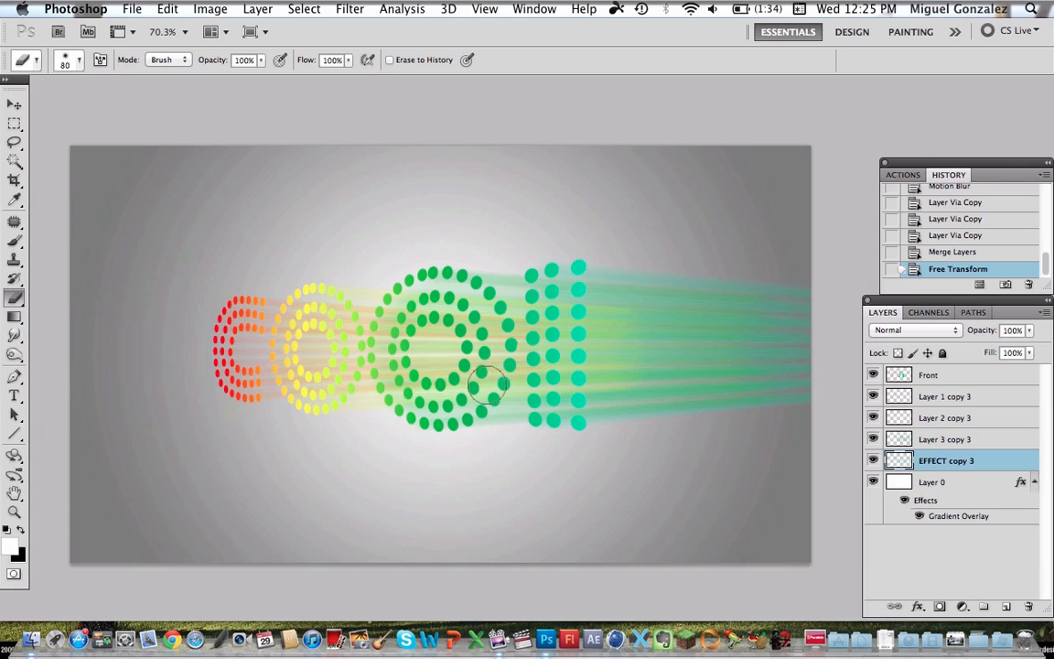
pyautogui.moveTo(419, 284)
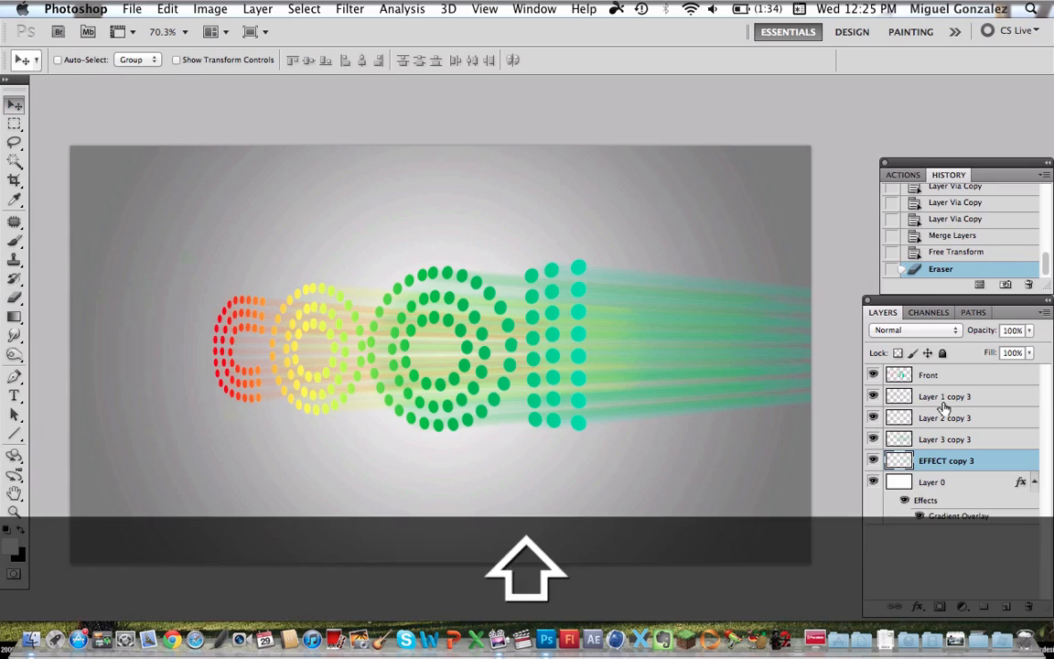
# Merge the colored streak layers into one layer and select the Front layer.
pyautogui.press('Cmd+E')
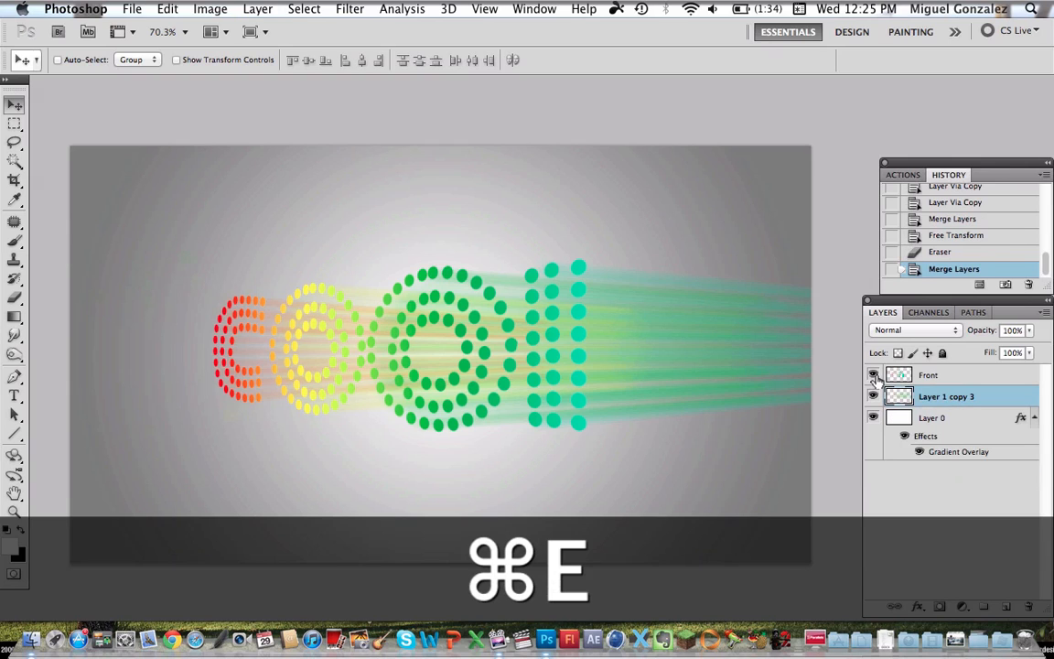
pyautogui.press('cmd+e')
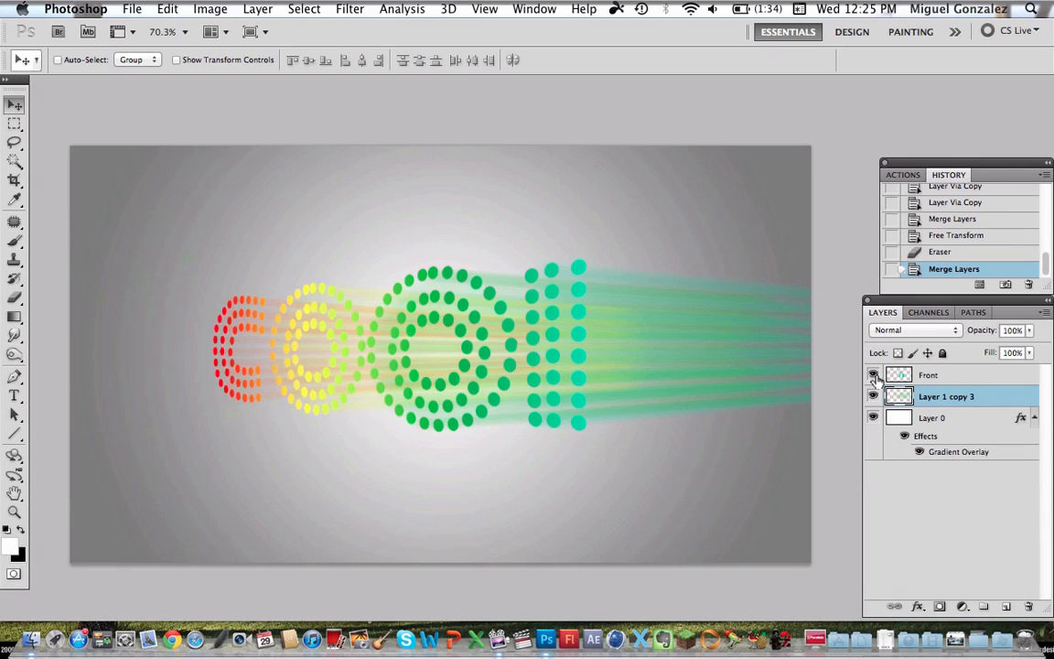
pyautogui.click(956, 374)
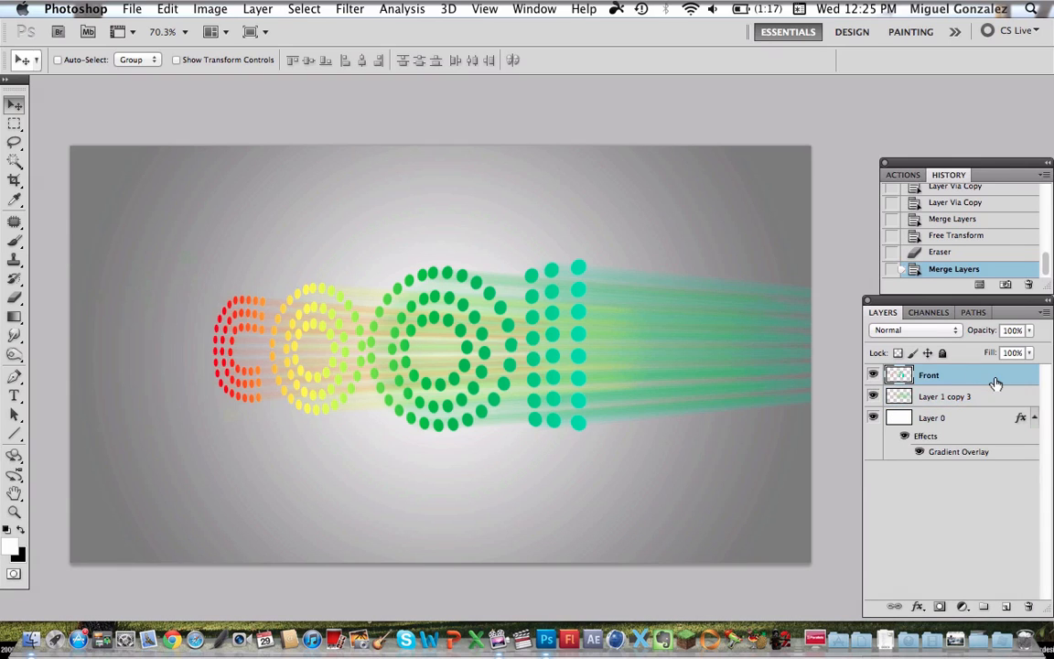
pyautogui.click(349, 9)
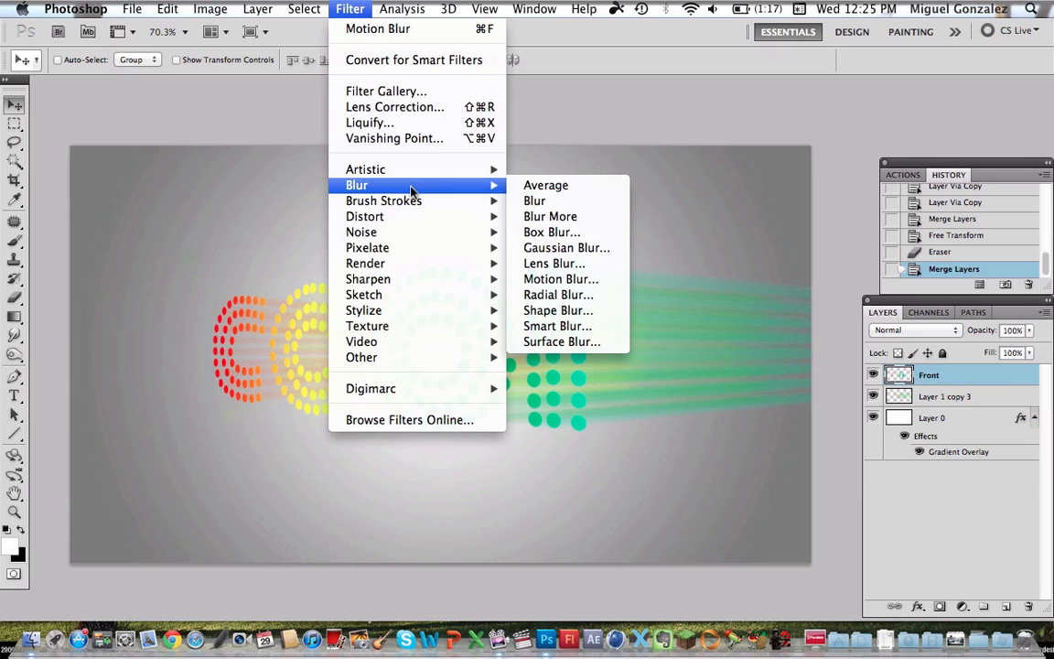
# Apply a Gaussian Blur with a 0.5-pixel radius to the Front dot lettering.
pyautogui.click(566, 247)
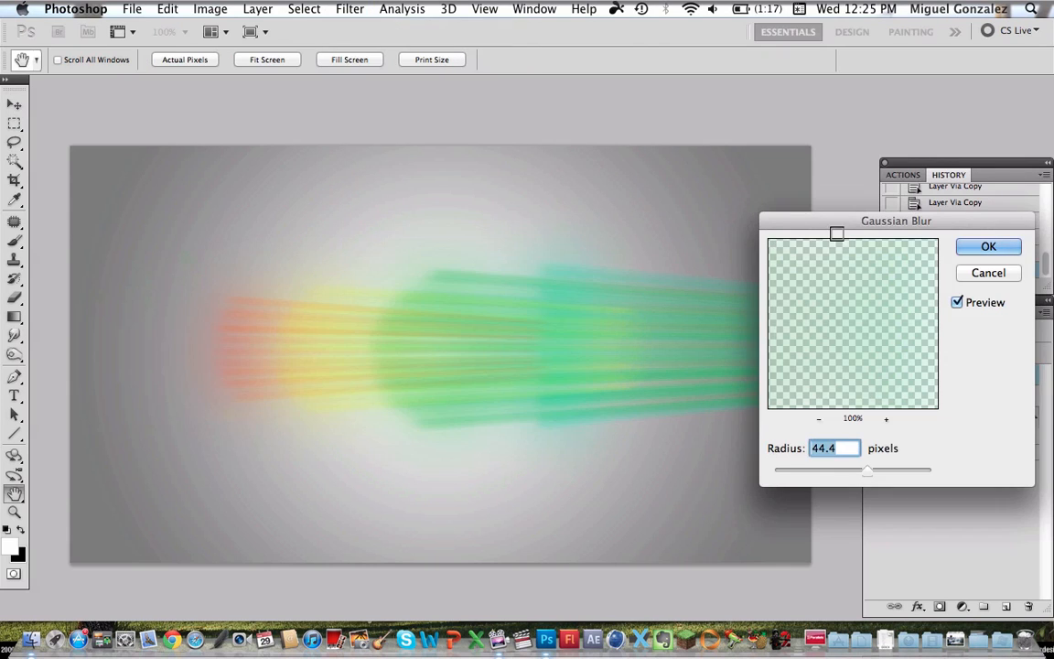
pyautogui.moveTo(866, 469); pyautogui.dragTo(830, 469)
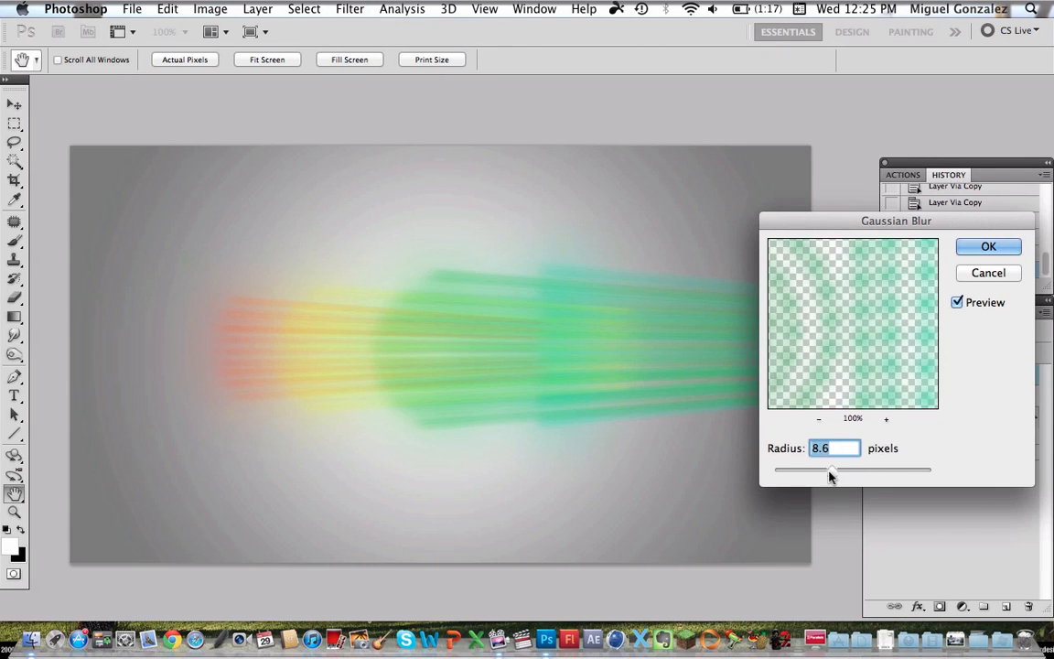
pyautogui.moveTo(830, 469); pyautogui.dragTo(782, 470)
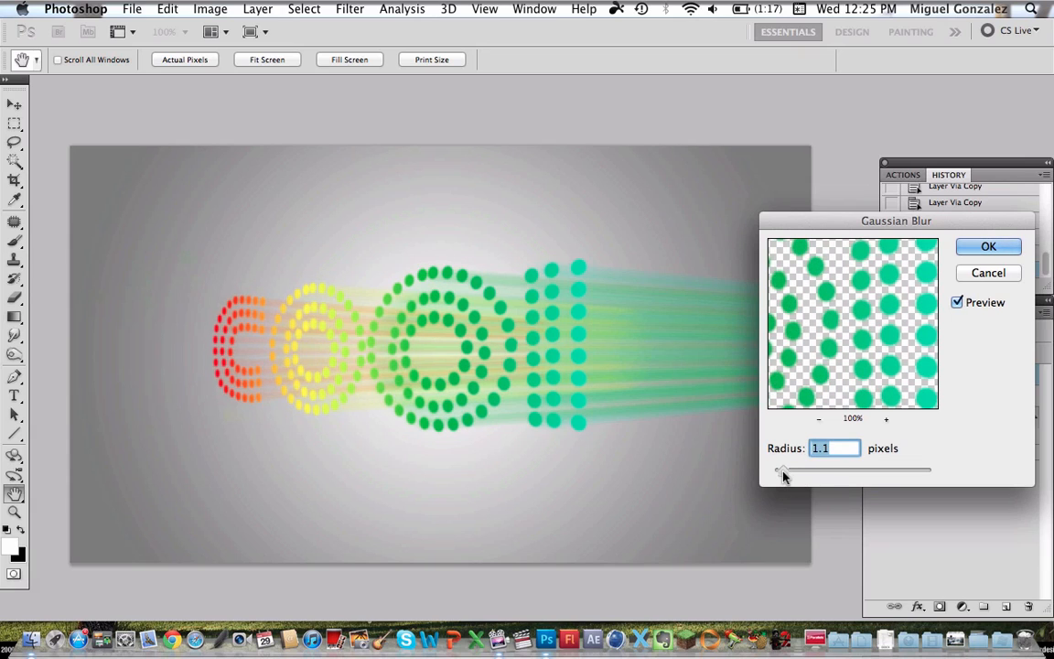
pyautogui.moveTo(781, 470); pyautogui.dragTo(787, 469)
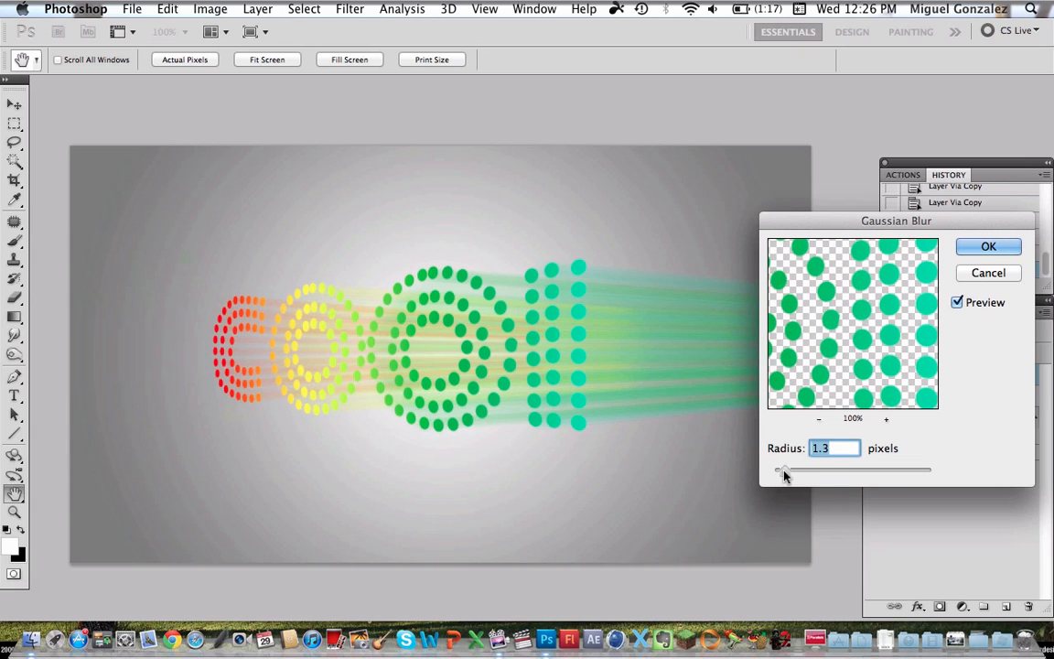
pyautogui.moveTo(784, 470); pyautogui.dragTo(779, 470)
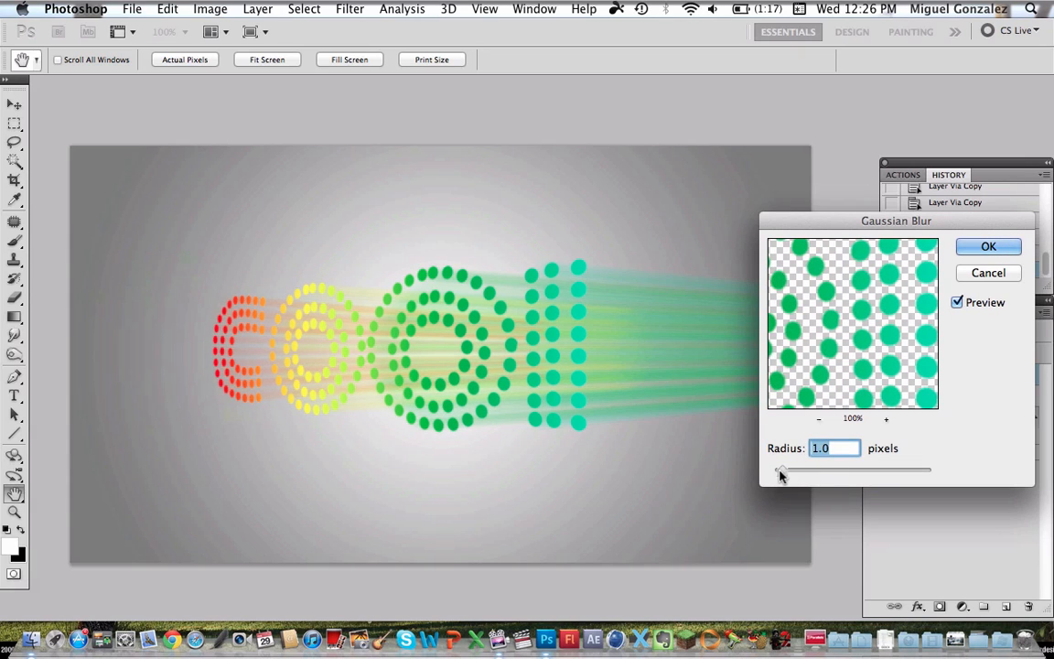
pyautogui.moveTo(780, 469); pyautogui.dragTo(773, 469)
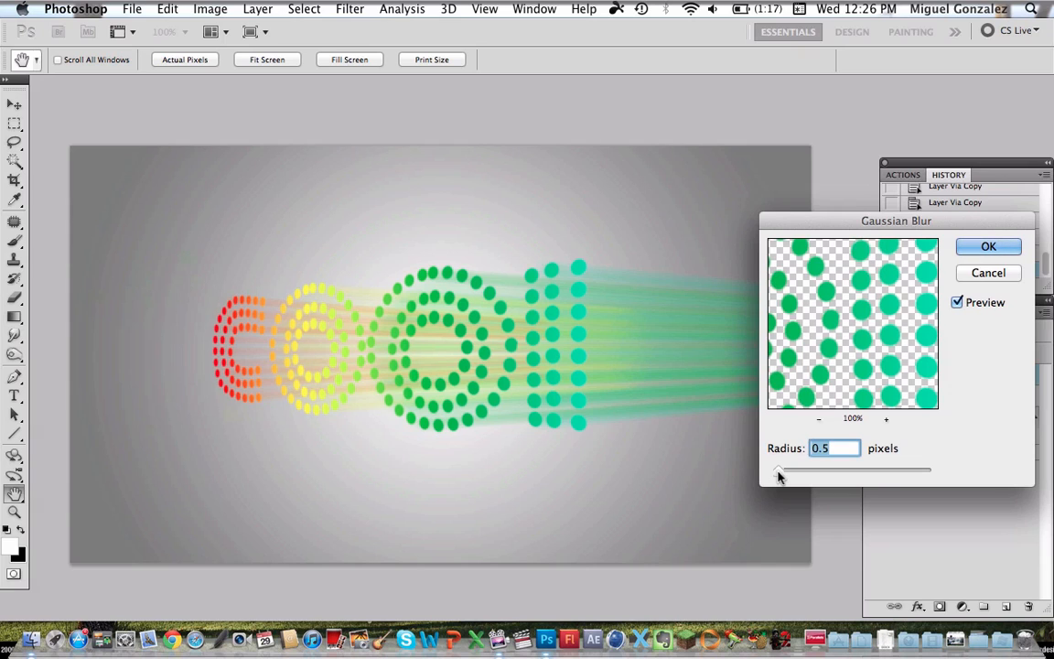
pyautogui.moveTo(959, 255)
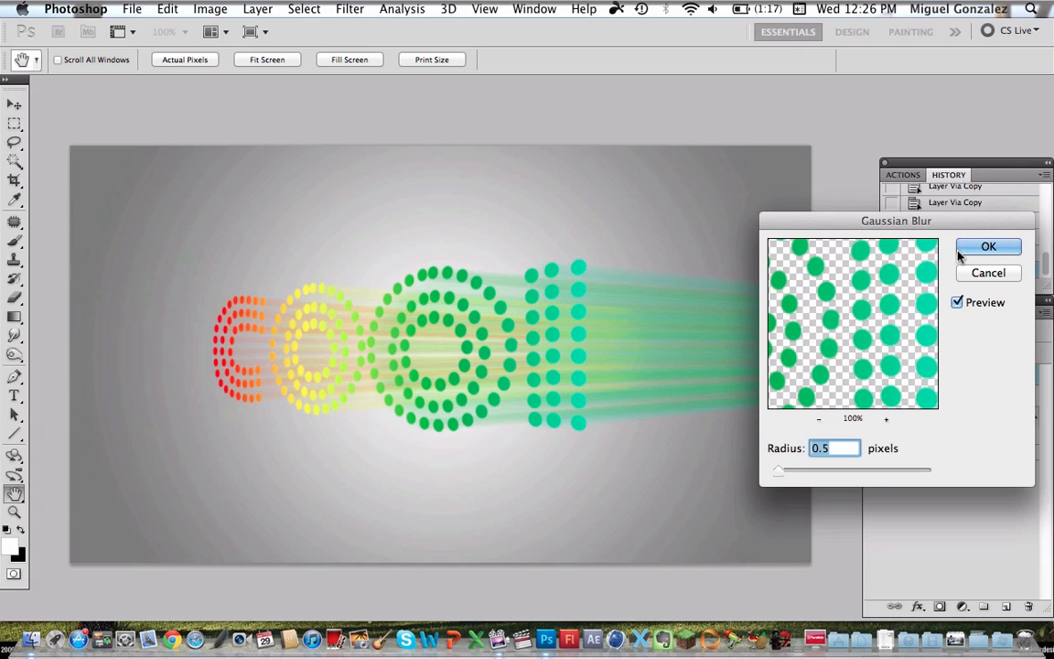
pyautogui.click(989, 246)
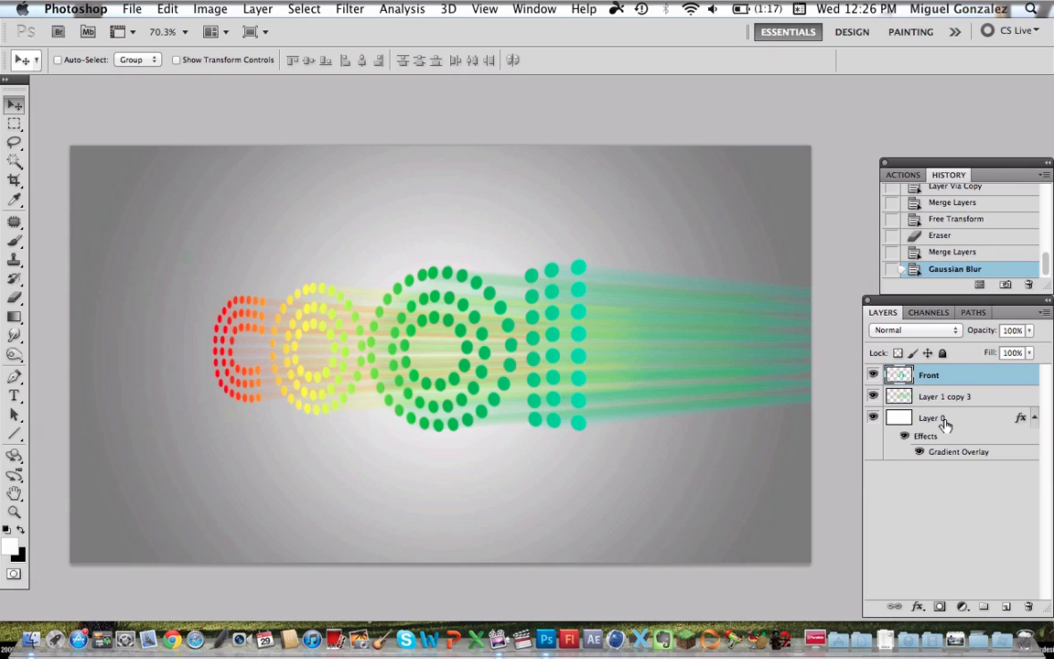
# Convert Layer 0's gradient overlay into its own layer and merge it into the background.
pyautogui.click(933, 418)
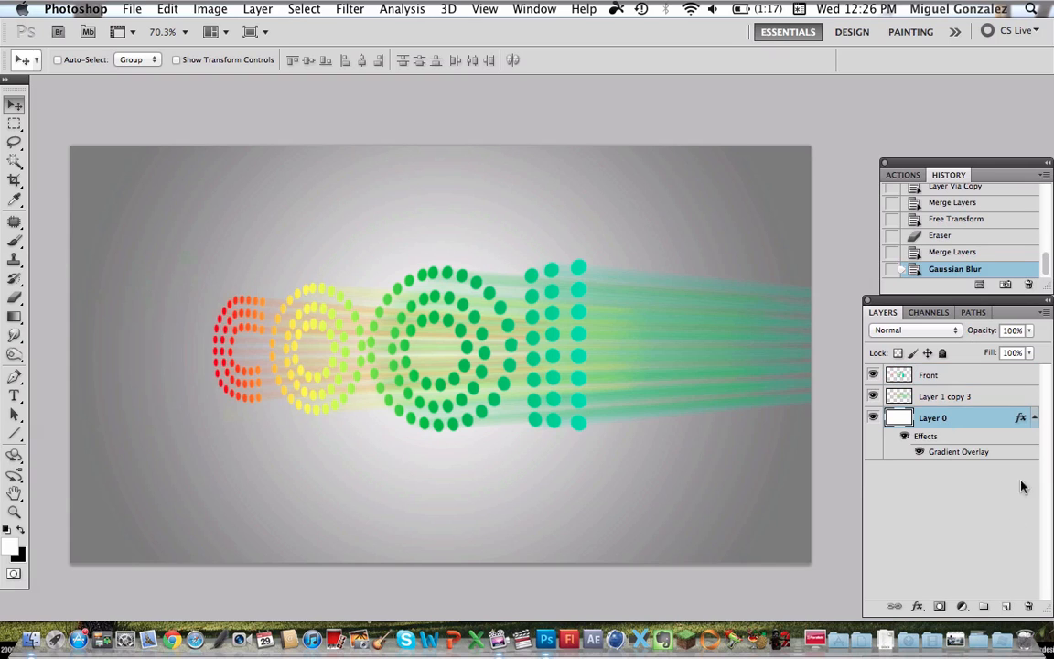
pyautogui.click(1026, 408)
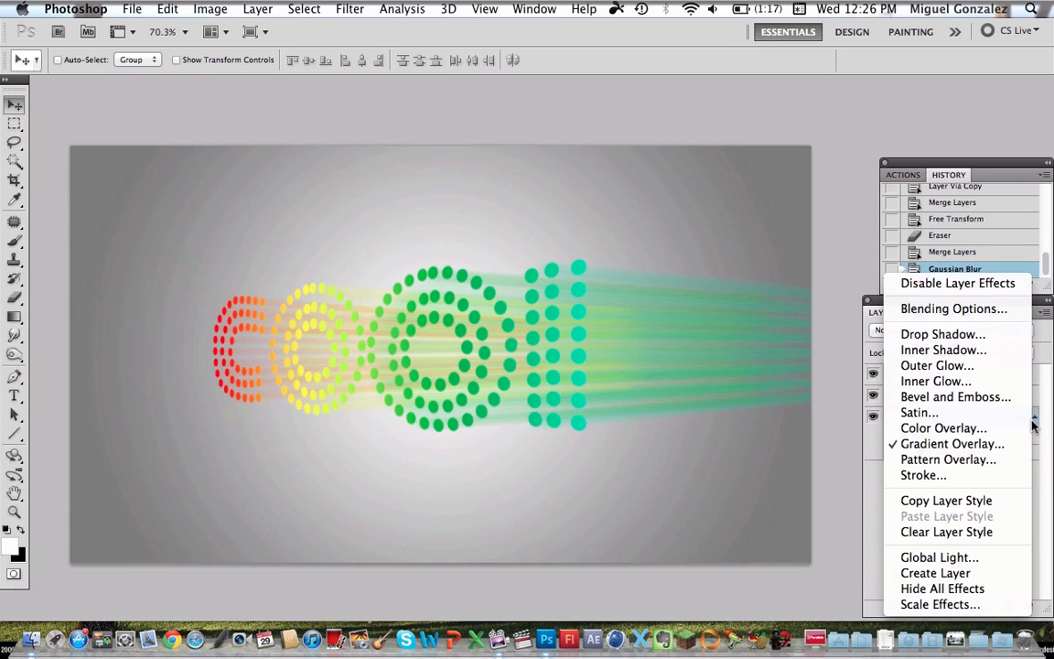
pyautogui.click(916, 589)
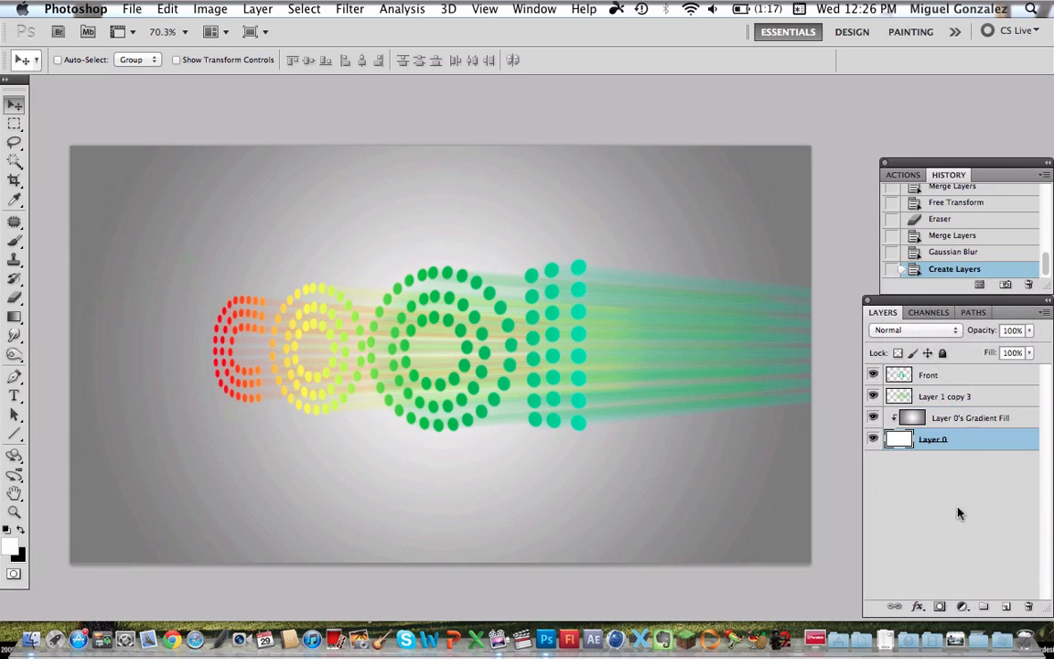
pyautogui.moveTo(972, 417)
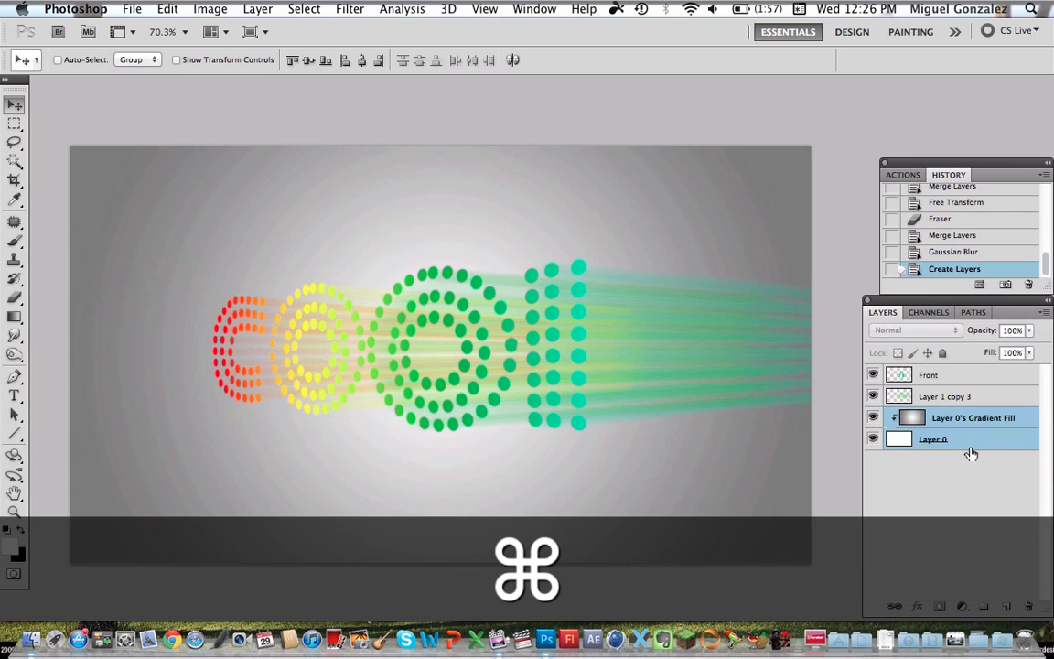
pyautogui.press('cmd+e')
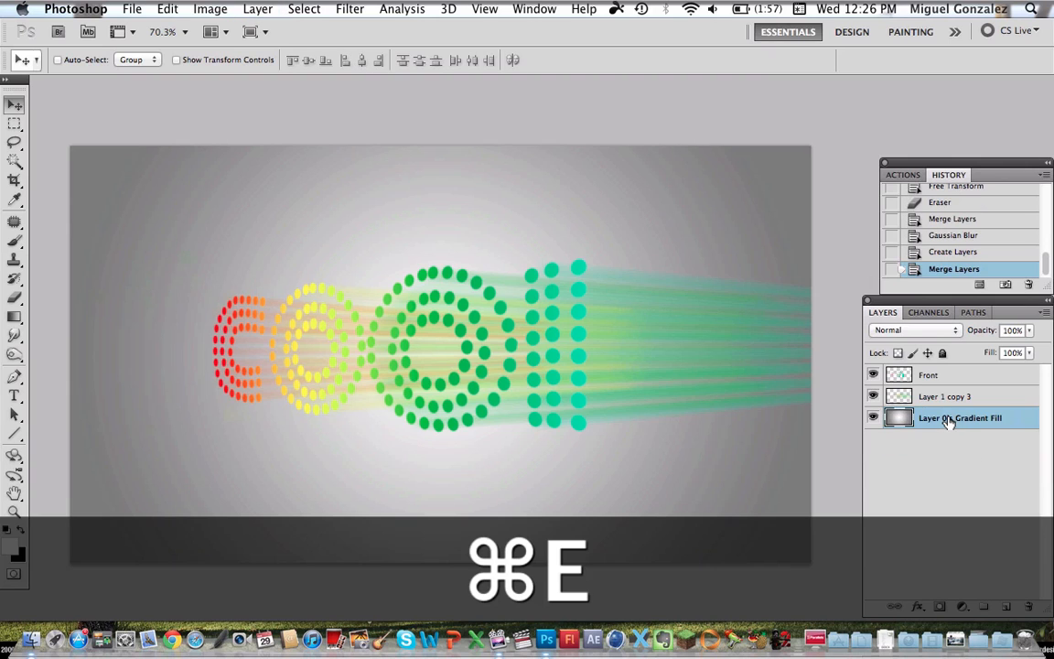
pyautogui.press('cmd+u')
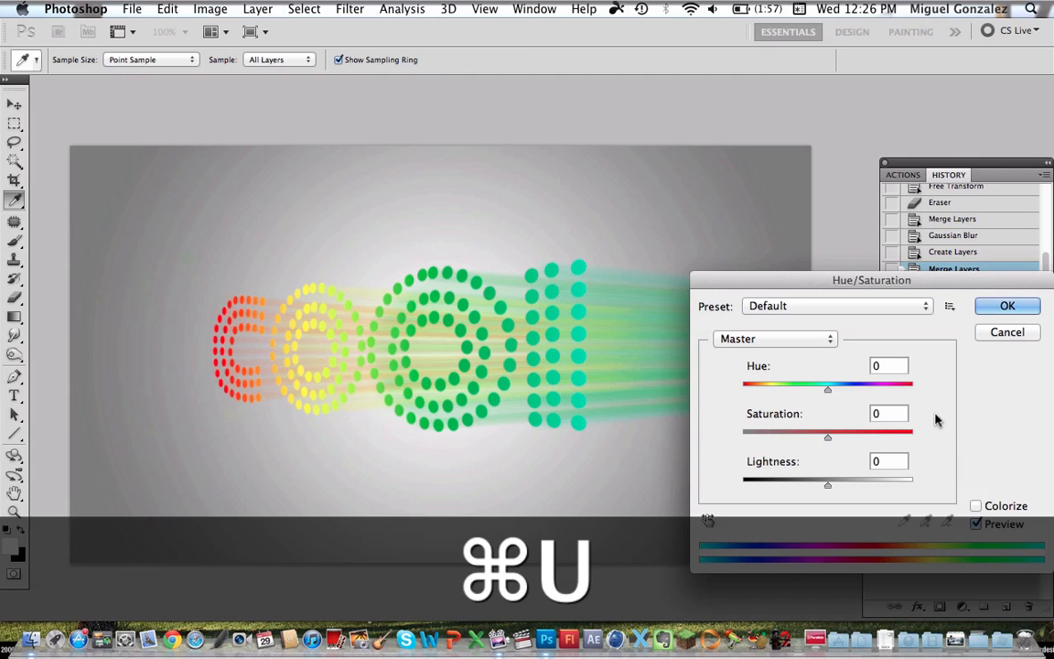
# Colorize the background with Hue/Saturation at hue 98 and saturation 25.
pyautogui.click(976, 505)
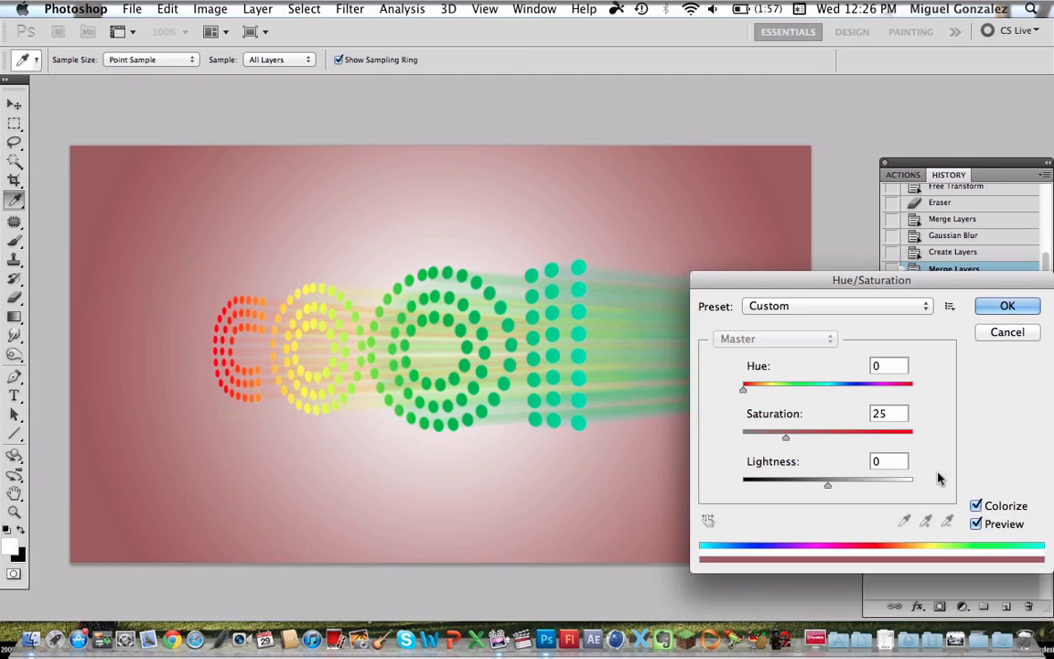
pyautogui.moveTo(743, 385); pyautogui.dragTo(785, 385)
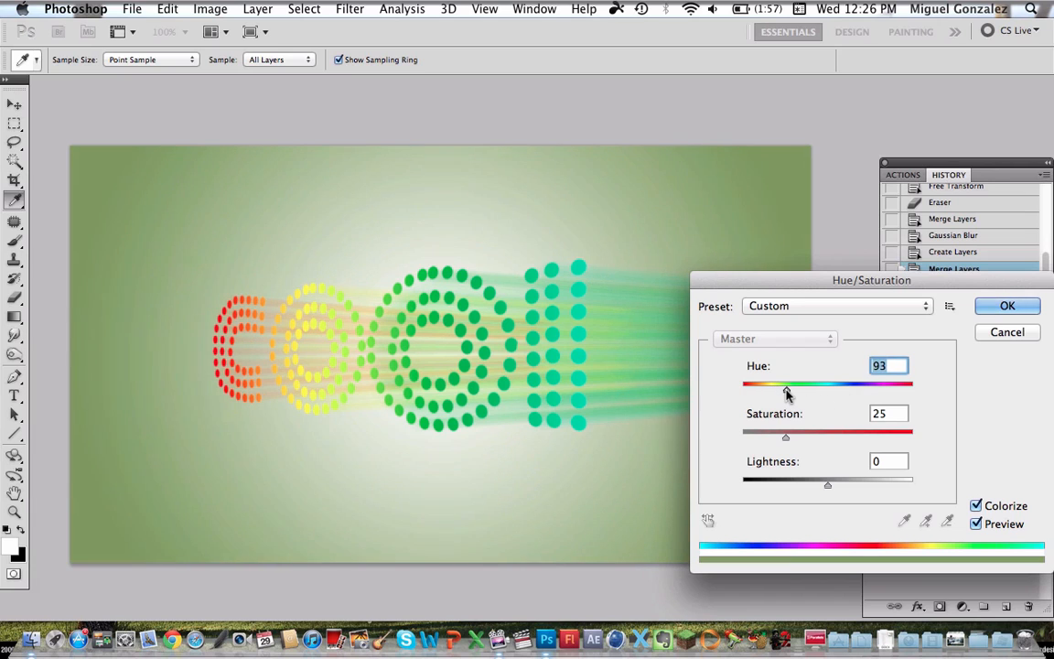
pyautogui.moveTo(785, 384); pyautogui.dragTo(823, 383)
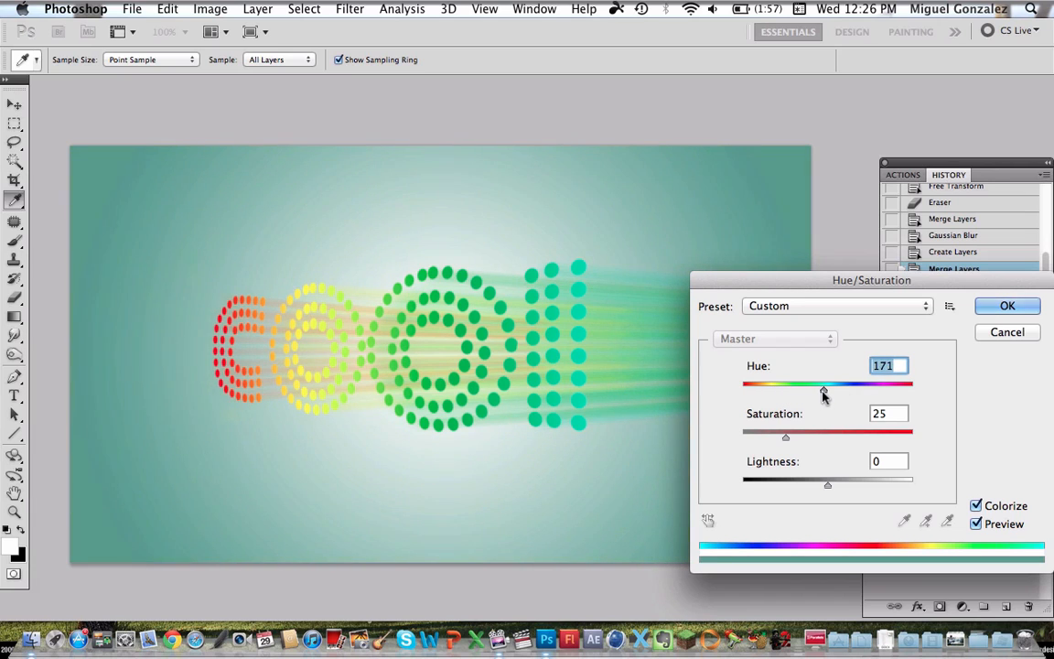
pyautogui.moveTo(824, 384); pyautogui.dragTo(782, 384)
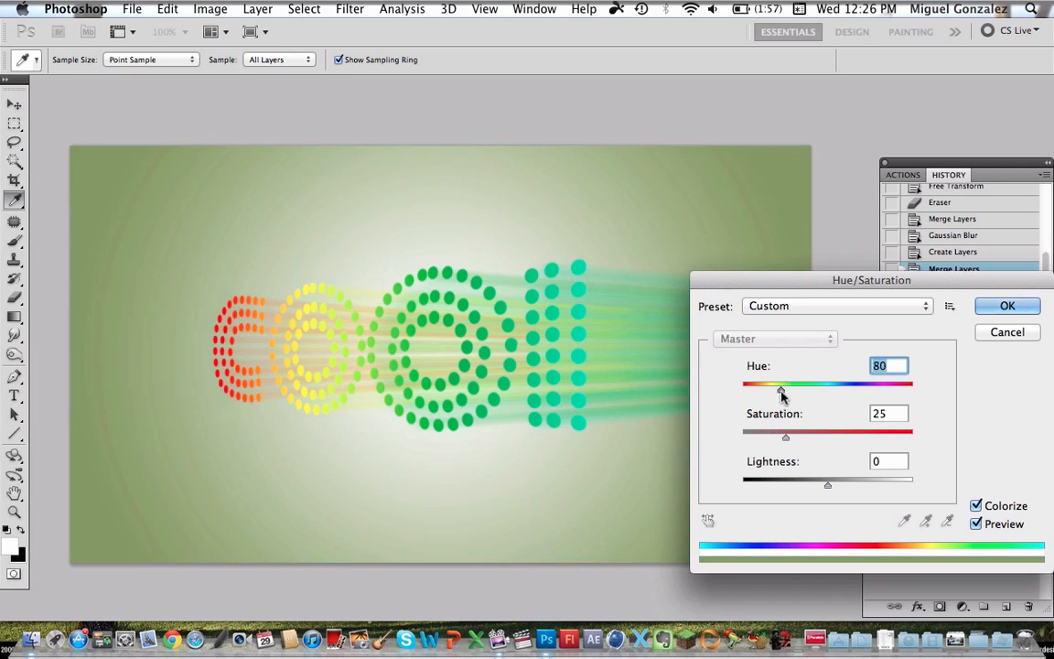
pyautogui.moveTo(782, 384); pyautogui.dragTo(789, 384)
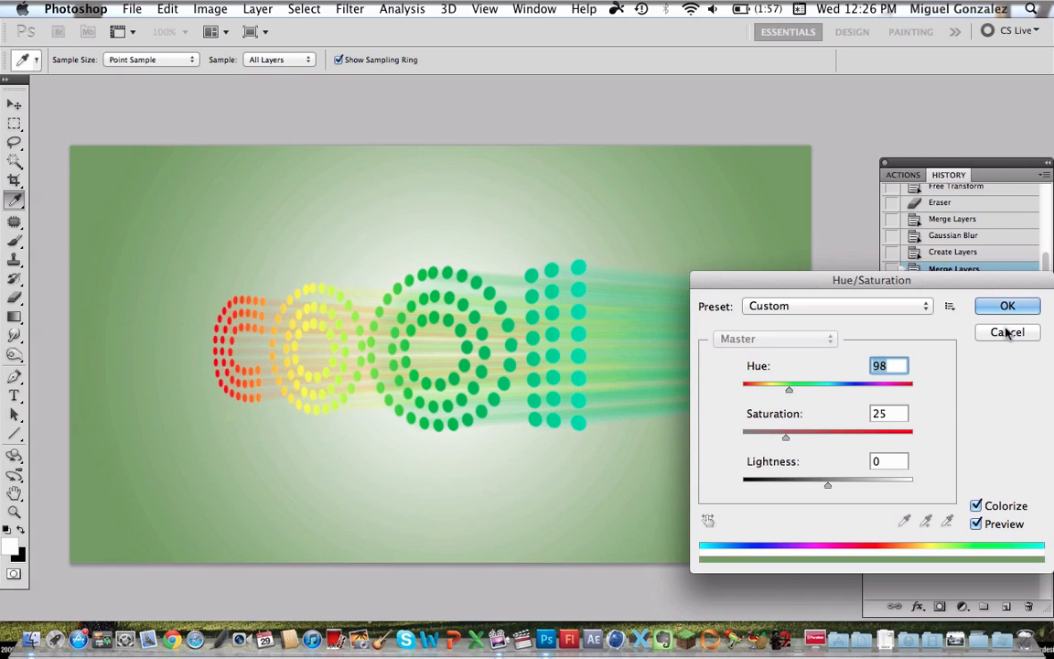
pyautogui.click(1007, 306)
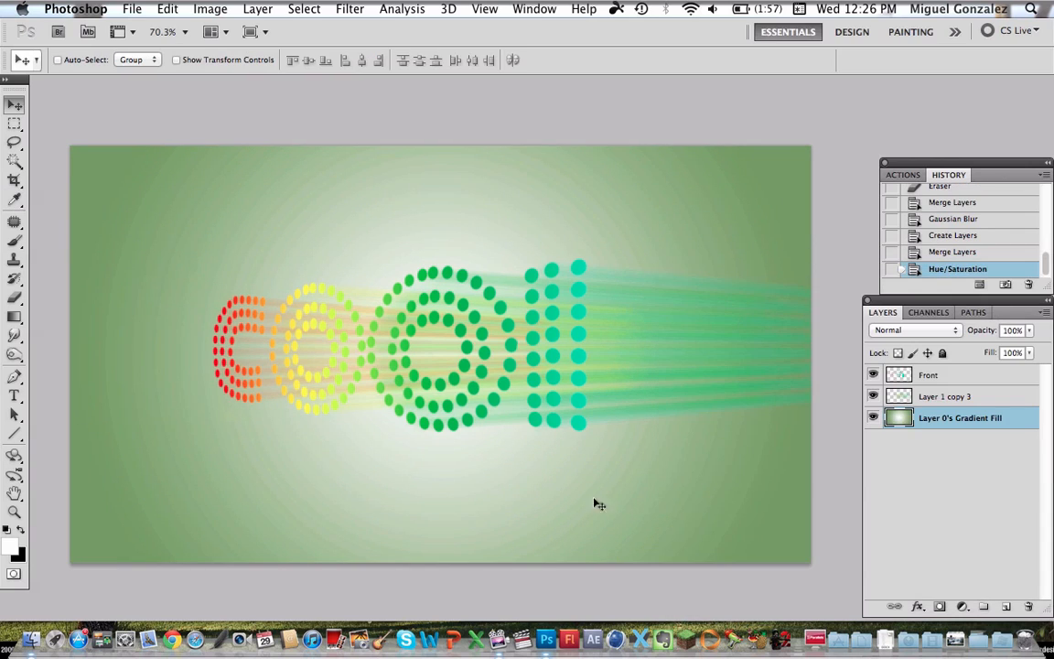